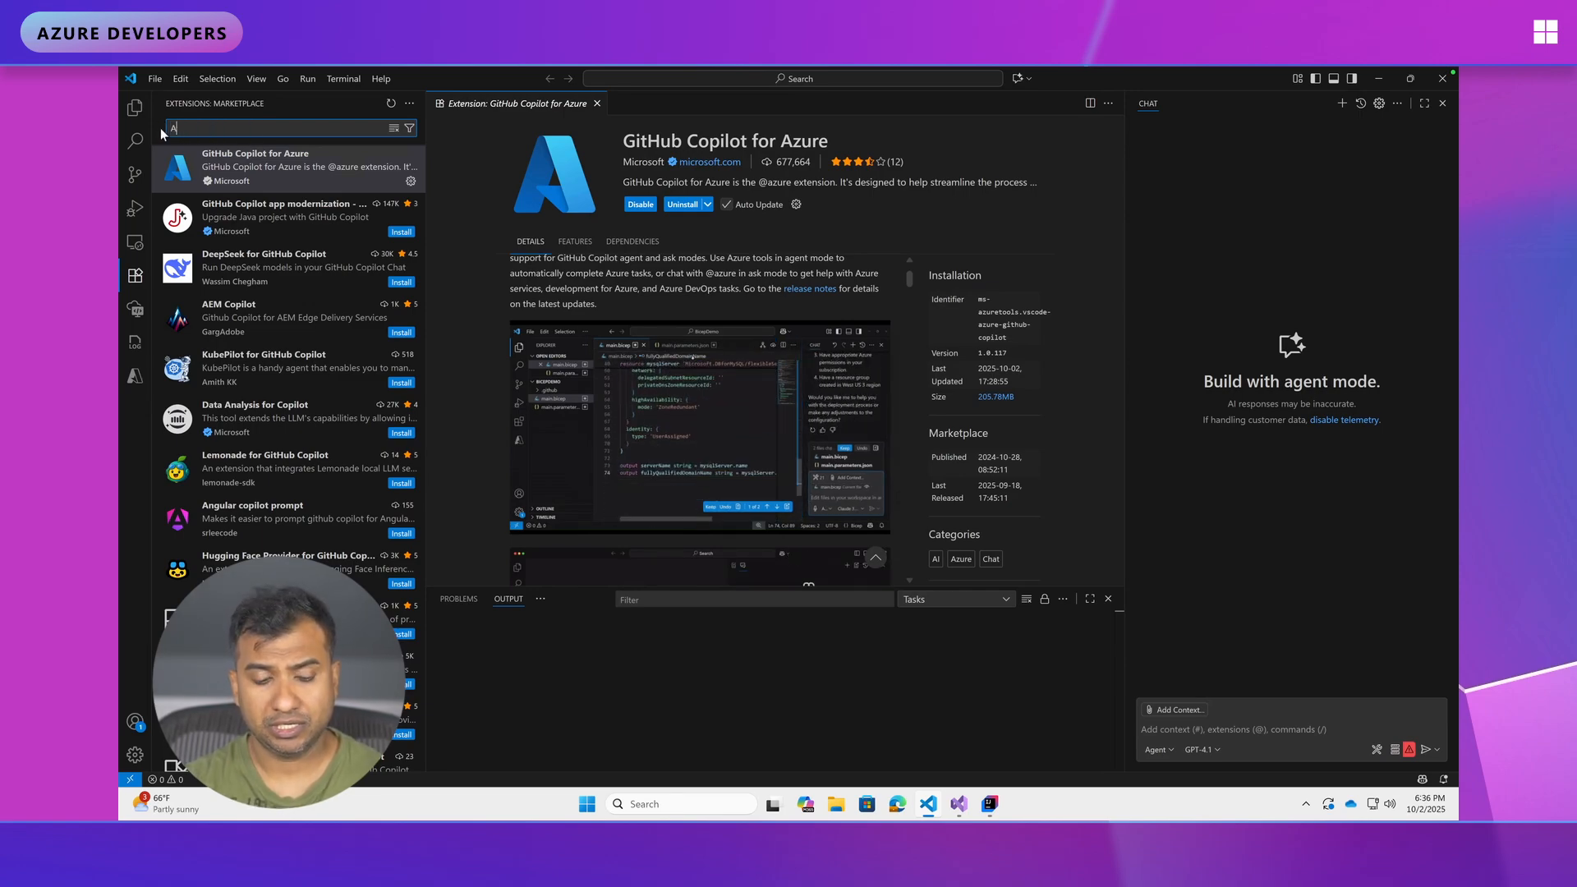
- Find the installed Azure MCP Server extension in the Extensions view and show its details
text(Azure mcp)
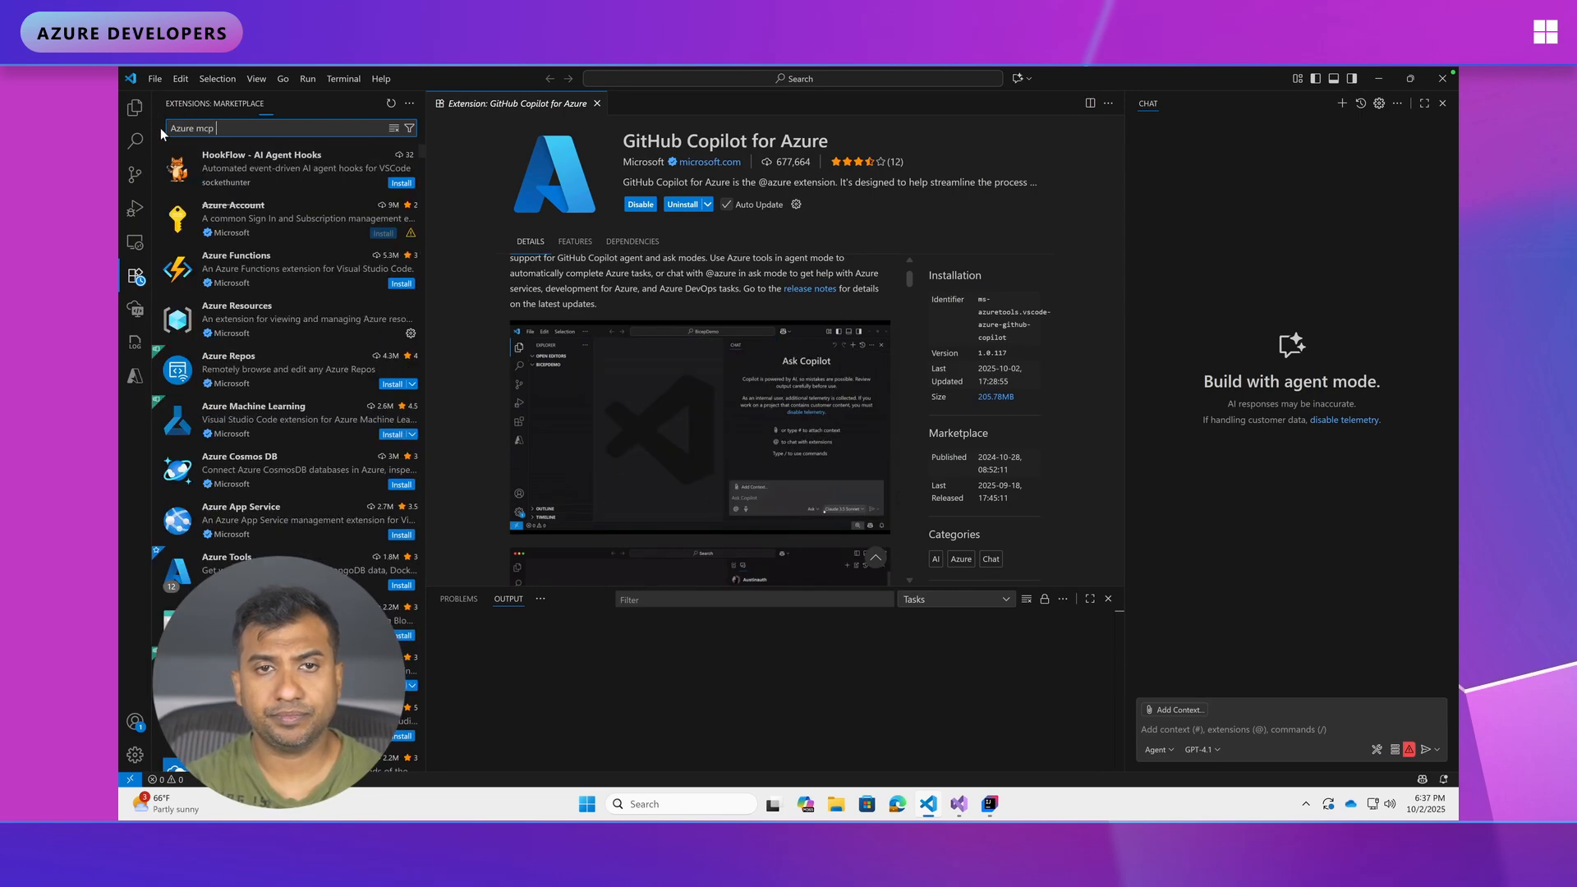
click(241, 167)
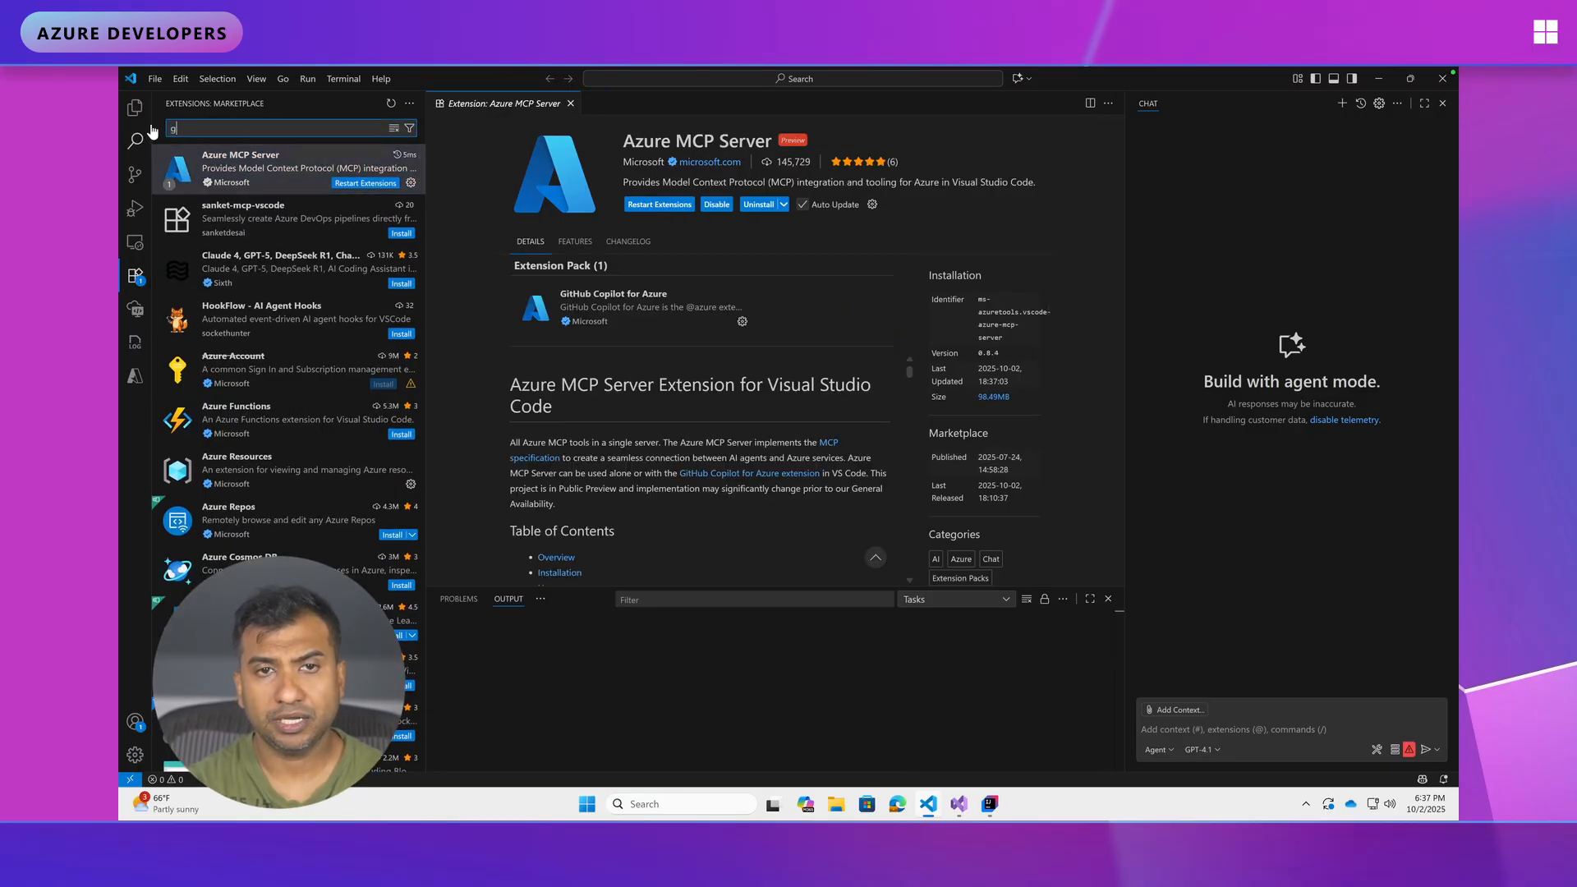
- Search 'github copilot for azure' and show the GitHub Copilot for Azure extension details
text(it)
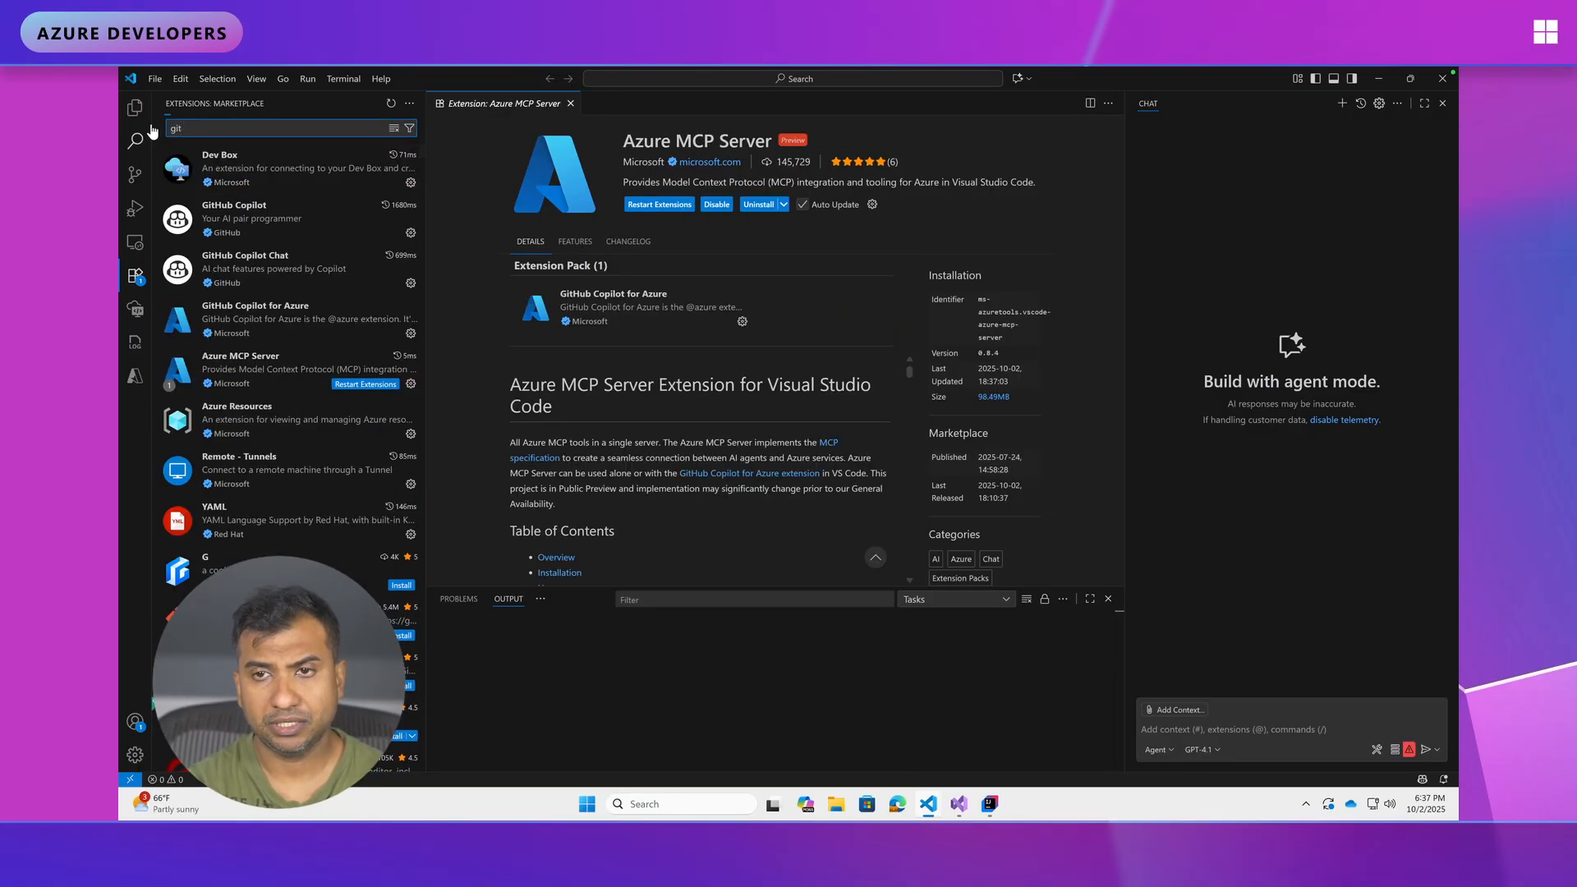
text(github copilot for azure)
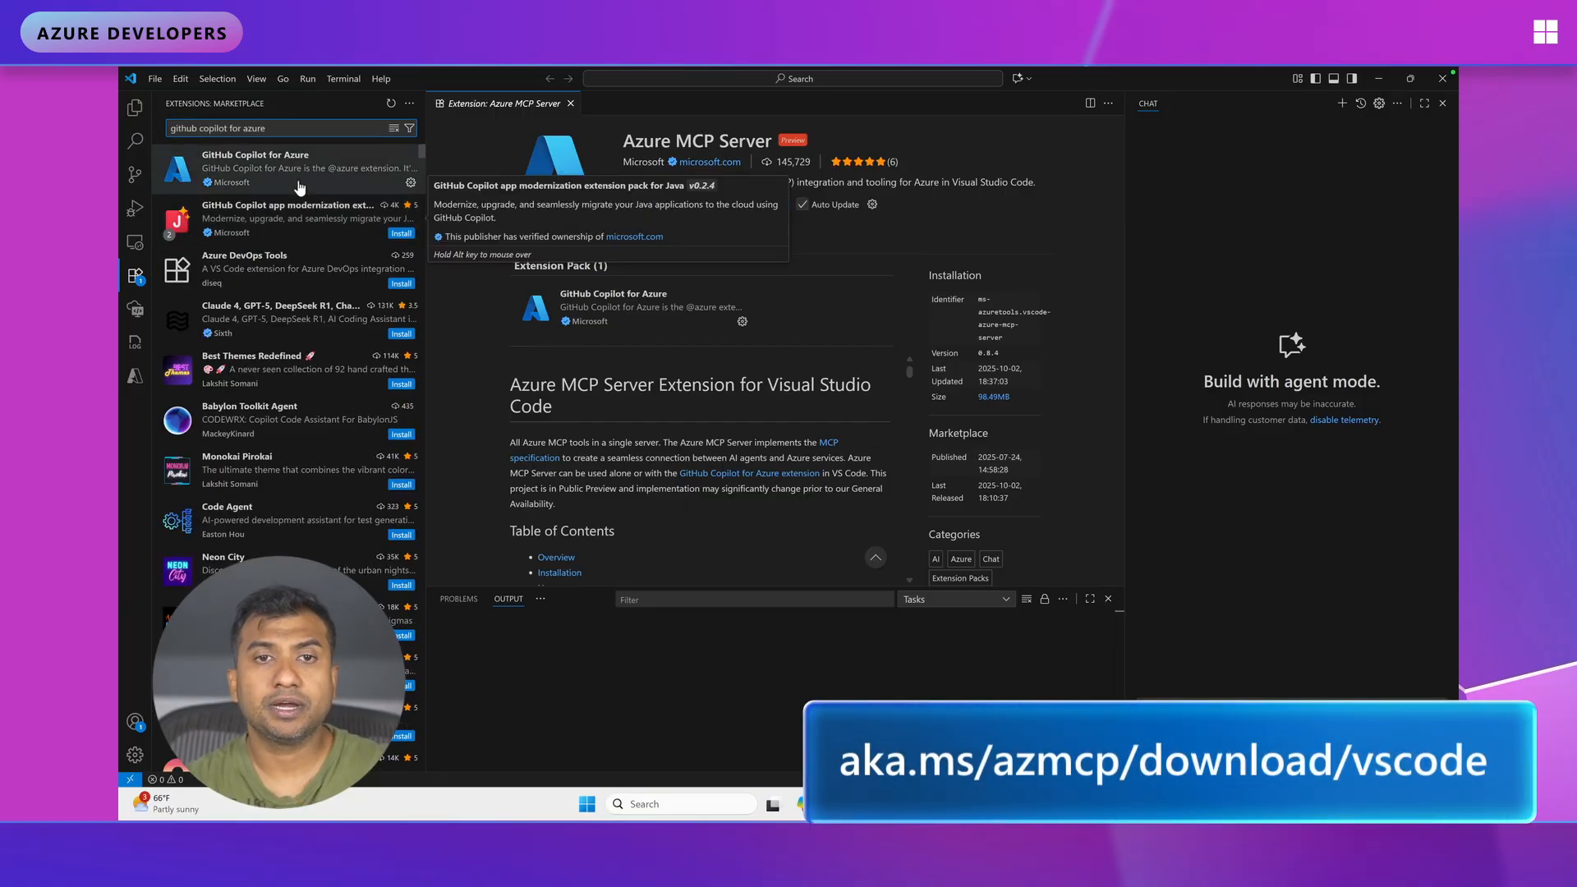
click(286, 167)
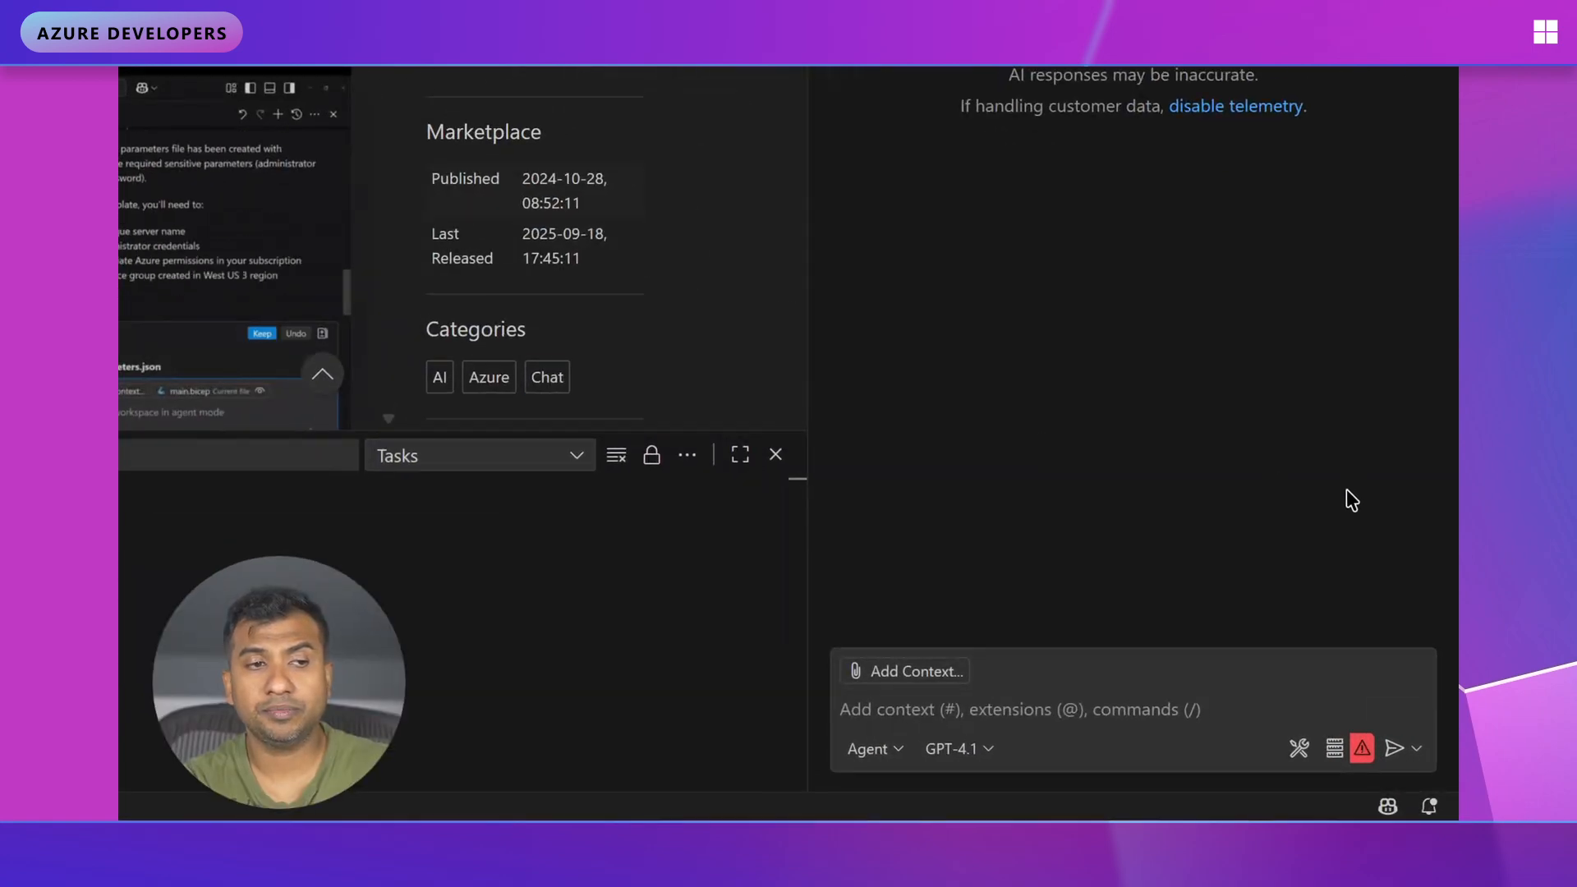
mouse_move(1297, 749)
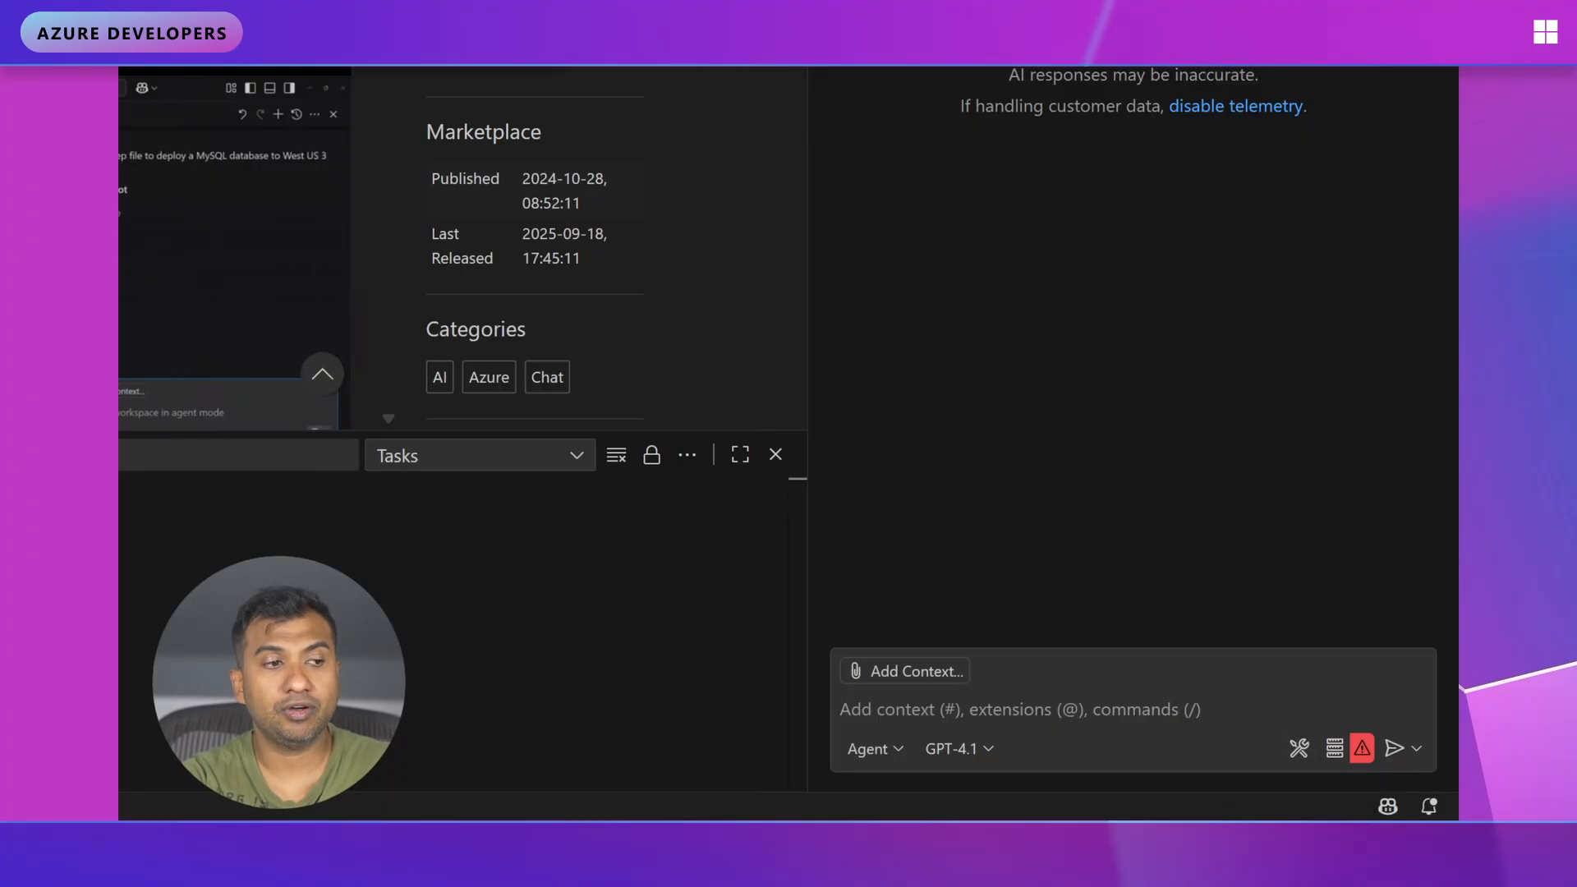
- Bring up the chat's Configure Tools list and expand the Azure MCP server's tools
click(1298, 749)
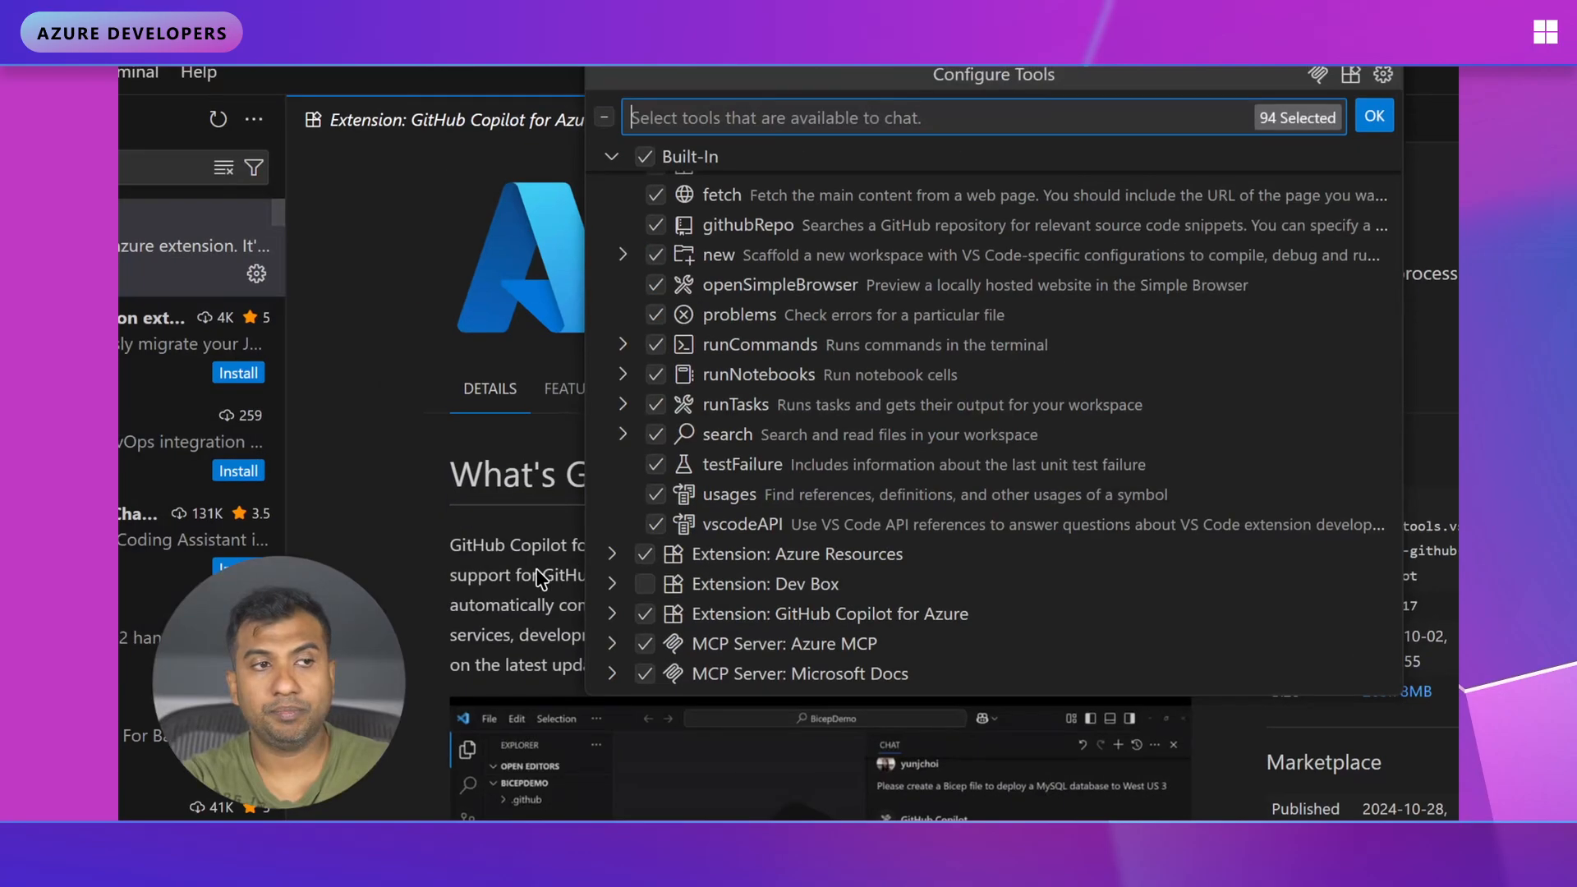
mouse_move(836, 433)
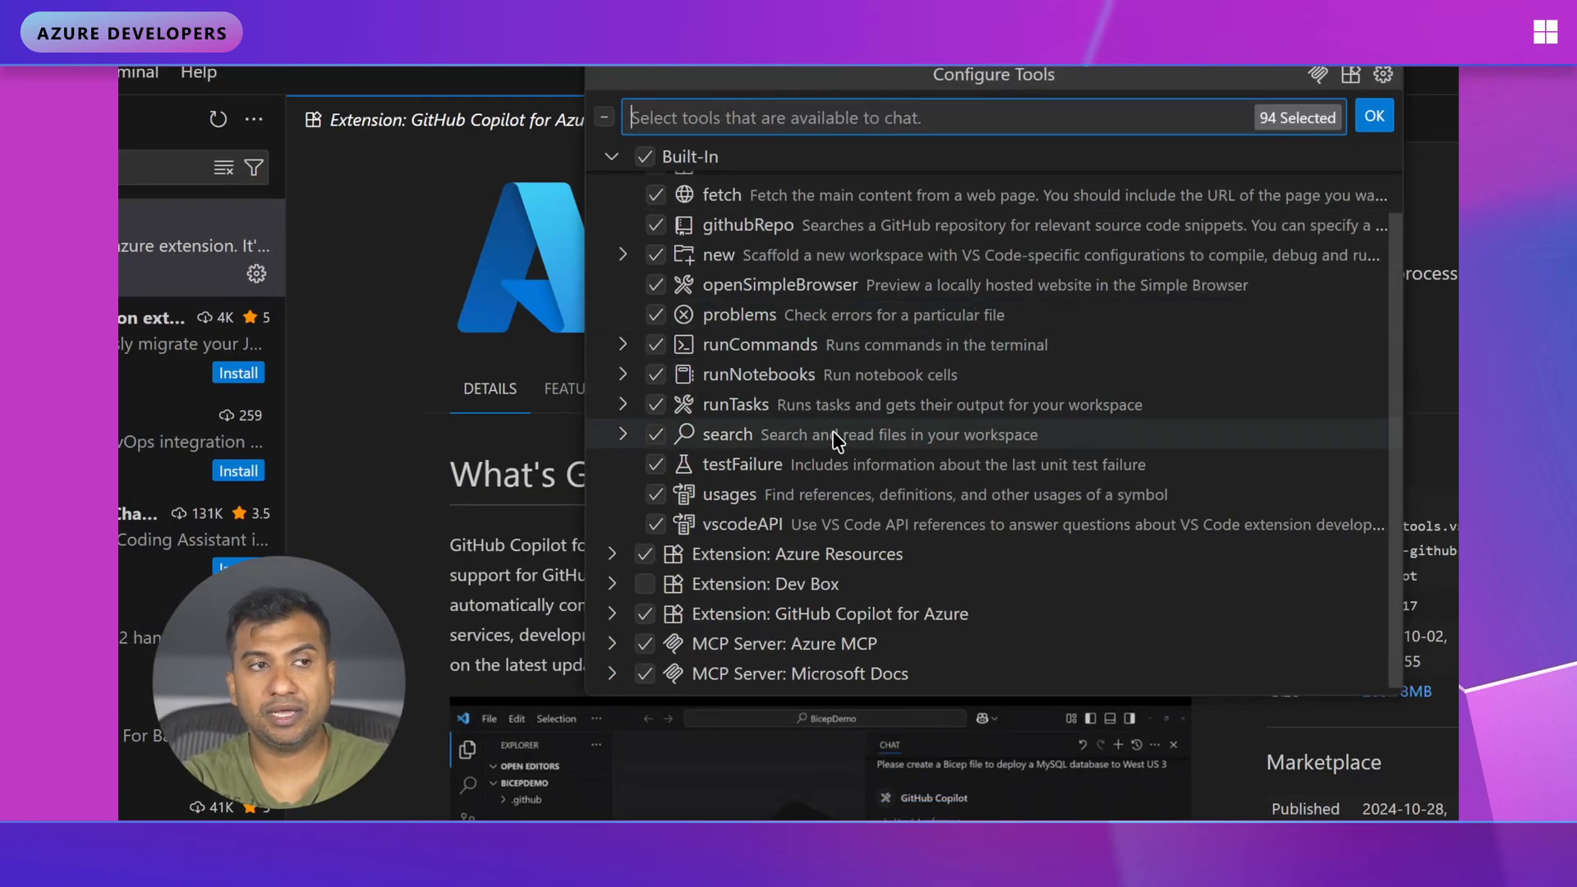
mouse_move(730, 591)
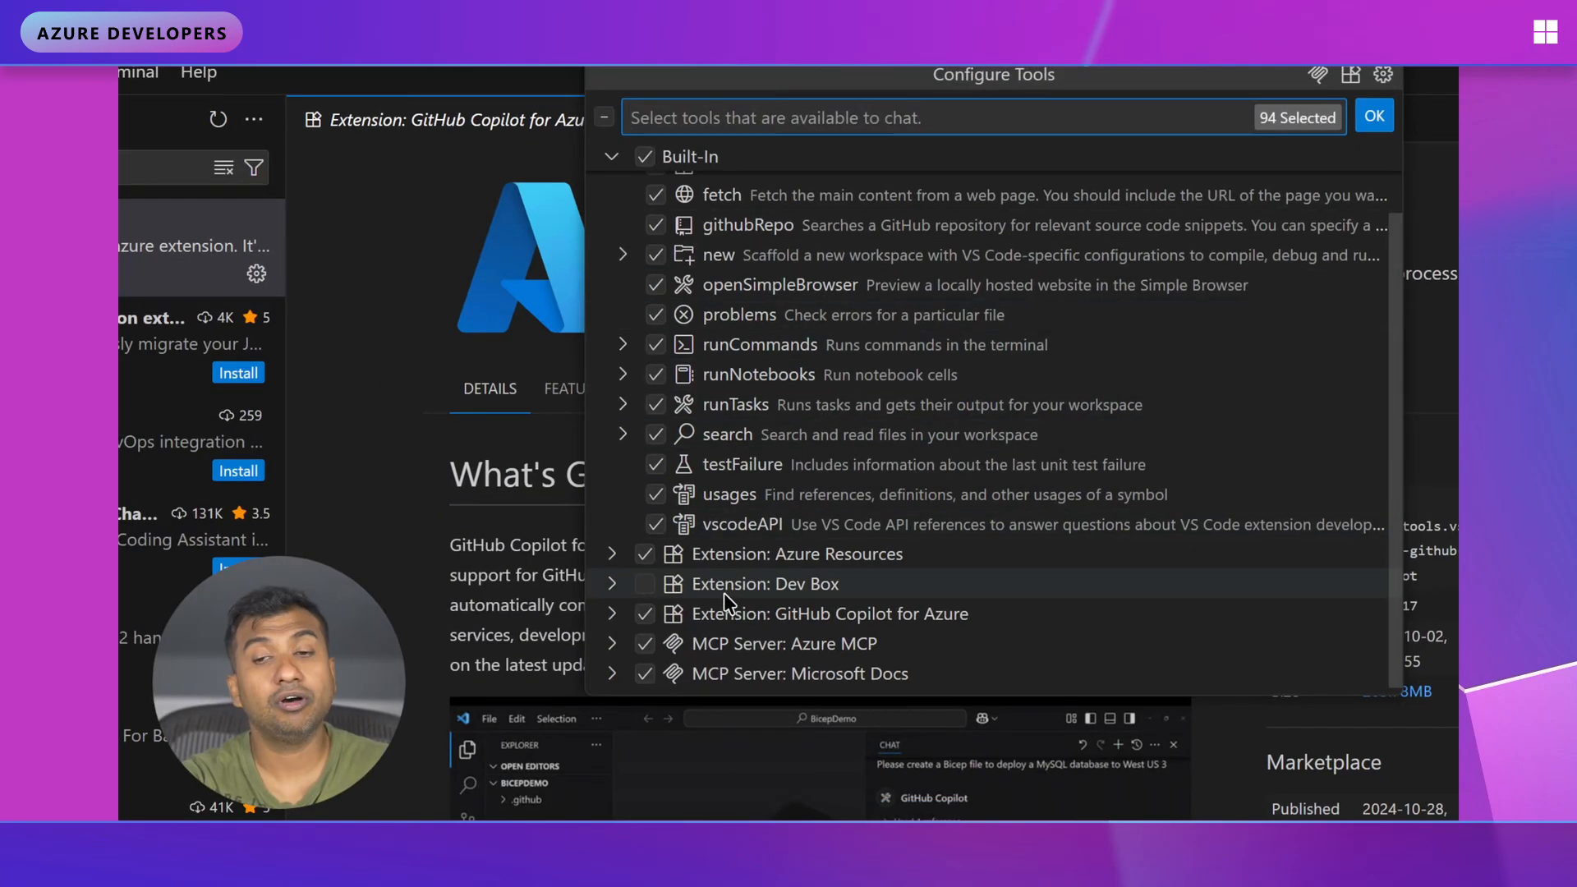
click(611, 644)
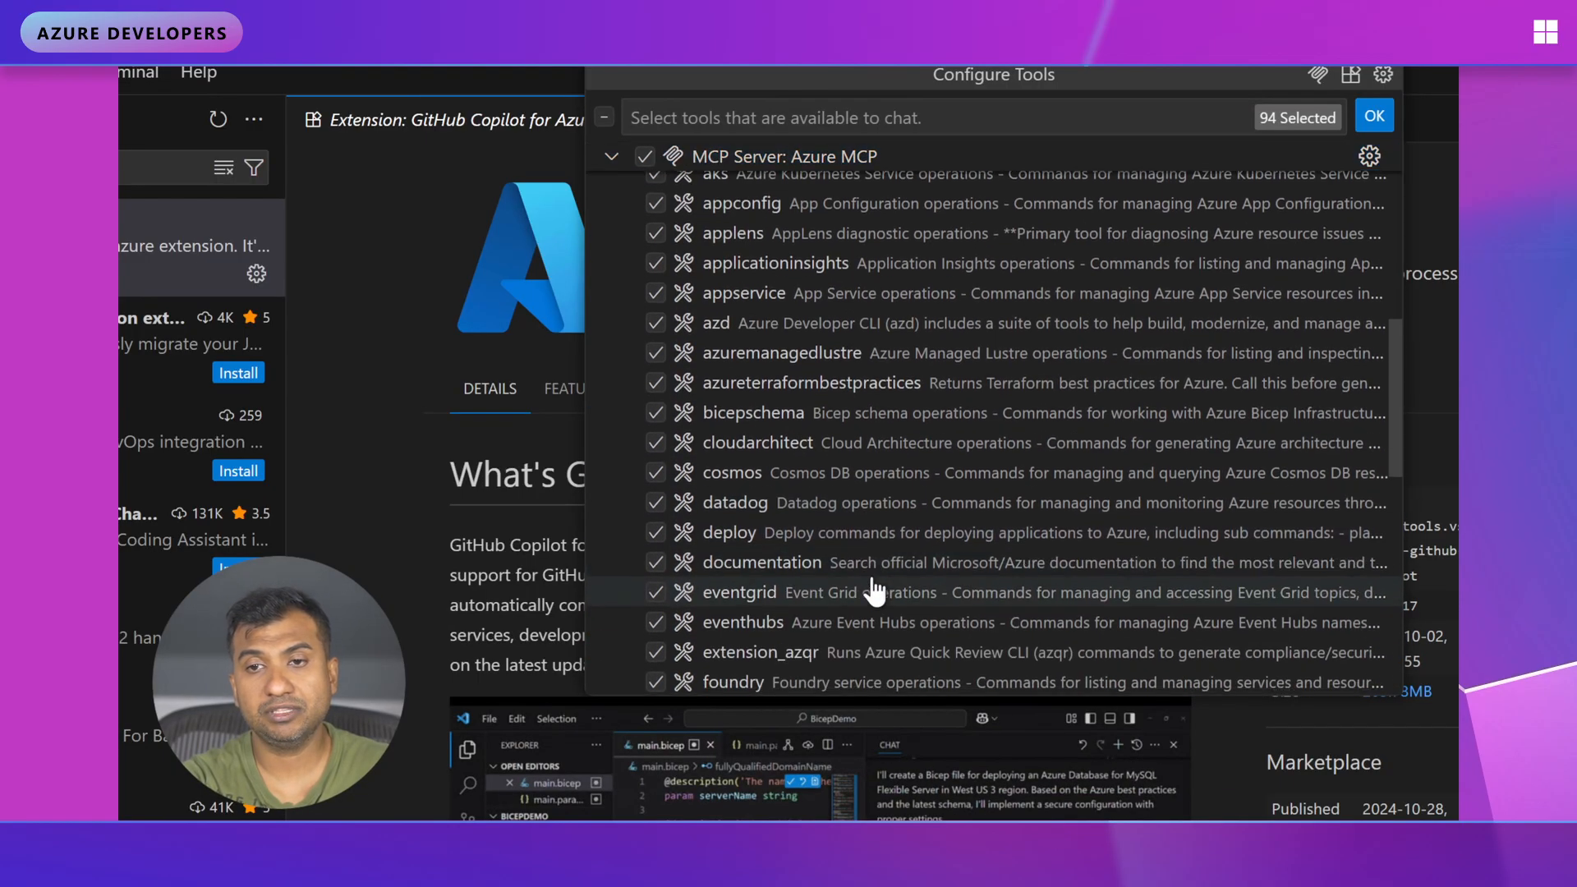
scroll(up, 3)
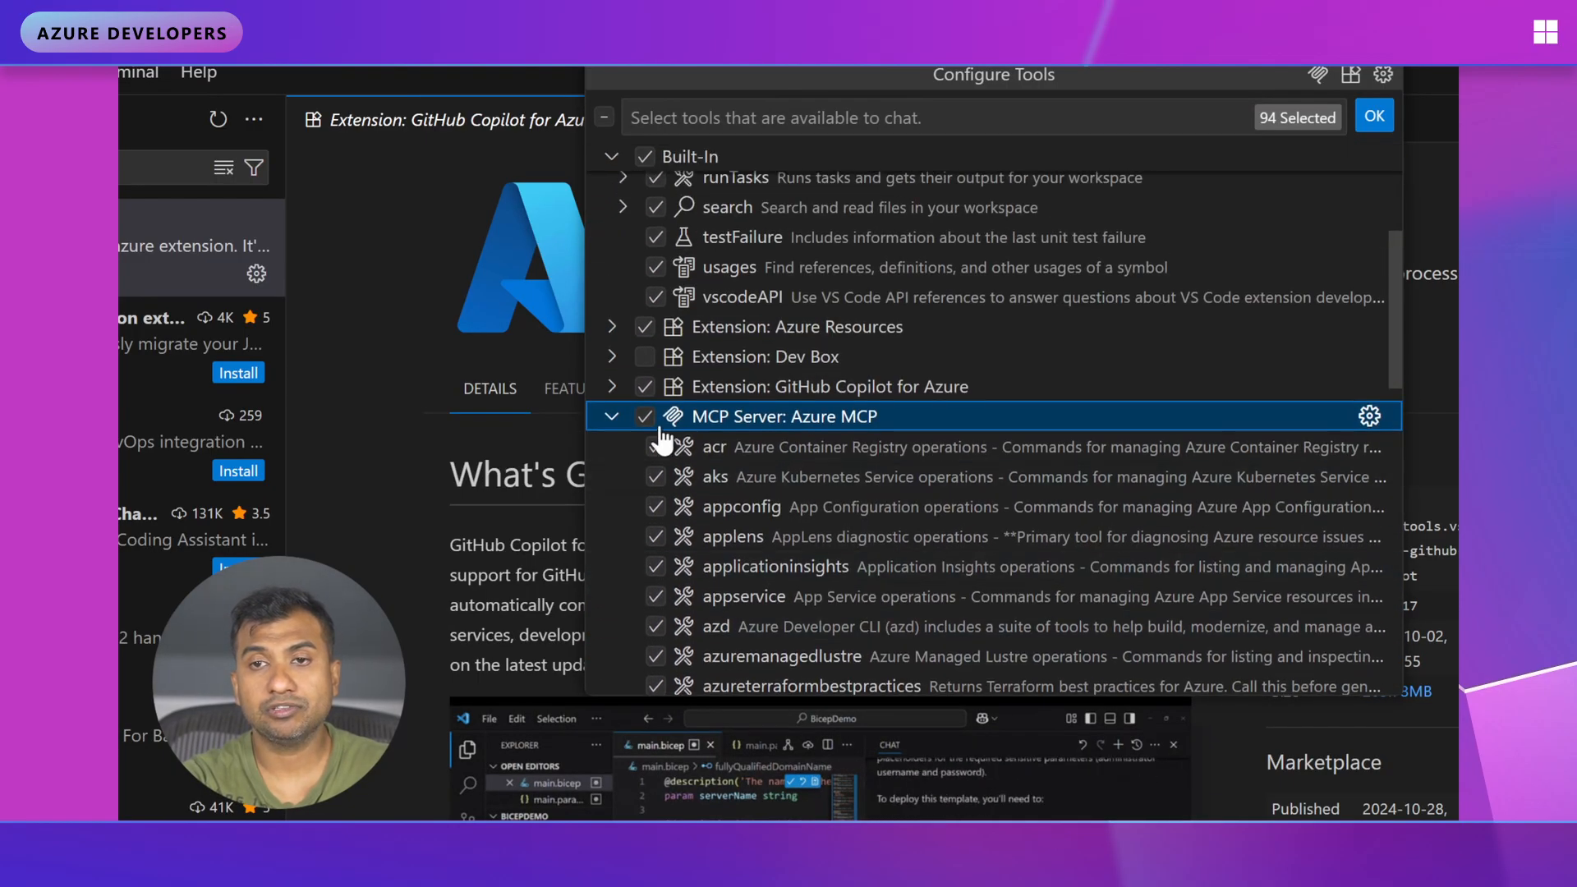
- Peek at the GitHub Copilot for Azure tools, then scroll through the checked Azure MCP tools
click(611, 386)
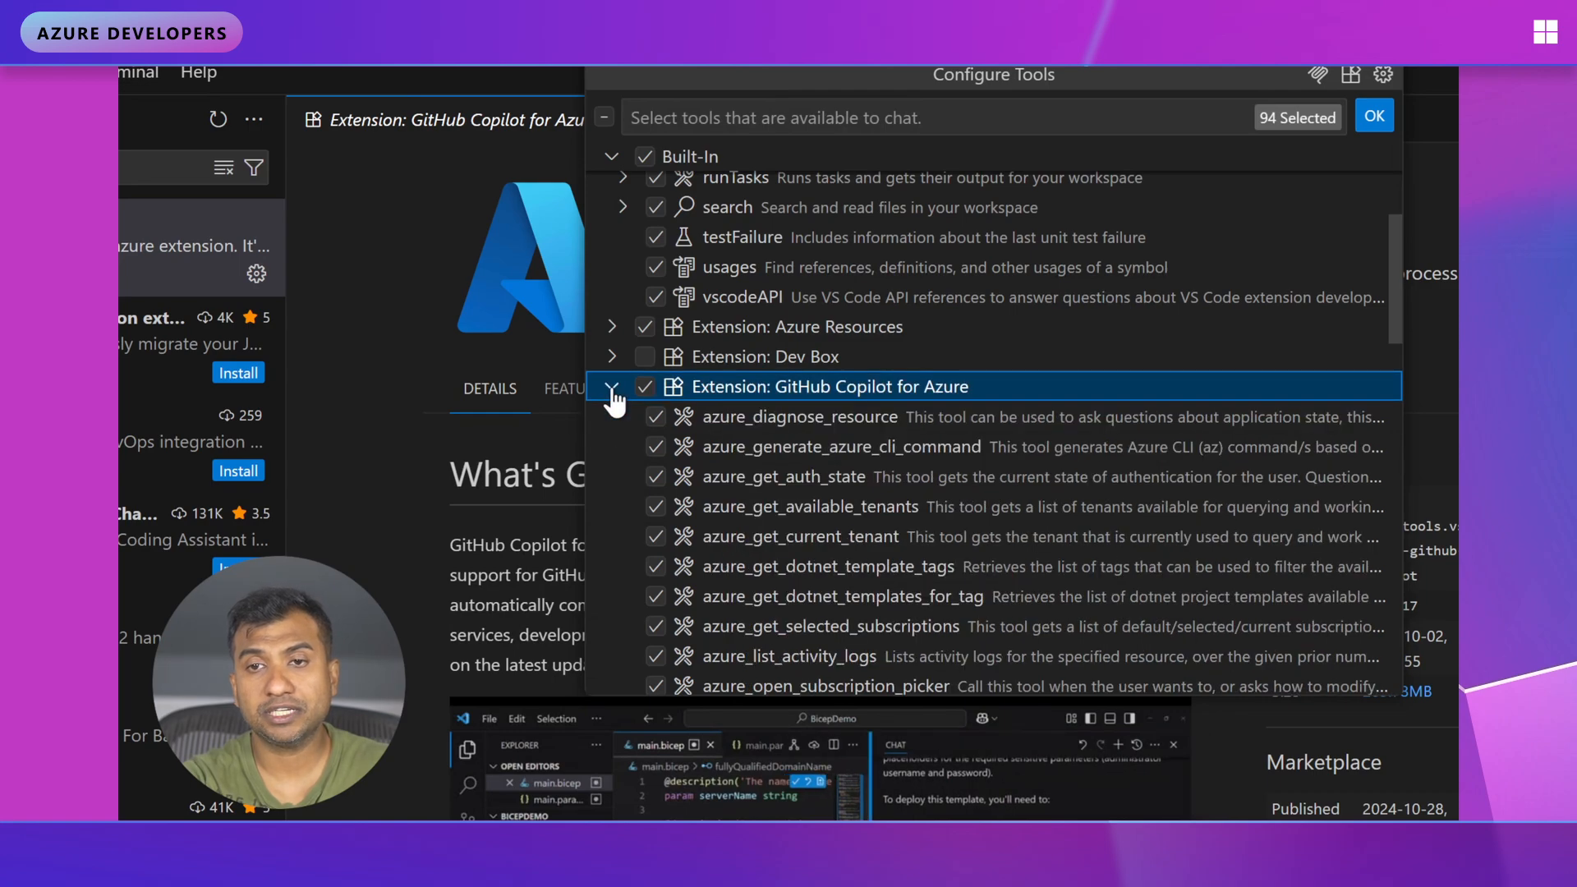
click(613, 386)
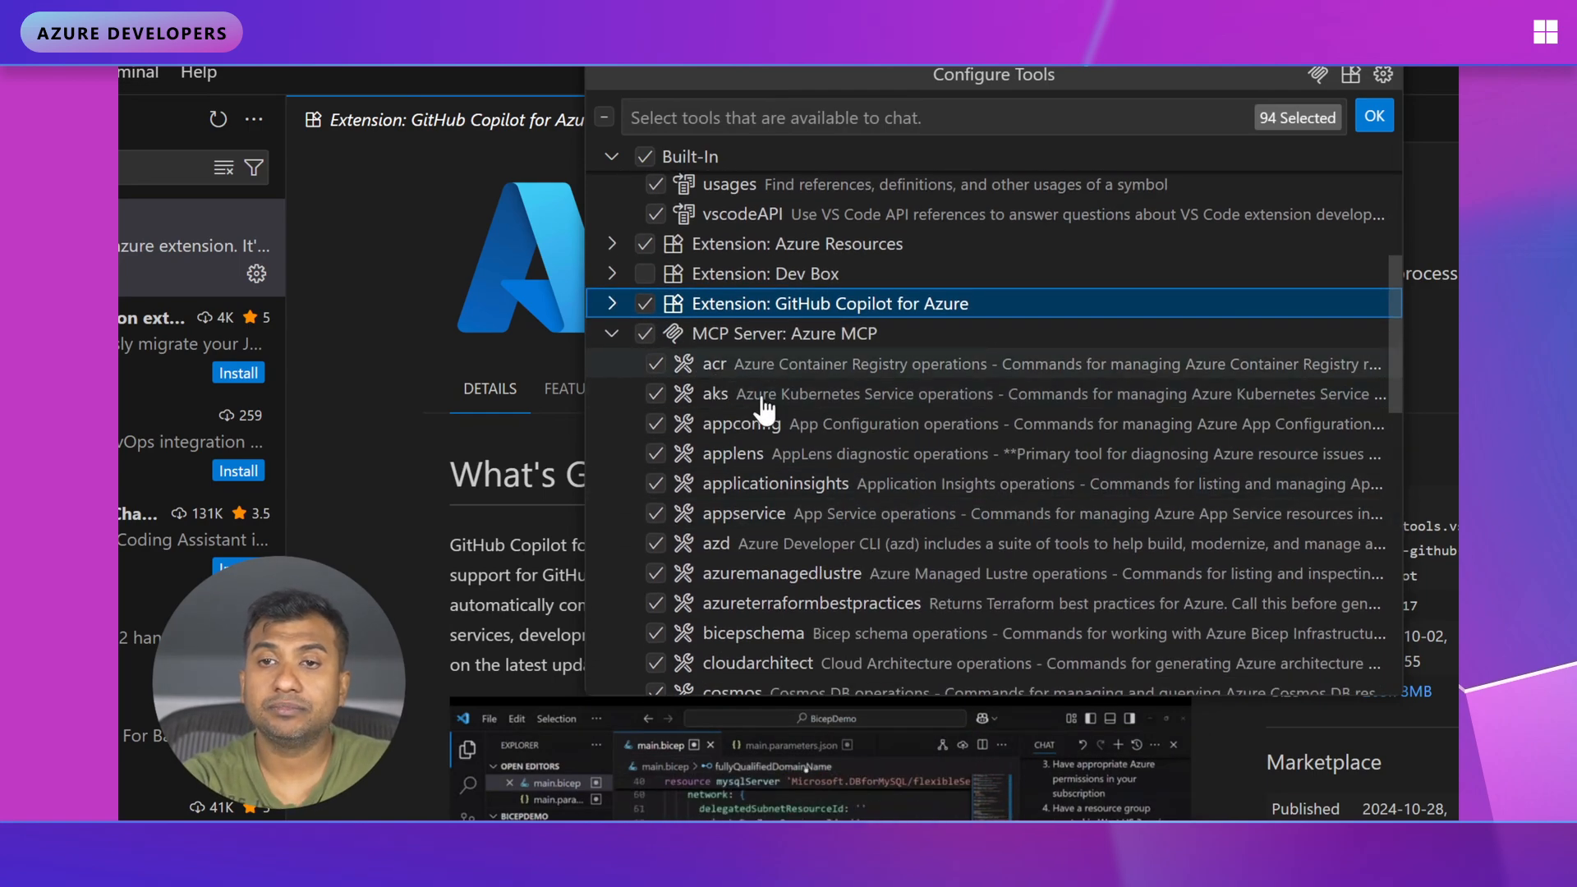
scroll(up, 3)
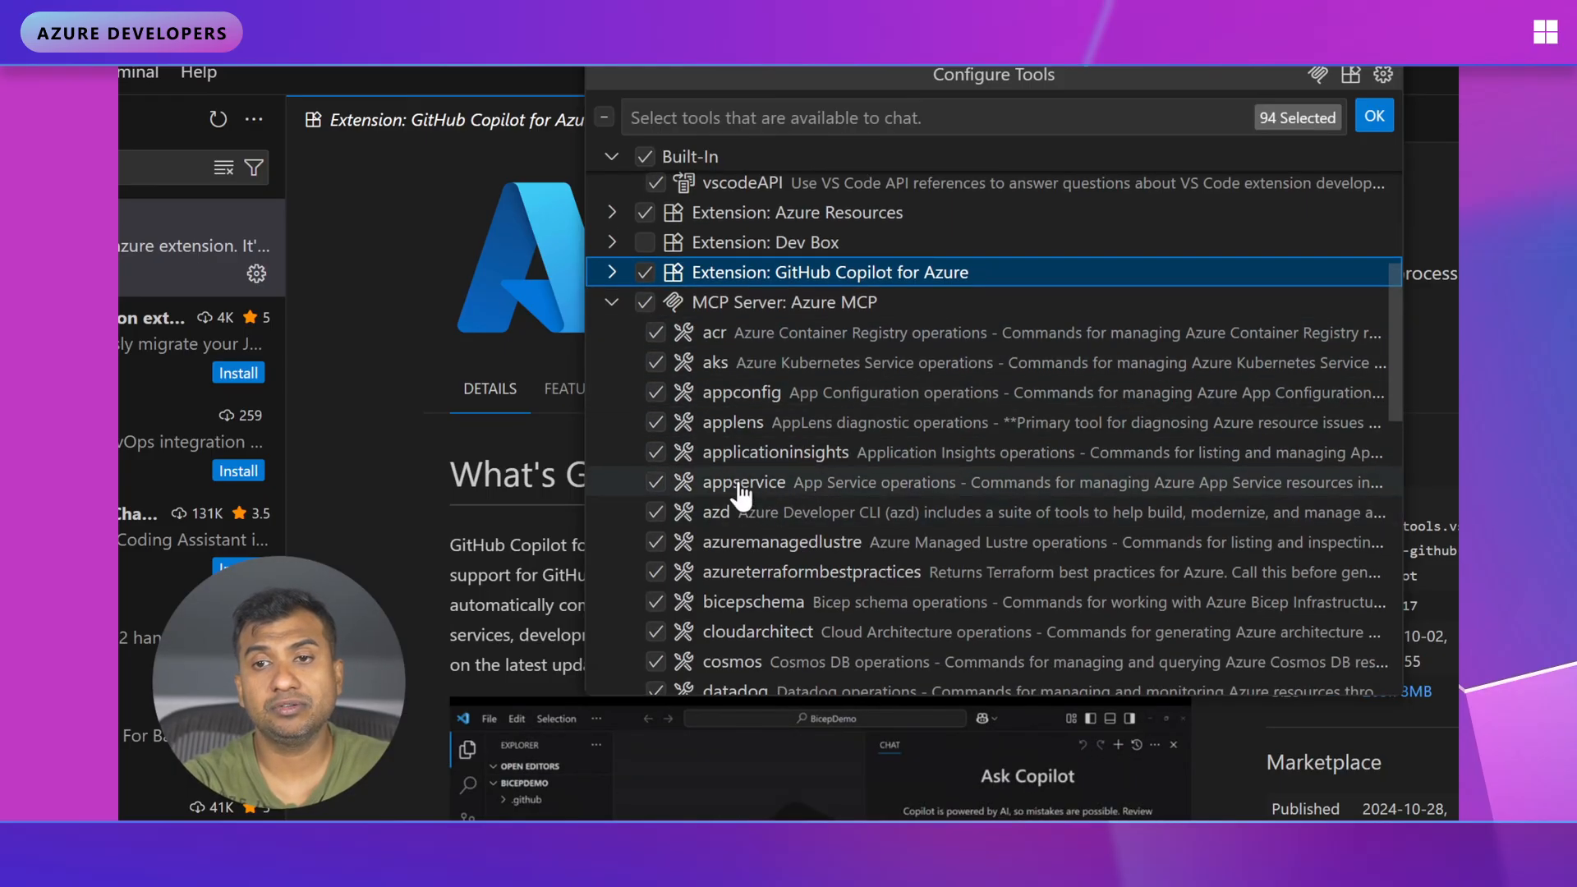
scroll(down, 3)
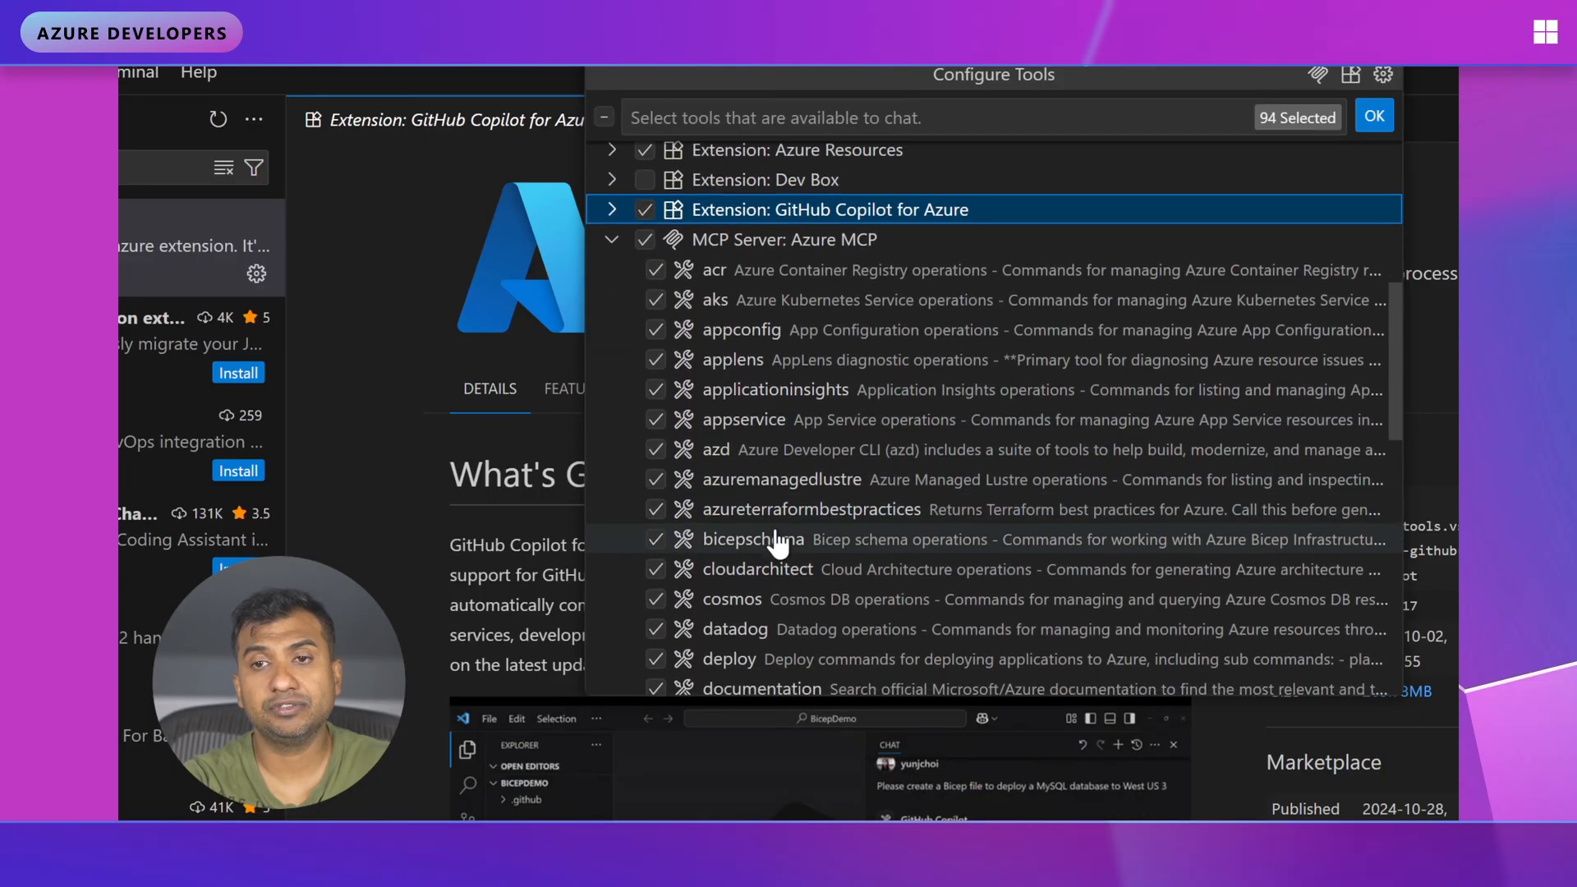
scroll(down, 3)
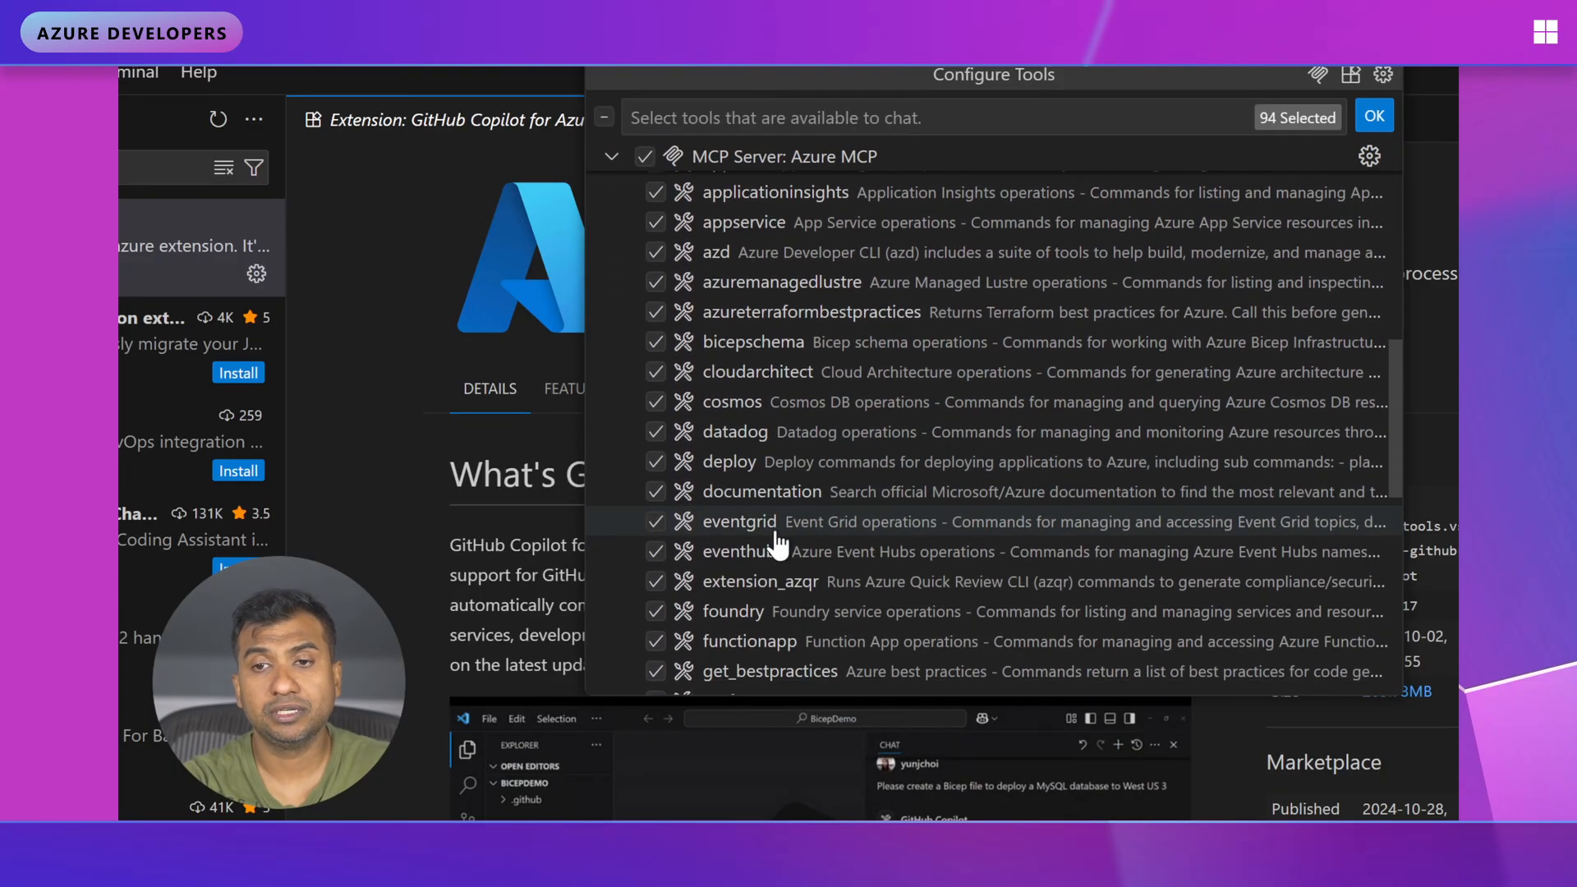
scroll(down, 3)
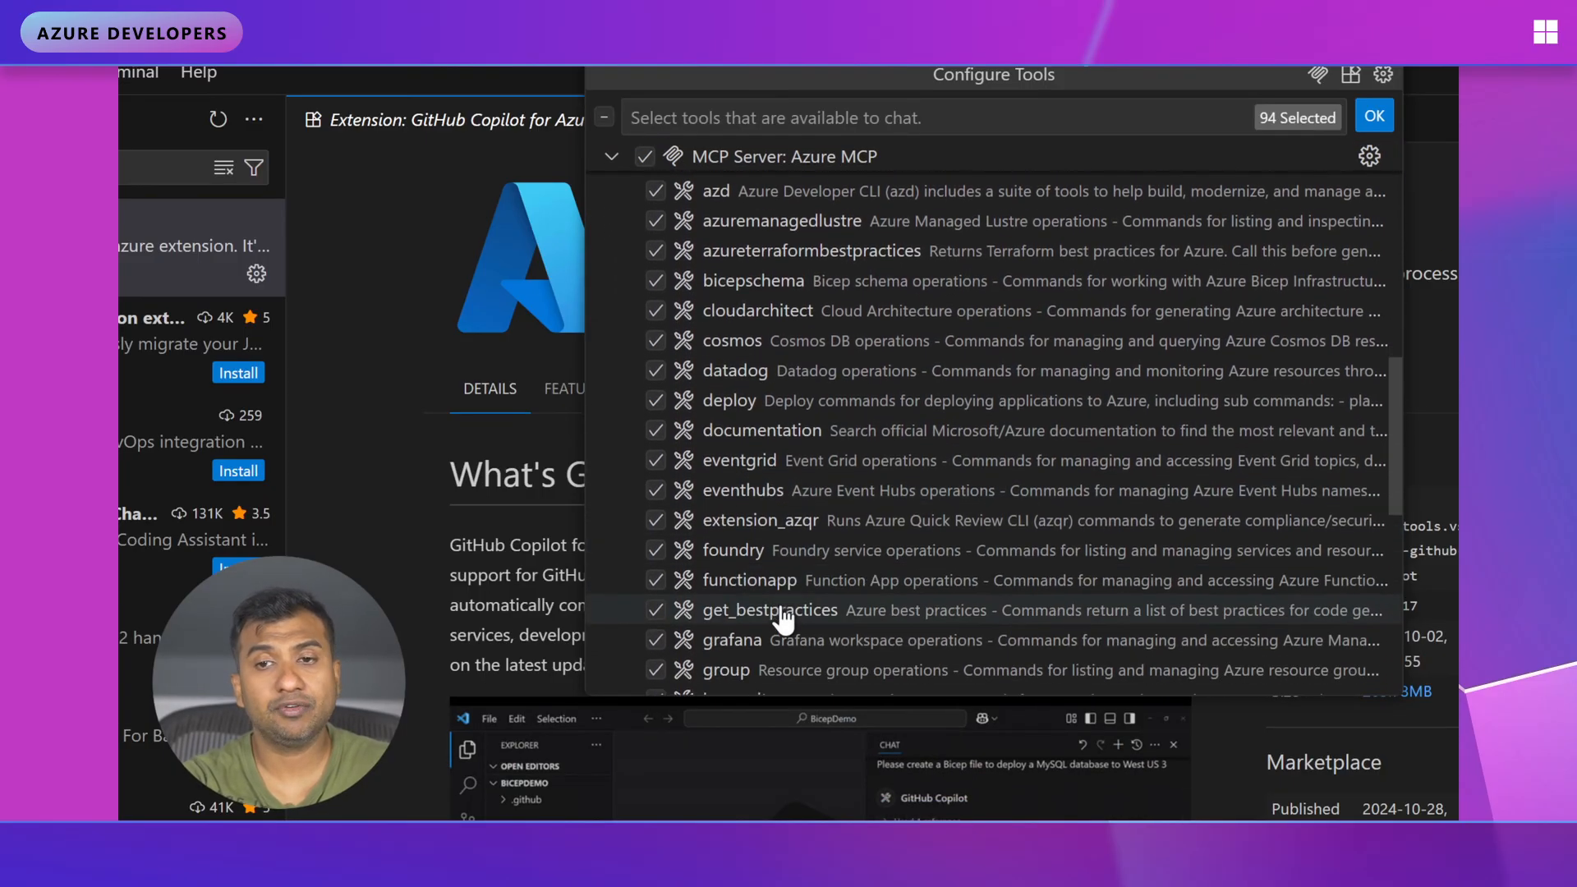
scroll(up, 3)
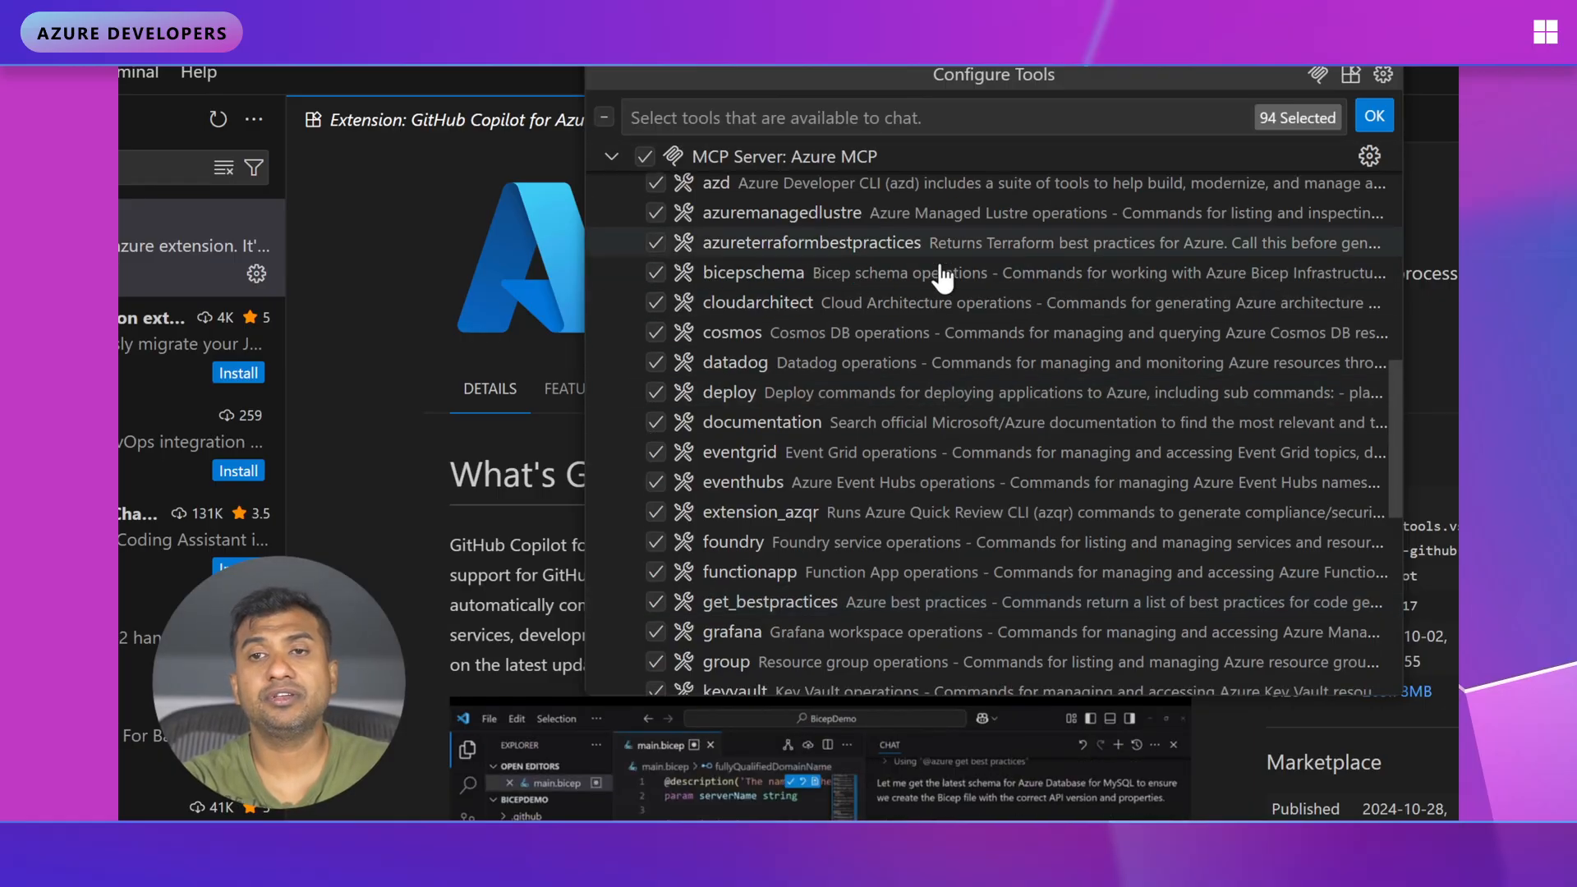
mouse_move(981, 302)
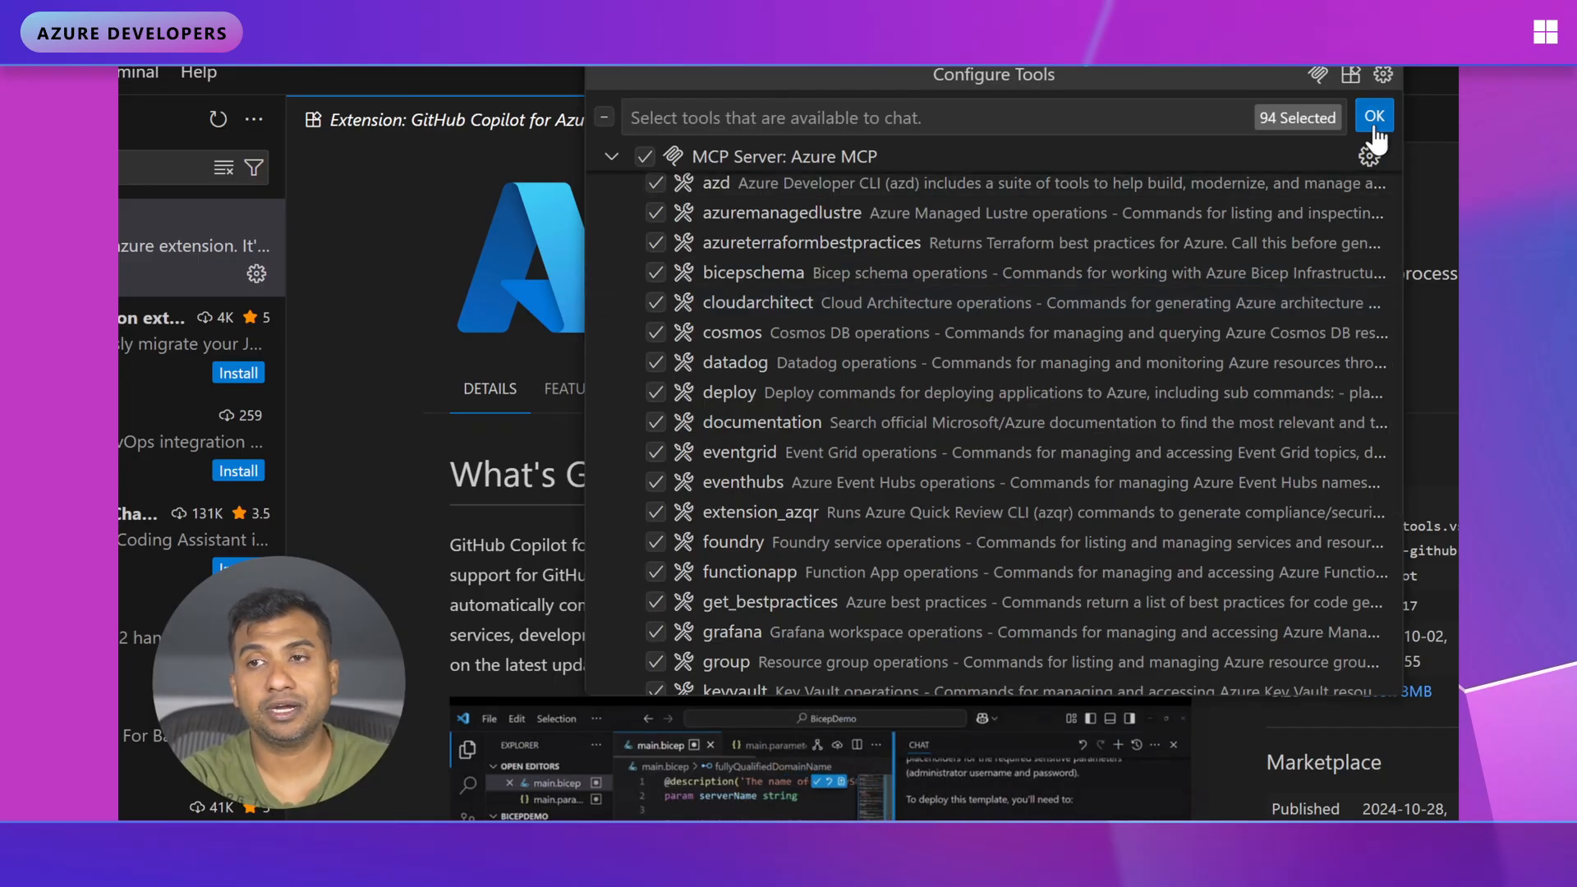
- Confirm the tool configuration keeping all 94 tools, then check the Agent mode dropdown
click(1373, 115)
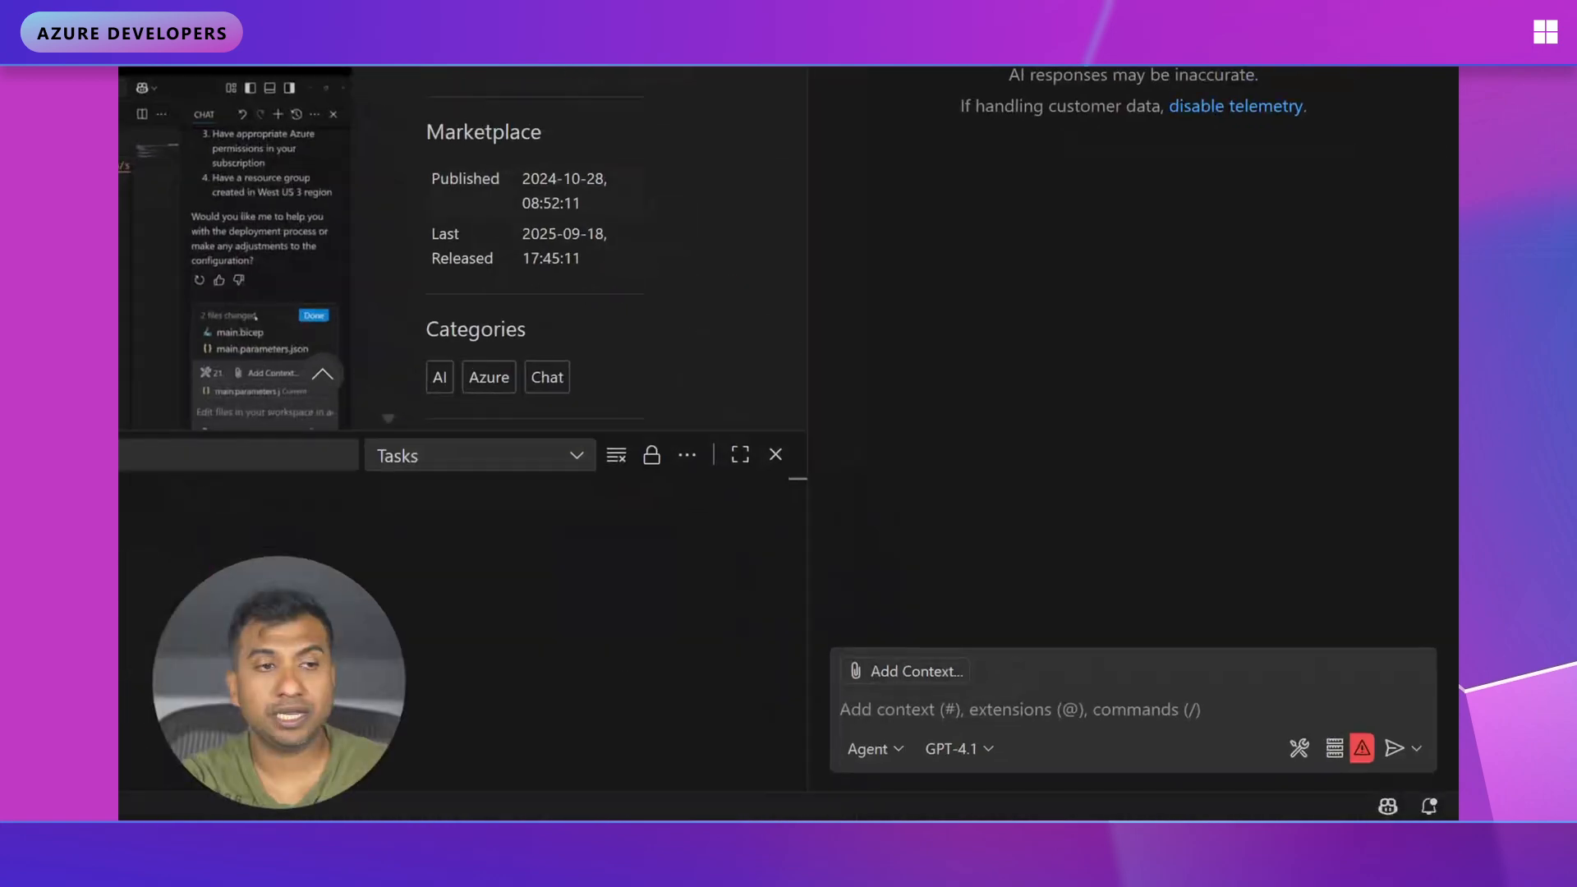
mouse_move(868, 749)
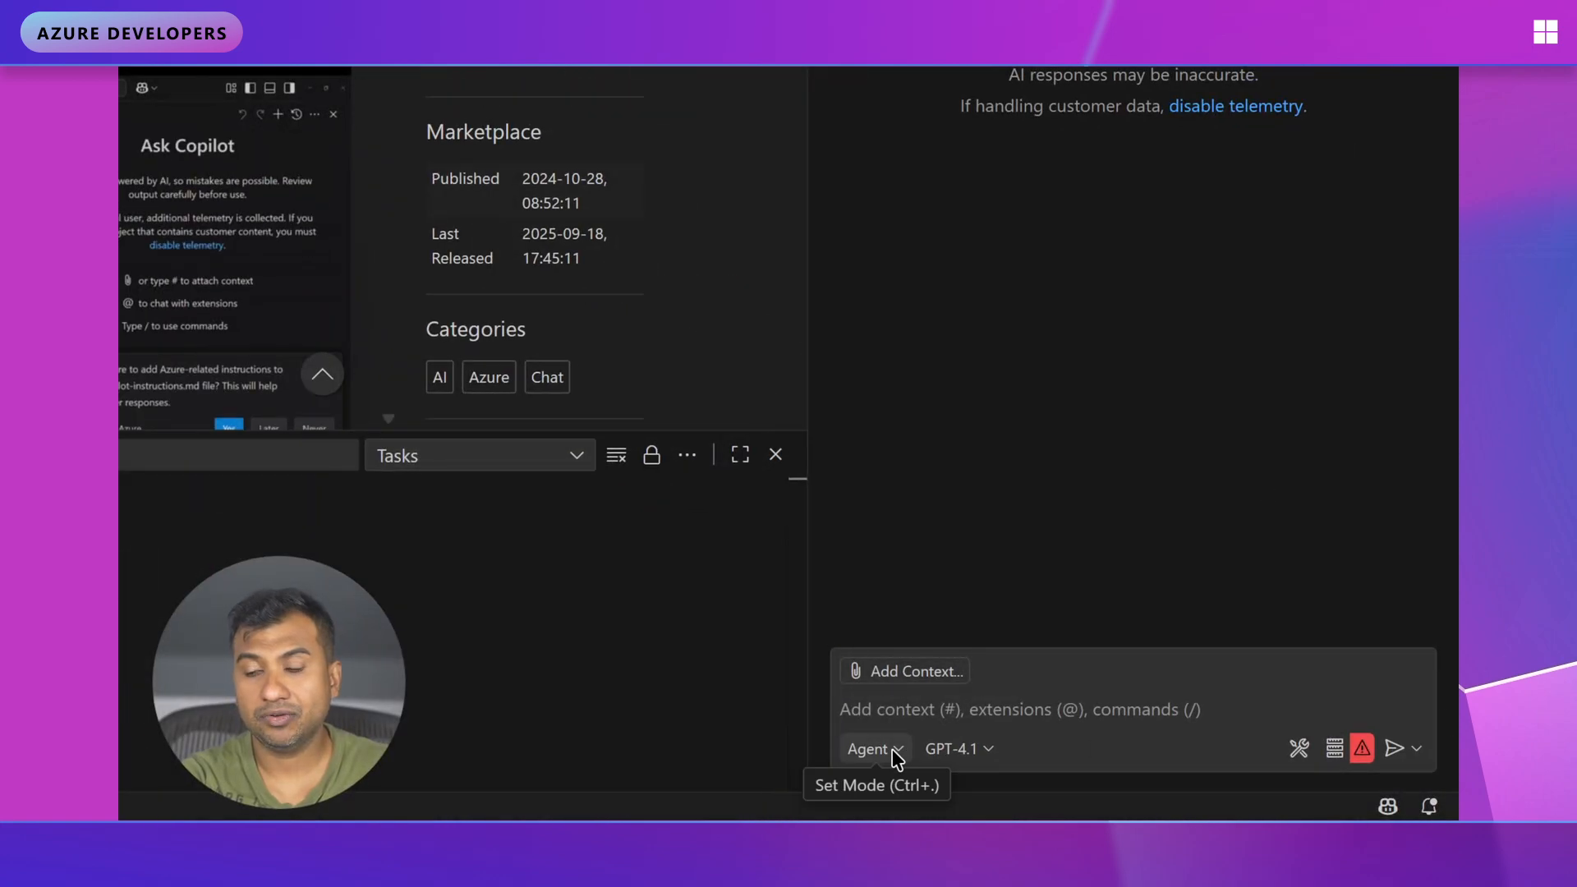
click(868, 749)
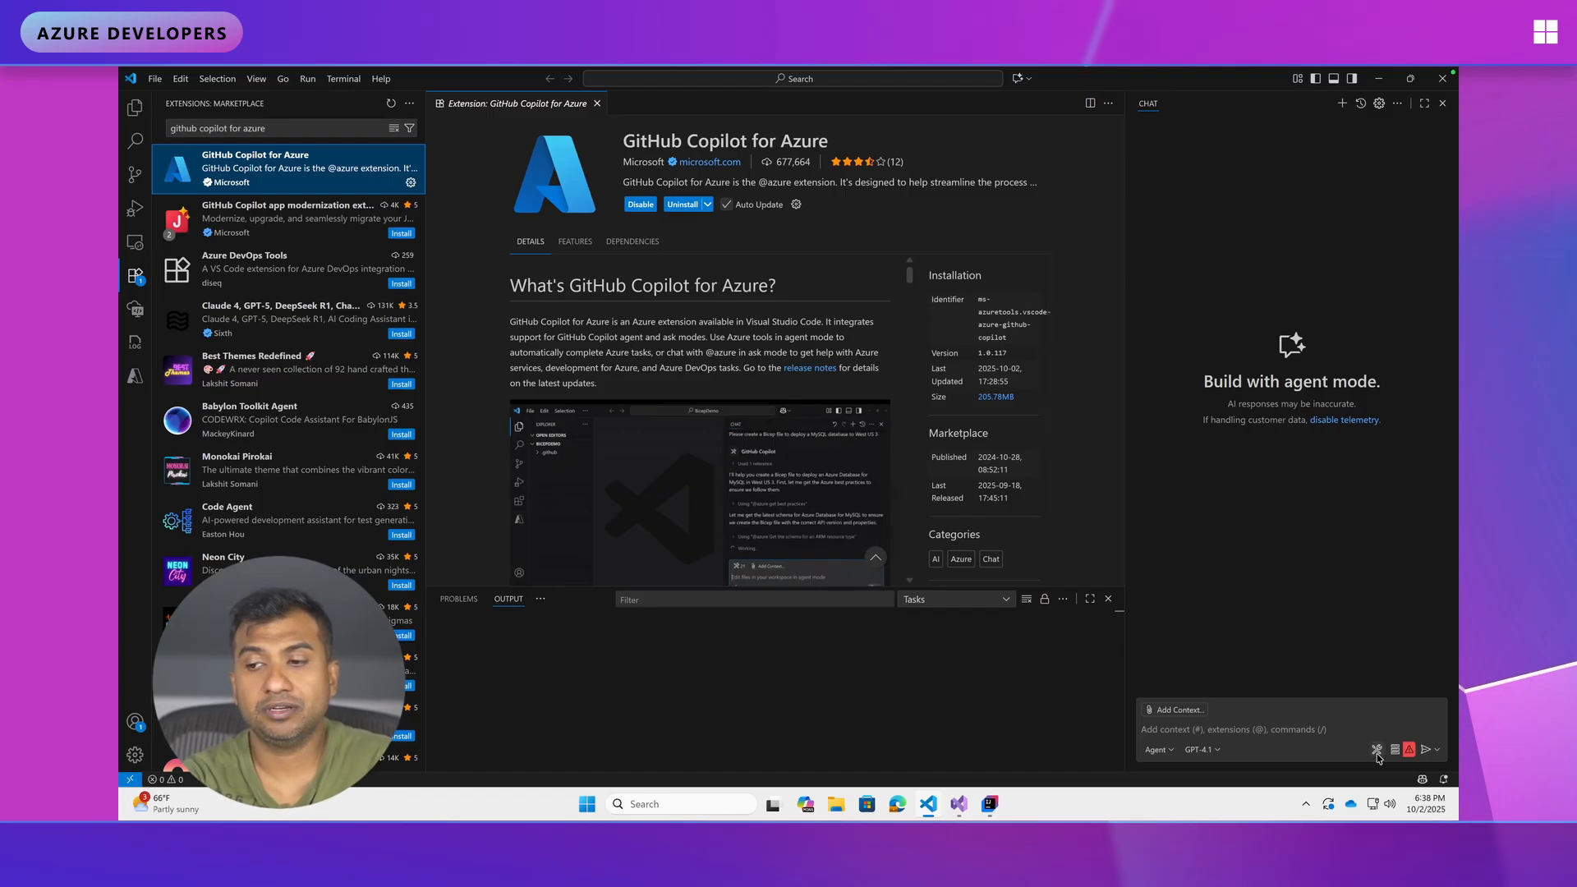
- Show the failing DevBox MCP server's output log with its module-not-found error
click(1394, 749)
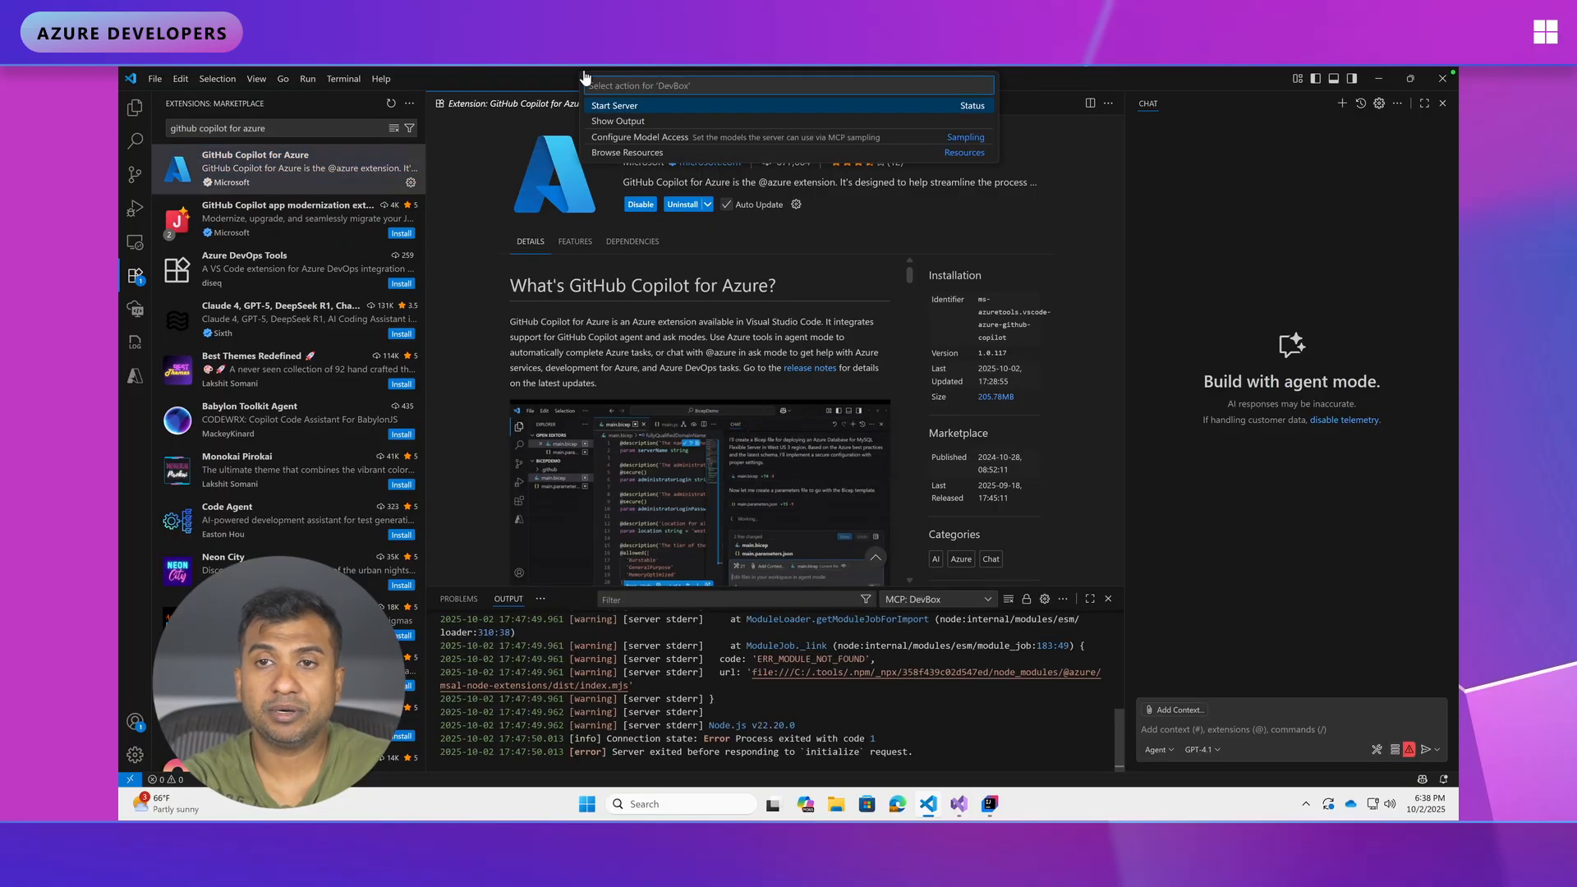
mouse_move(1071, 302)
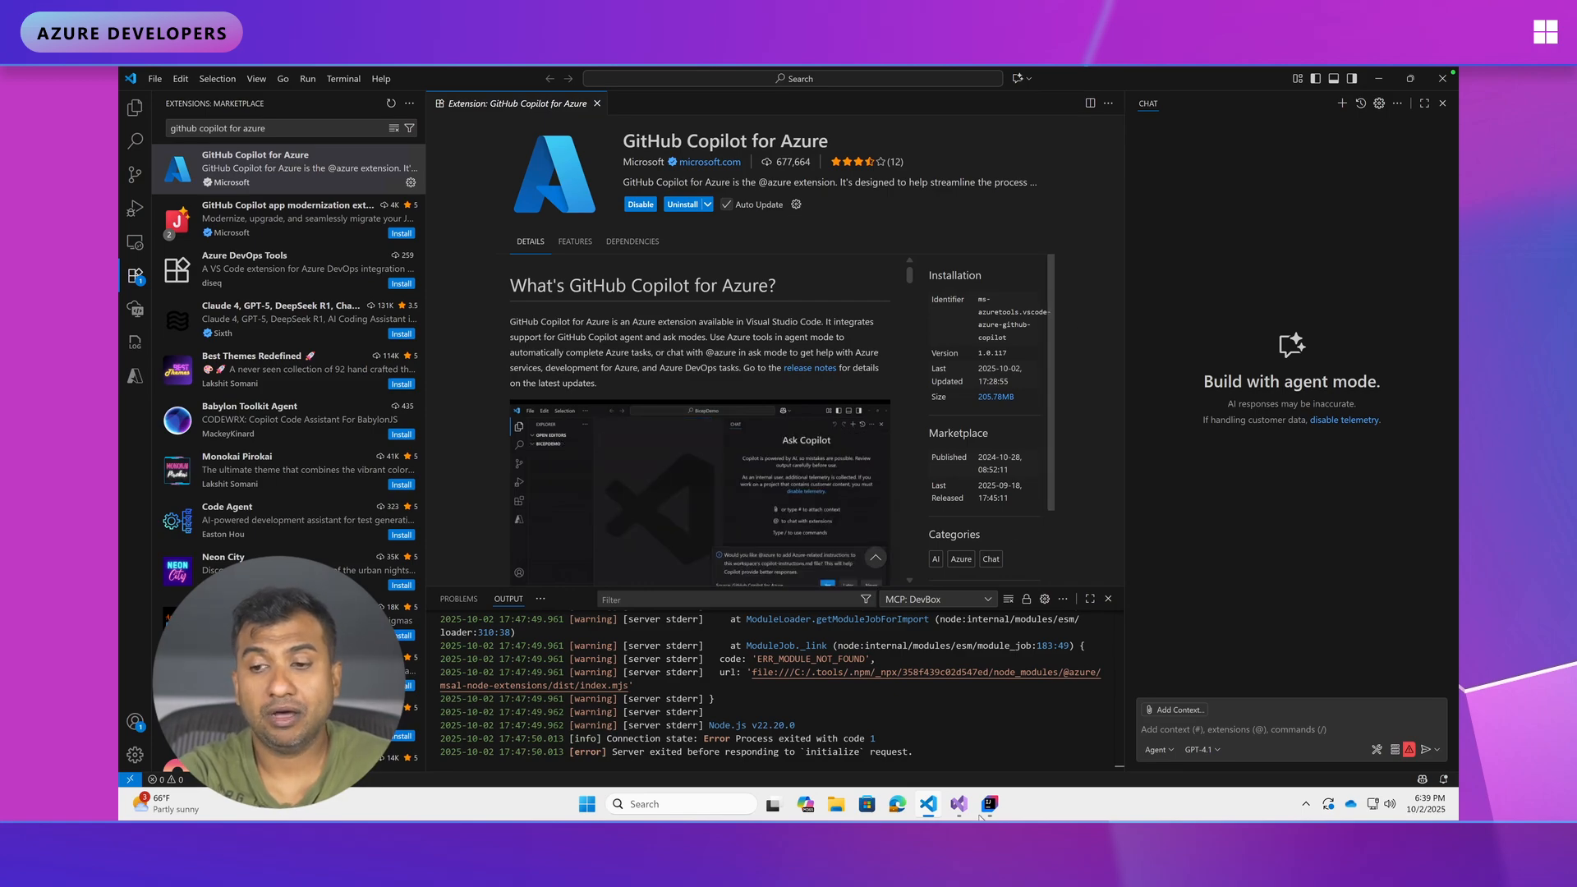
- Switch to Visual Studio 2022 and close the Copilot Chat panel to reveal Solution Explorer
click(957, 803)
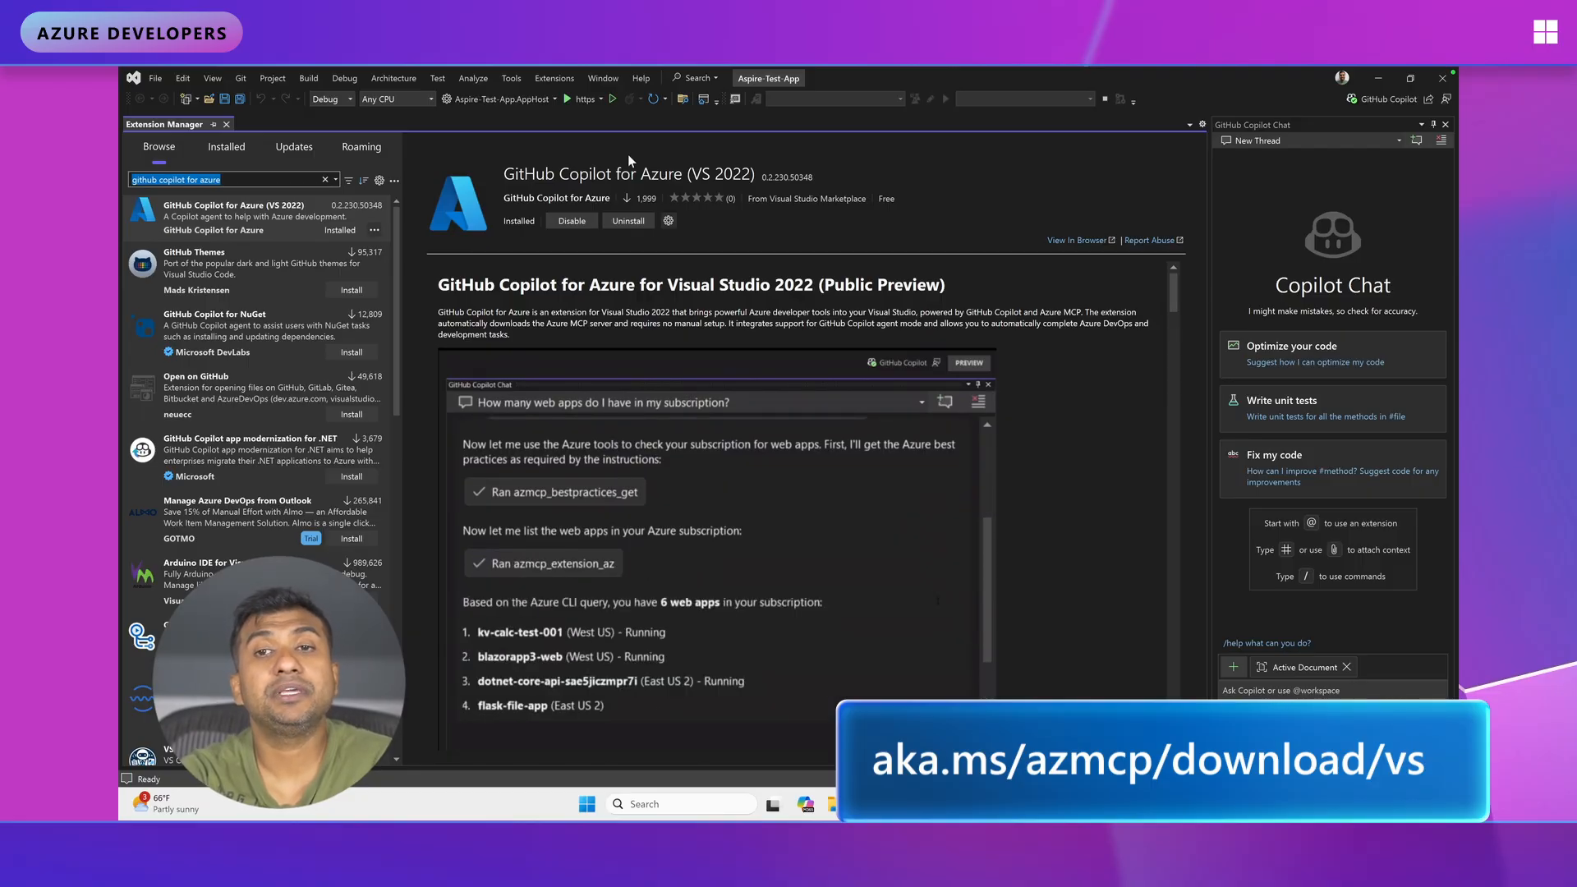
scroll(down, 3)
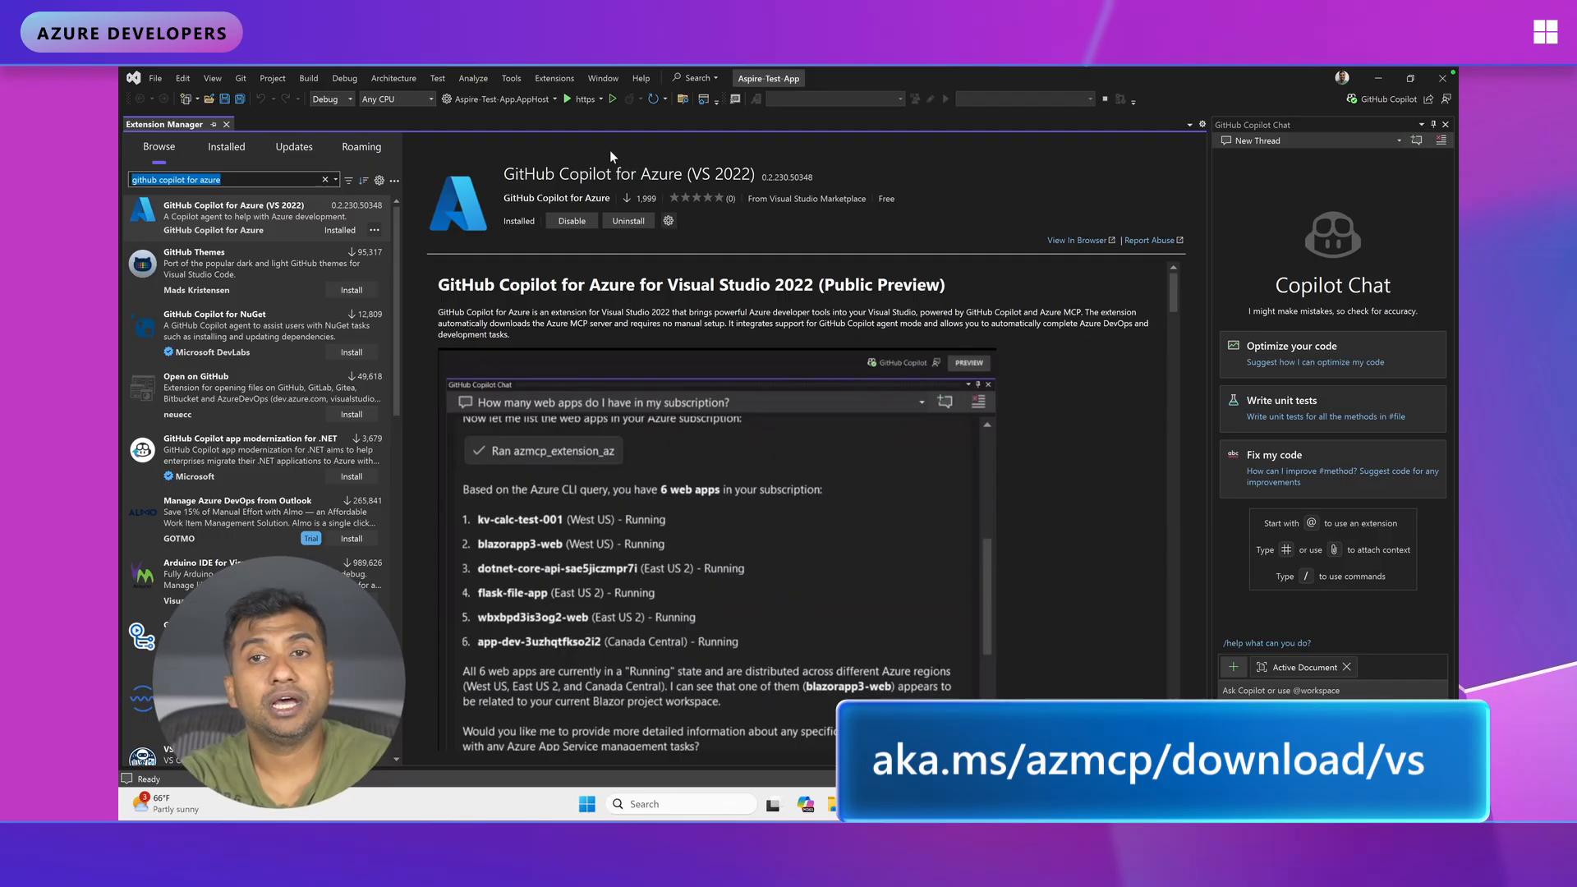
click(554, 79)
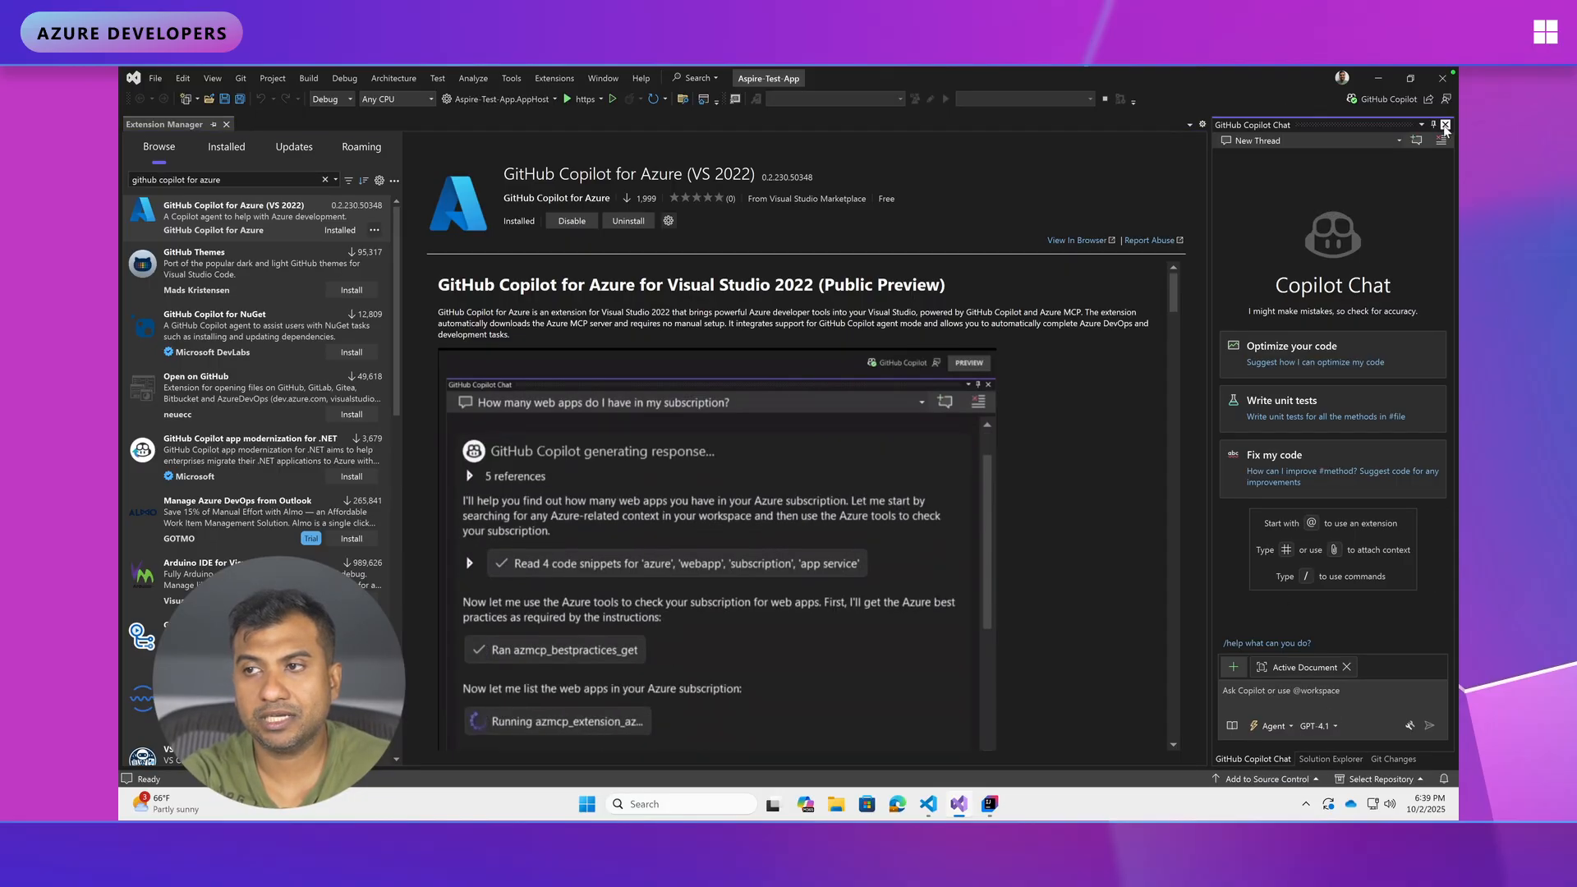
click(1444, 125)
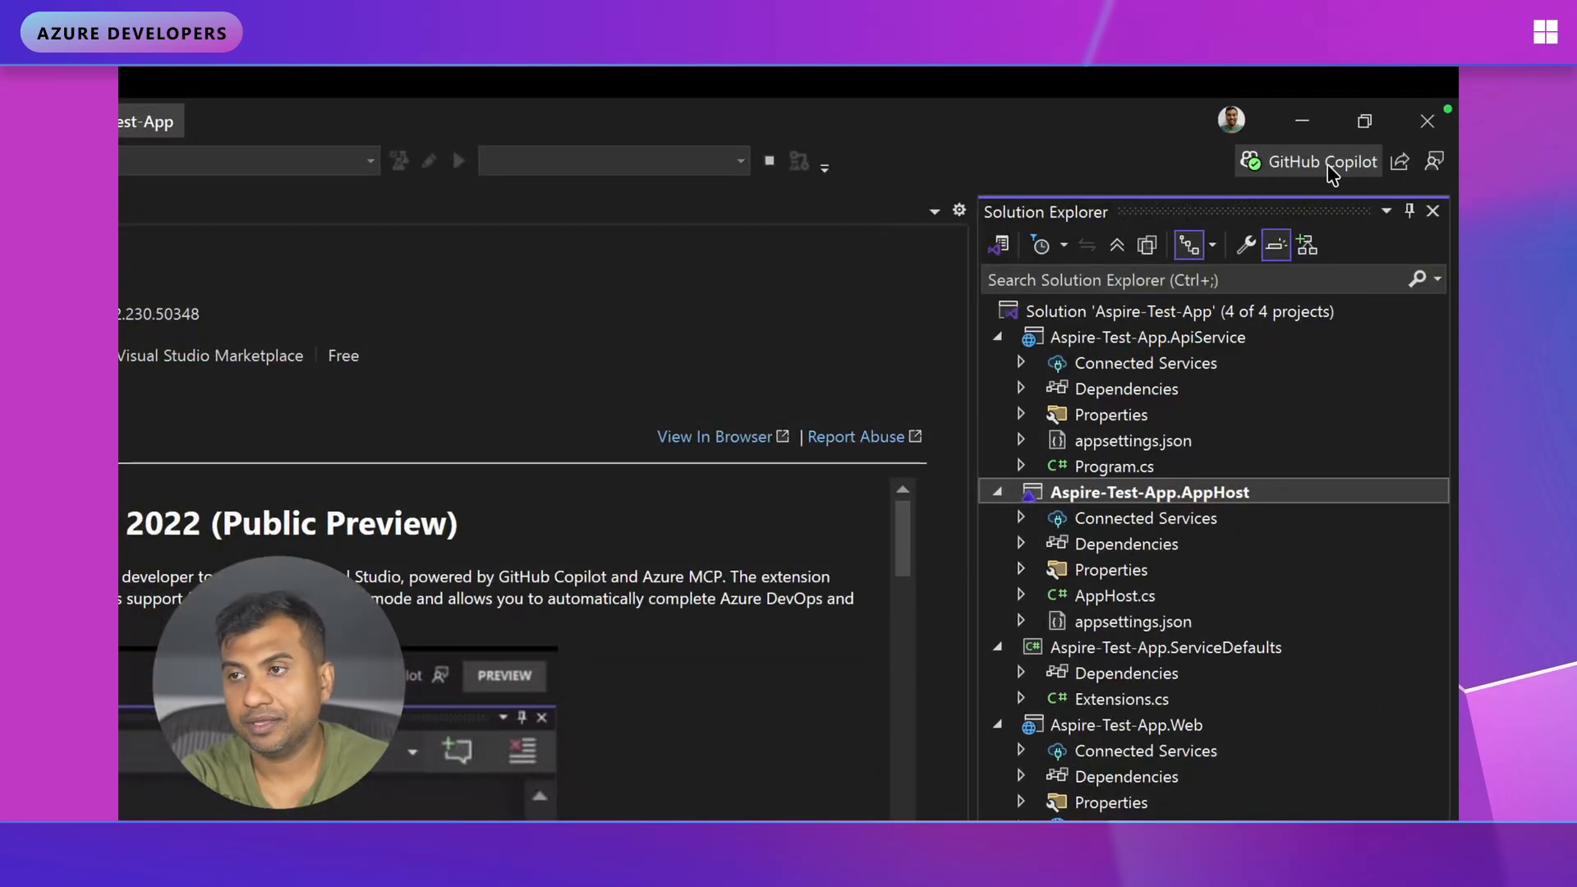
- Reopen GitHub Copilot Chat from the title-bar badge in agent mode with GPT-4.1
click(1323, 161)
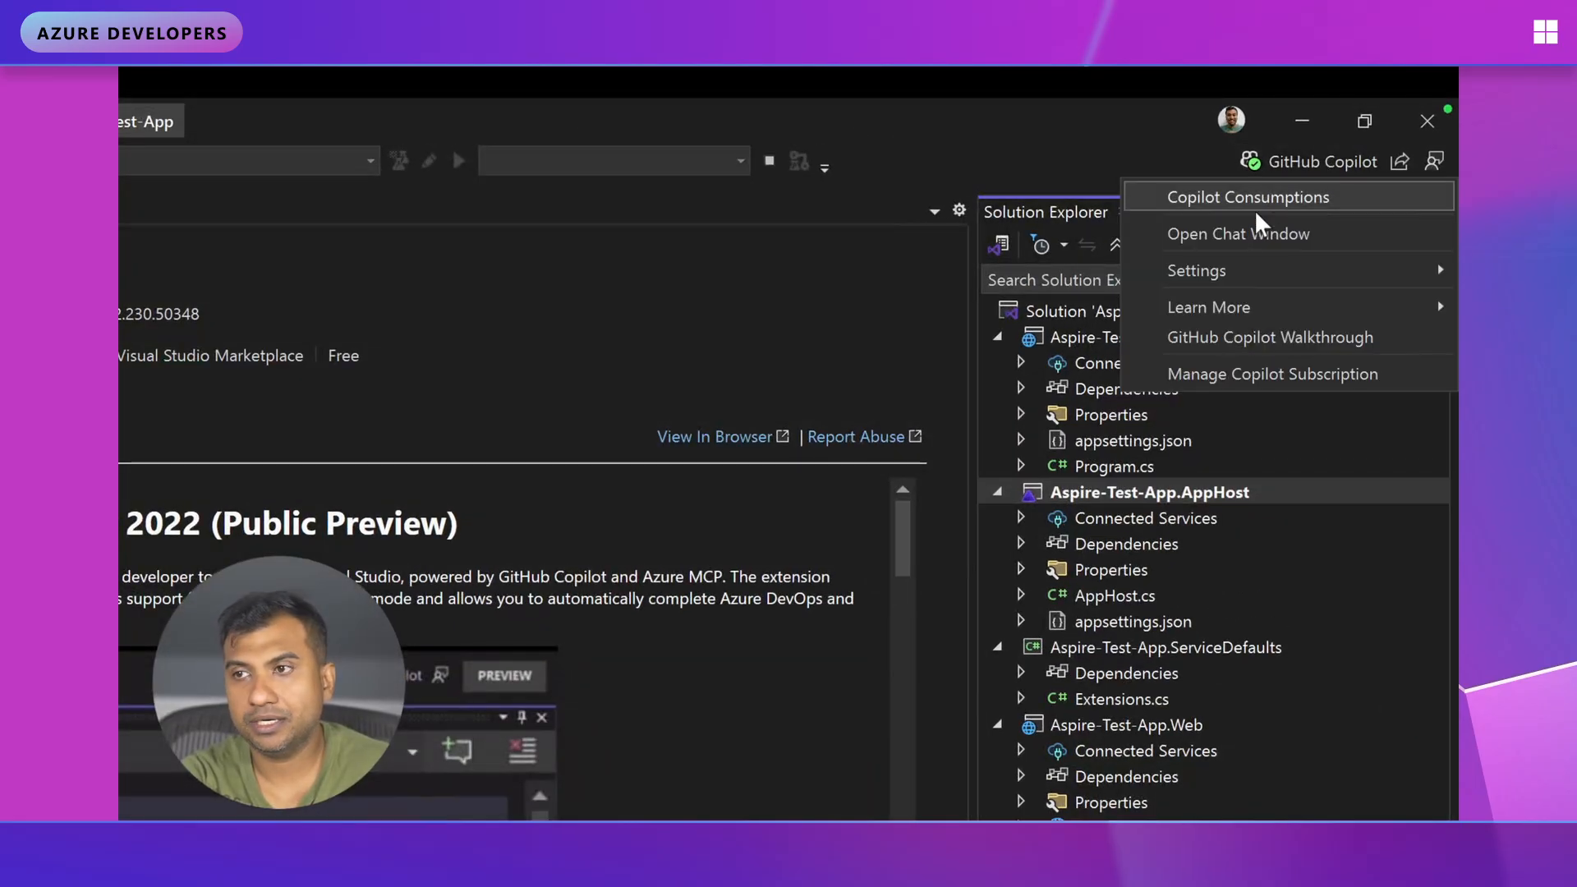
click(1238, 233)
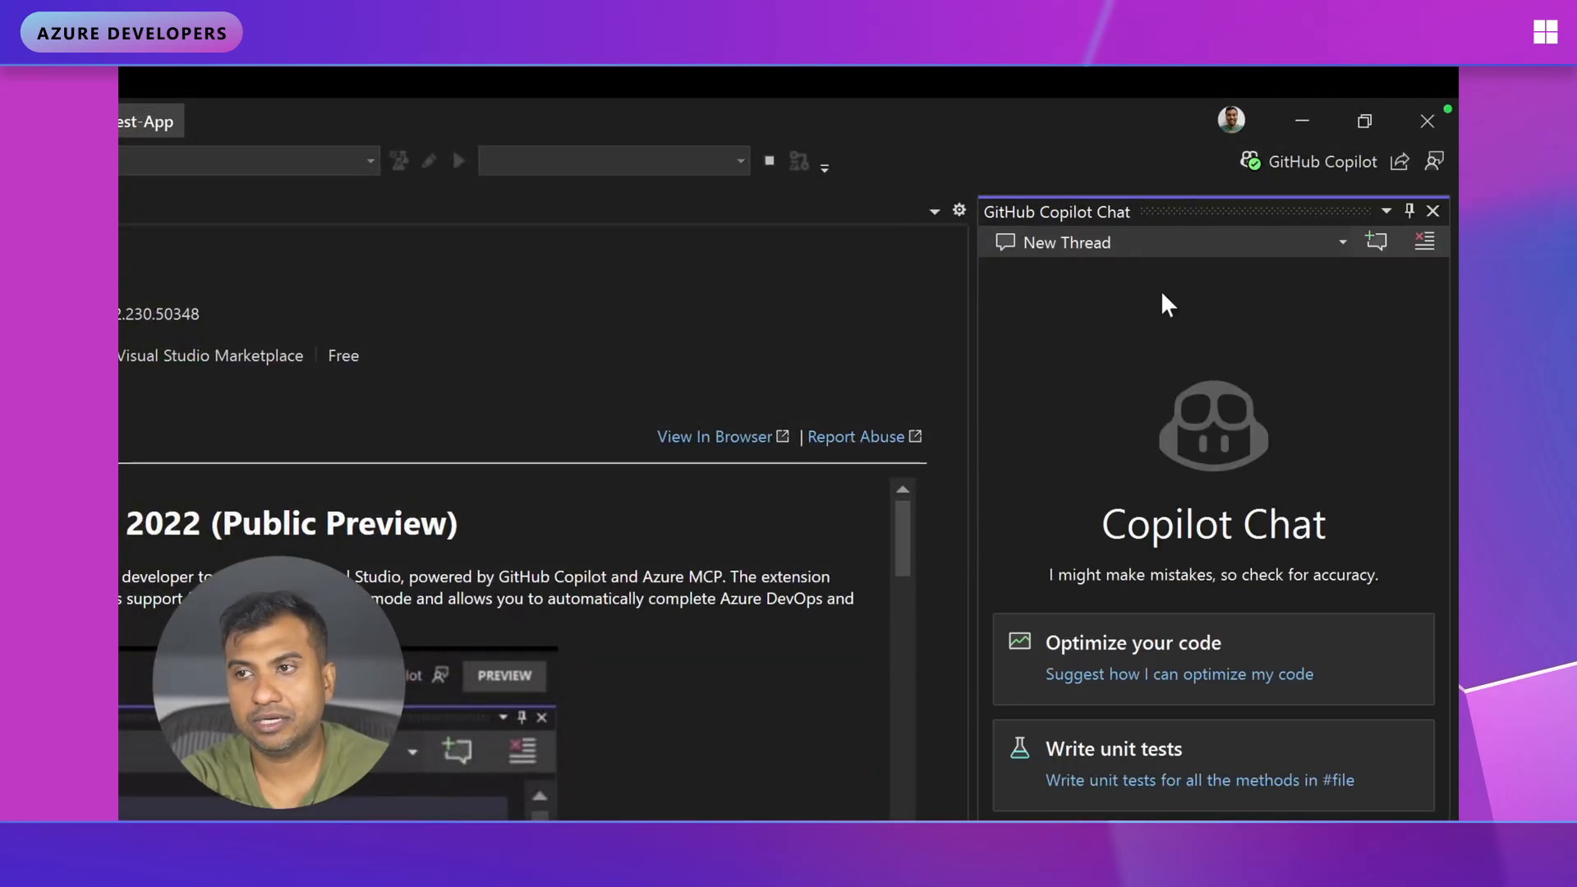
scroll(down, 3)
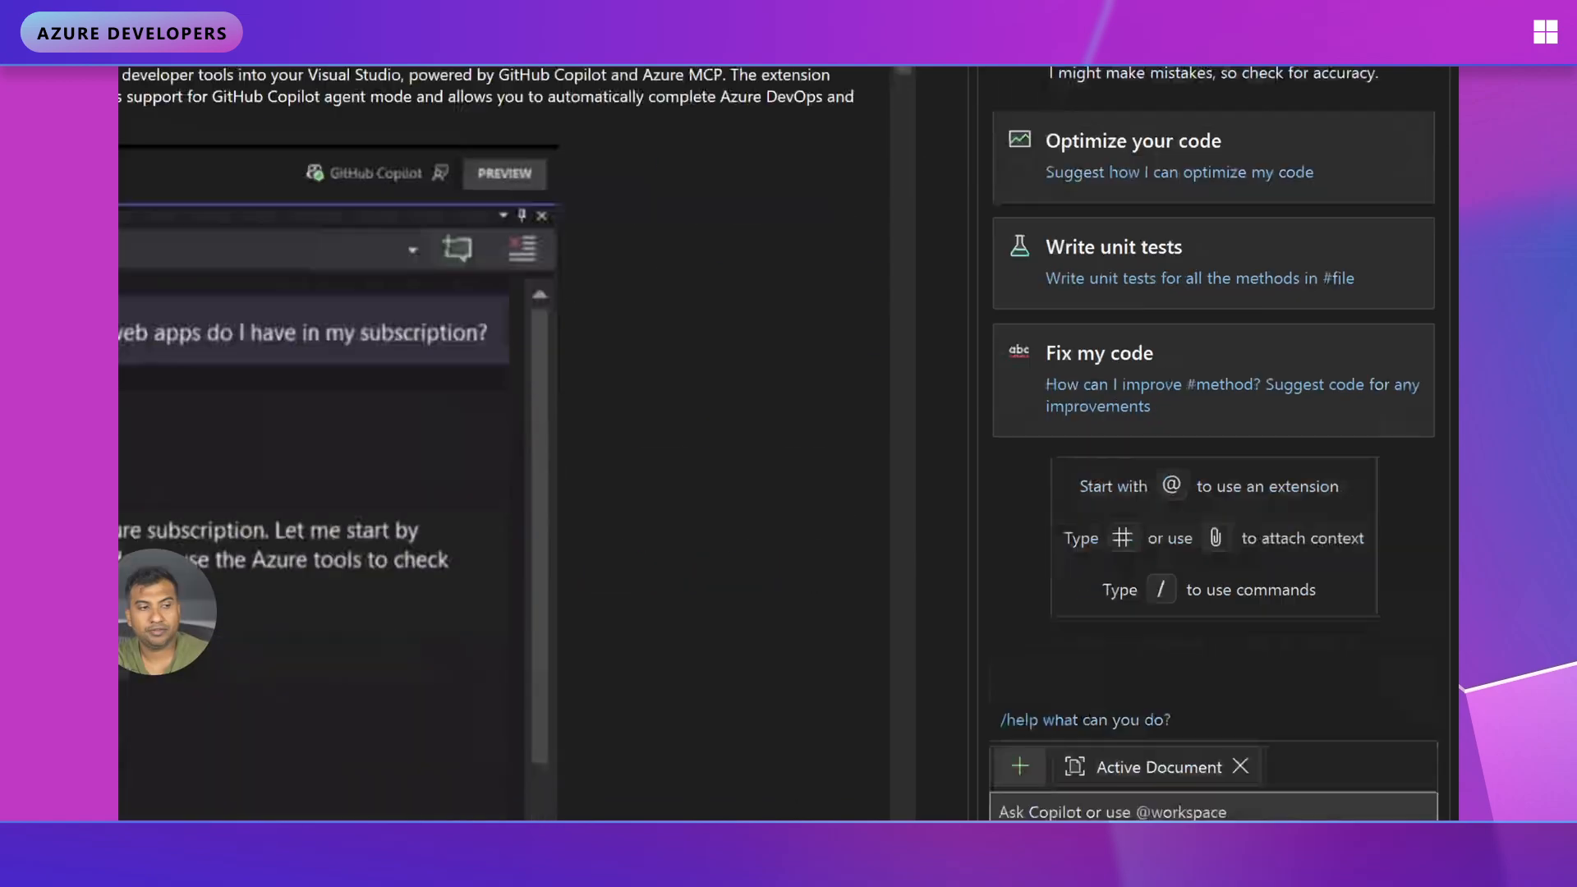
scroll(down, 3)
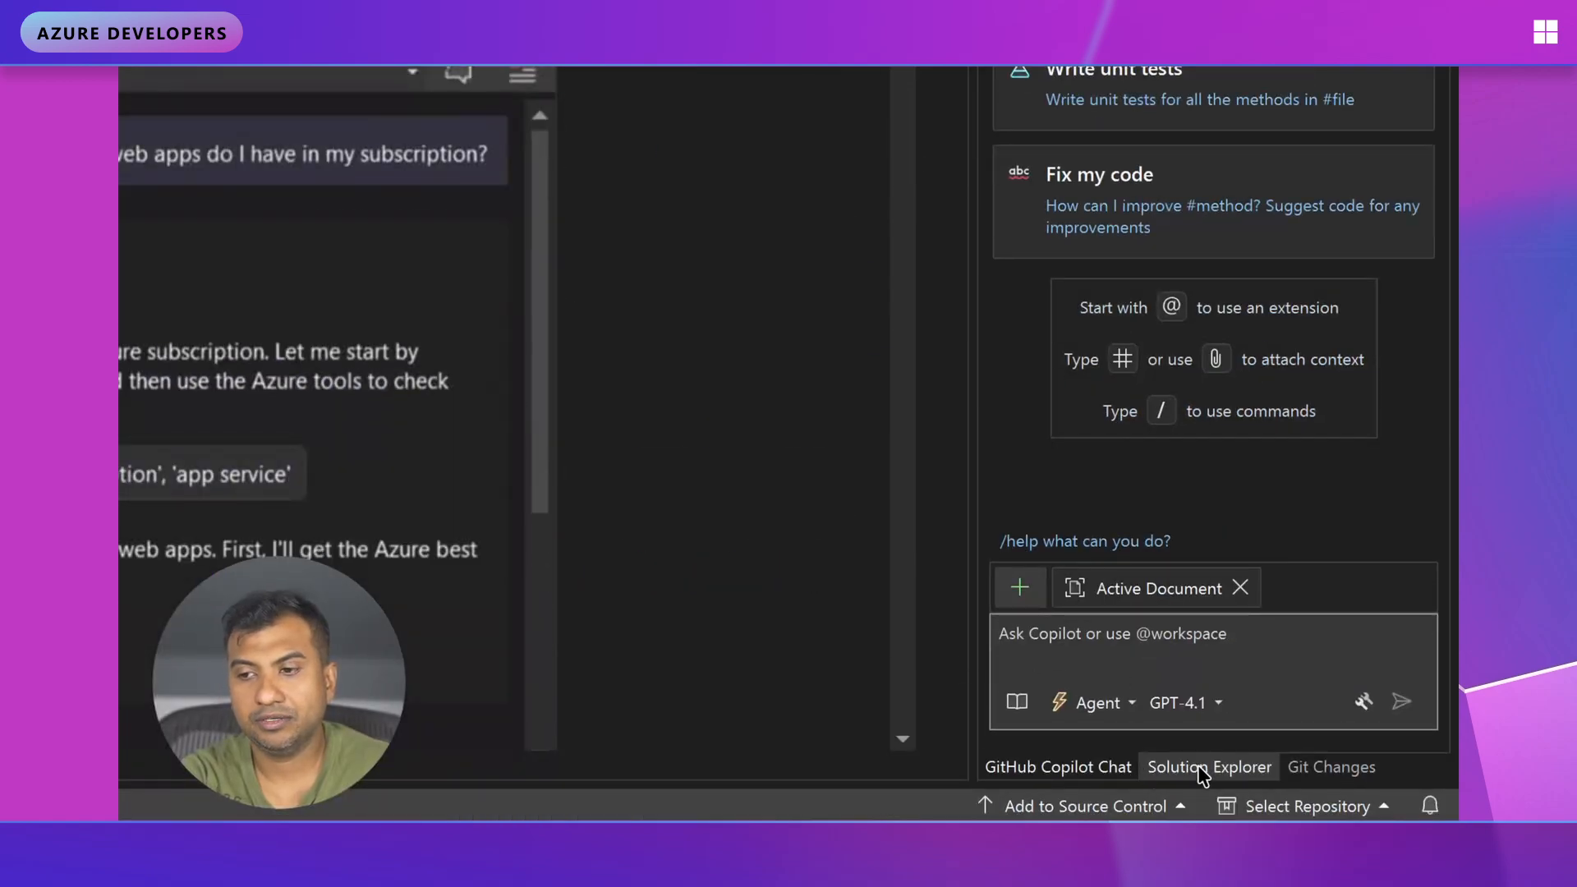
scroll(down, 3)
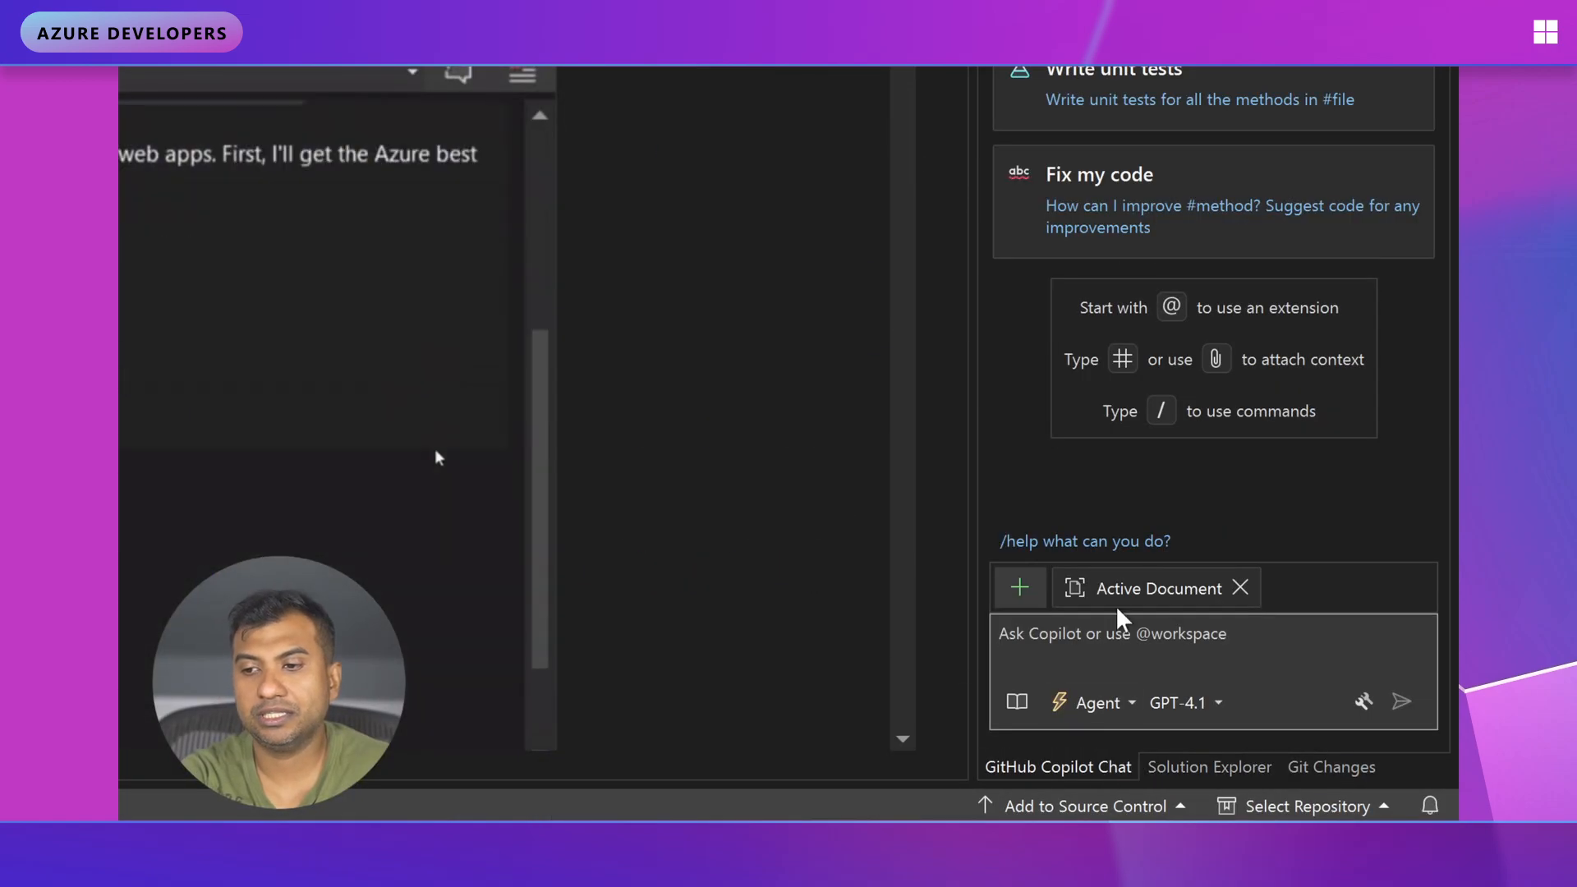
mouse_move(1112, 652)
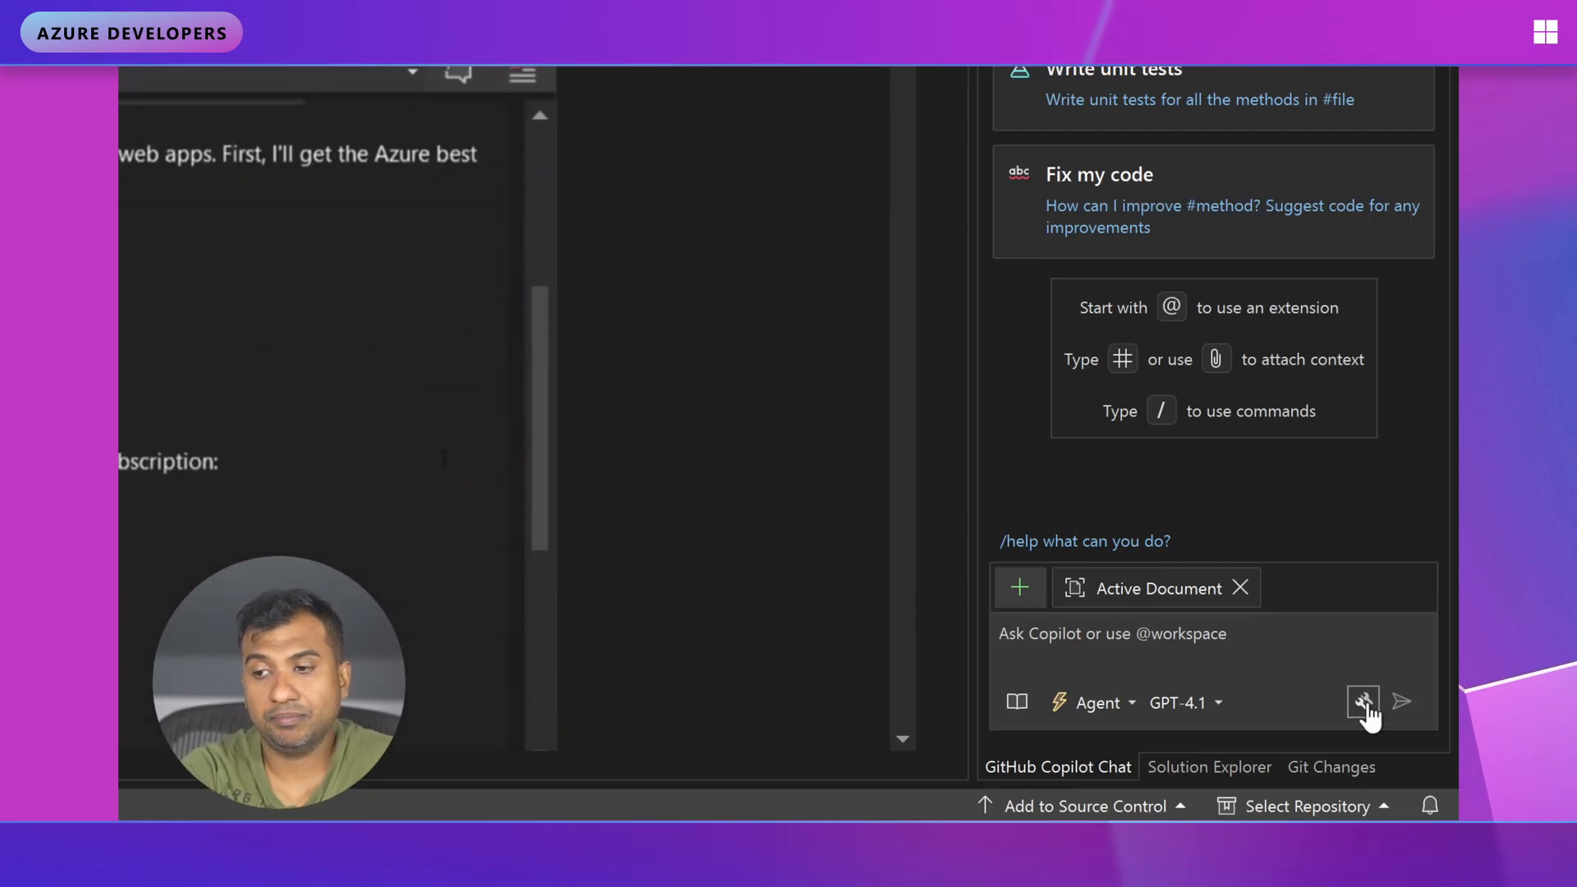
click(1364, 702)
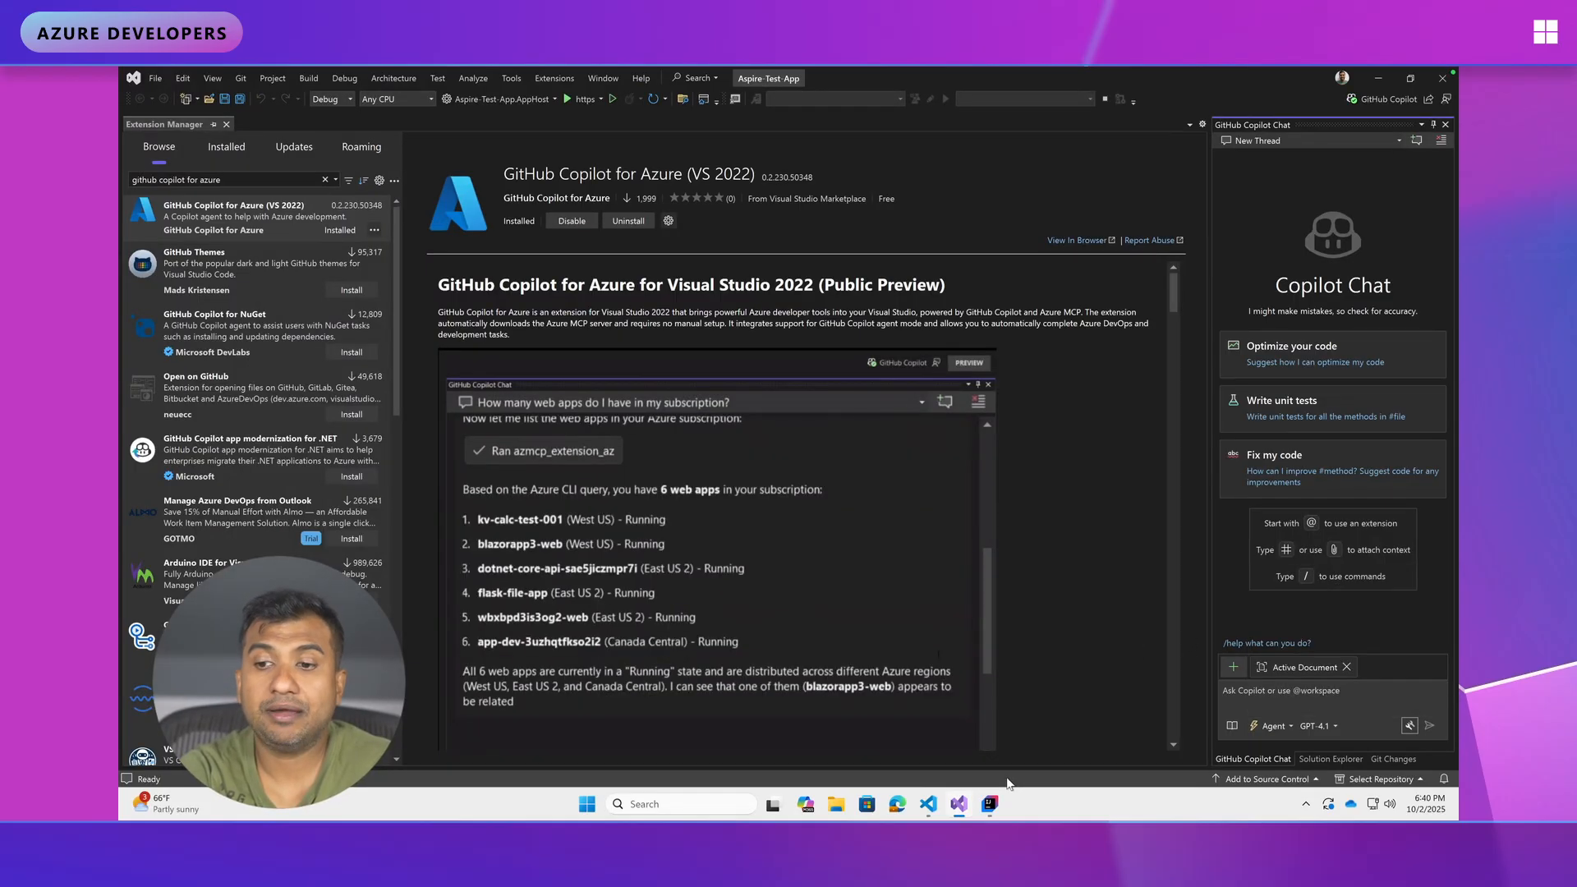
mouse_move(988, 803)
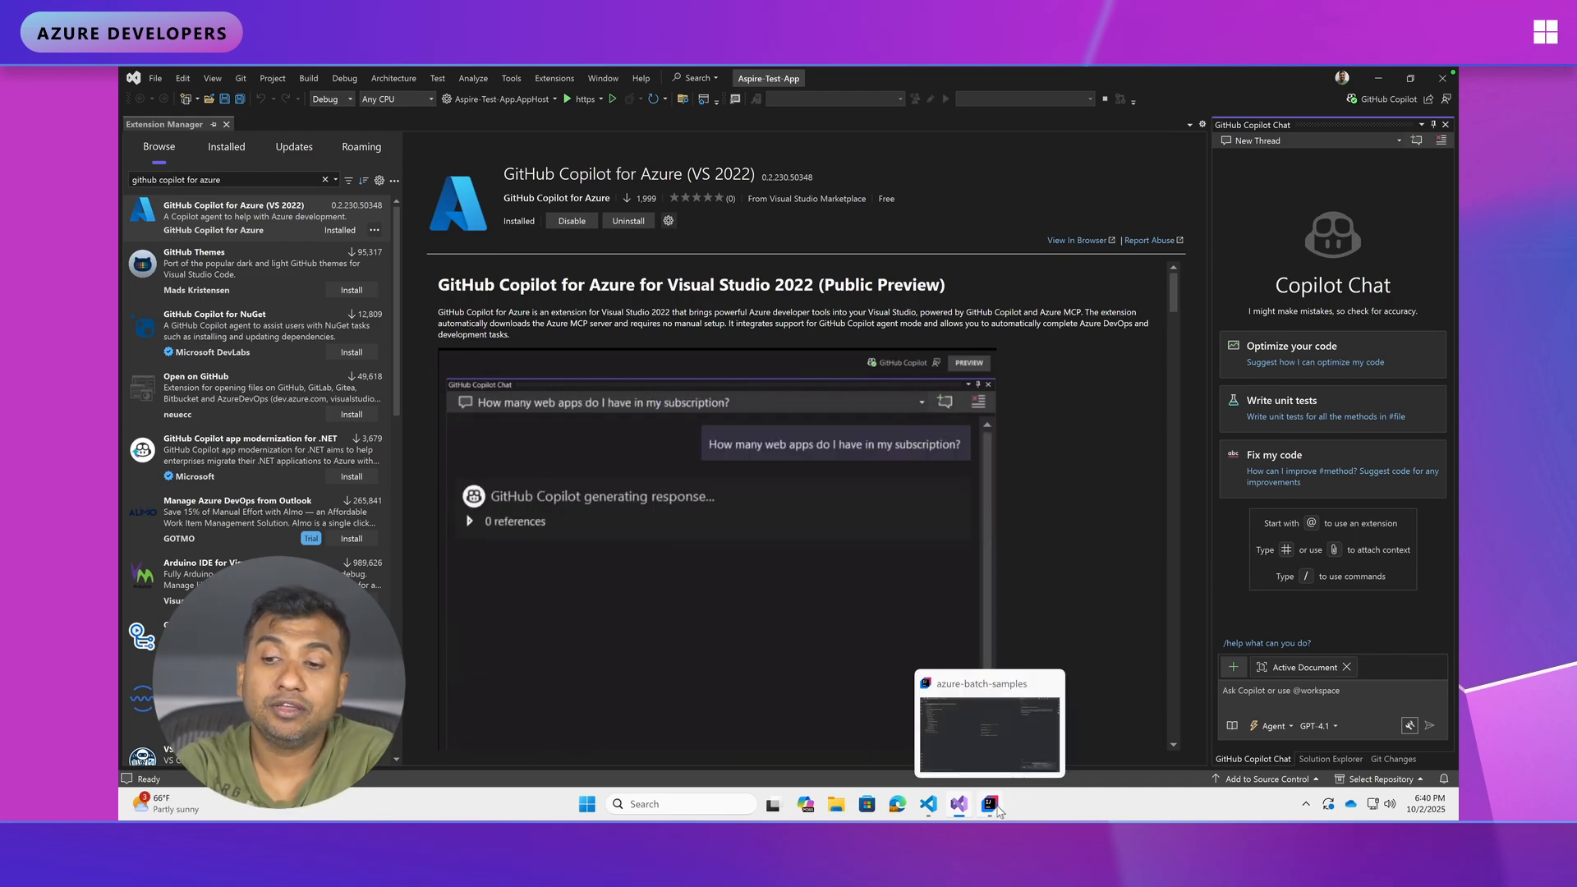
- Switch to IntelliJ IDEA, bring up the Plugins marketplace and view JetBrains Junie's details
click(989, 721)
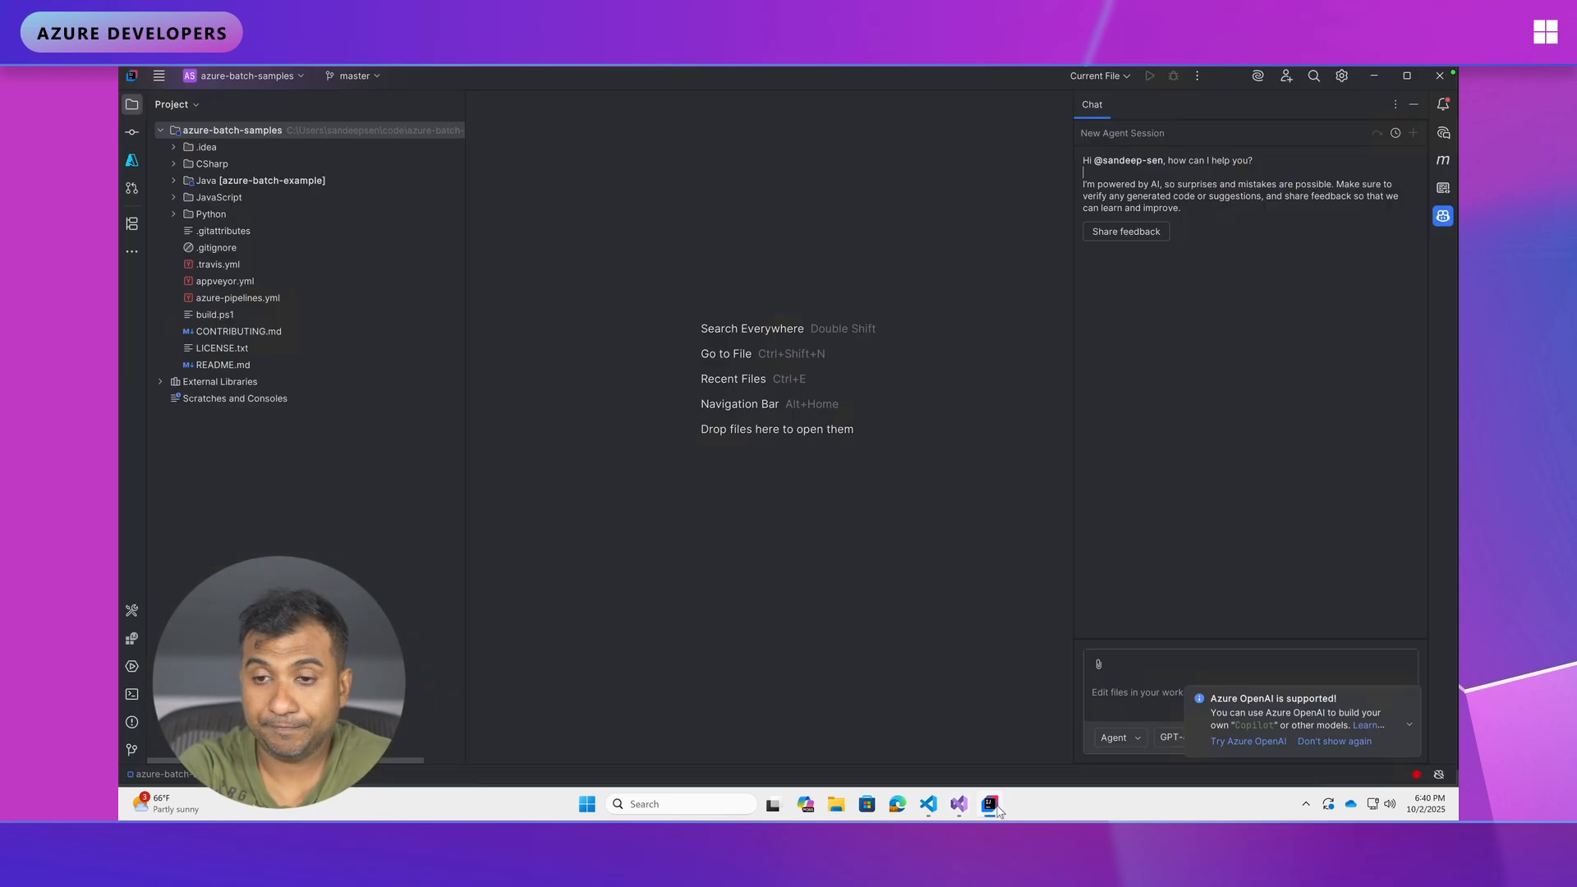
mouse_move(880, 526)
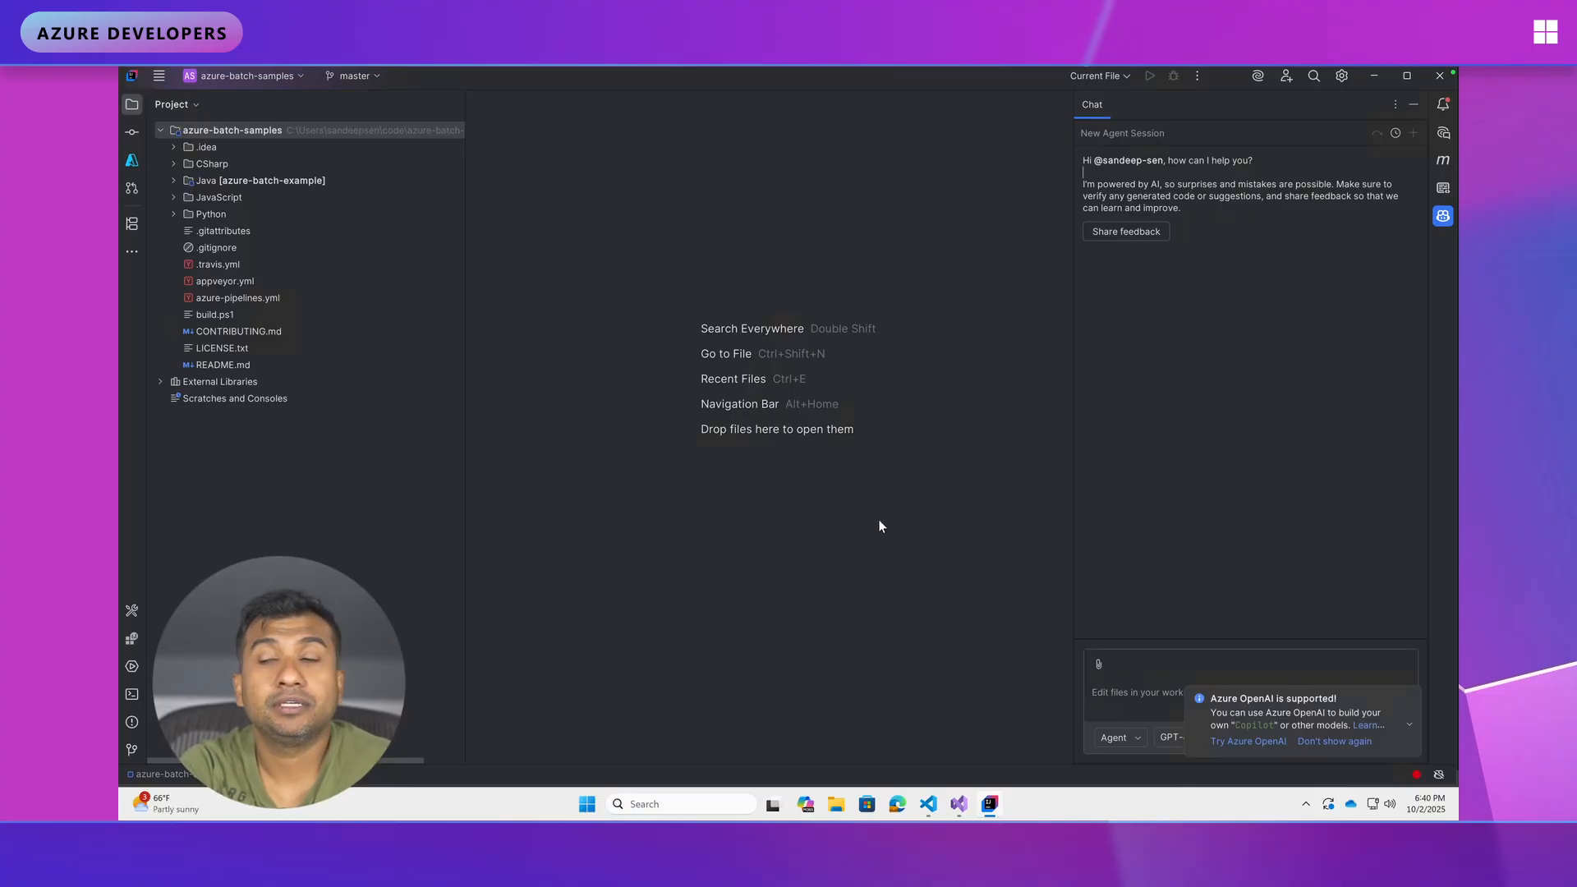
mouse_move(708, 491)
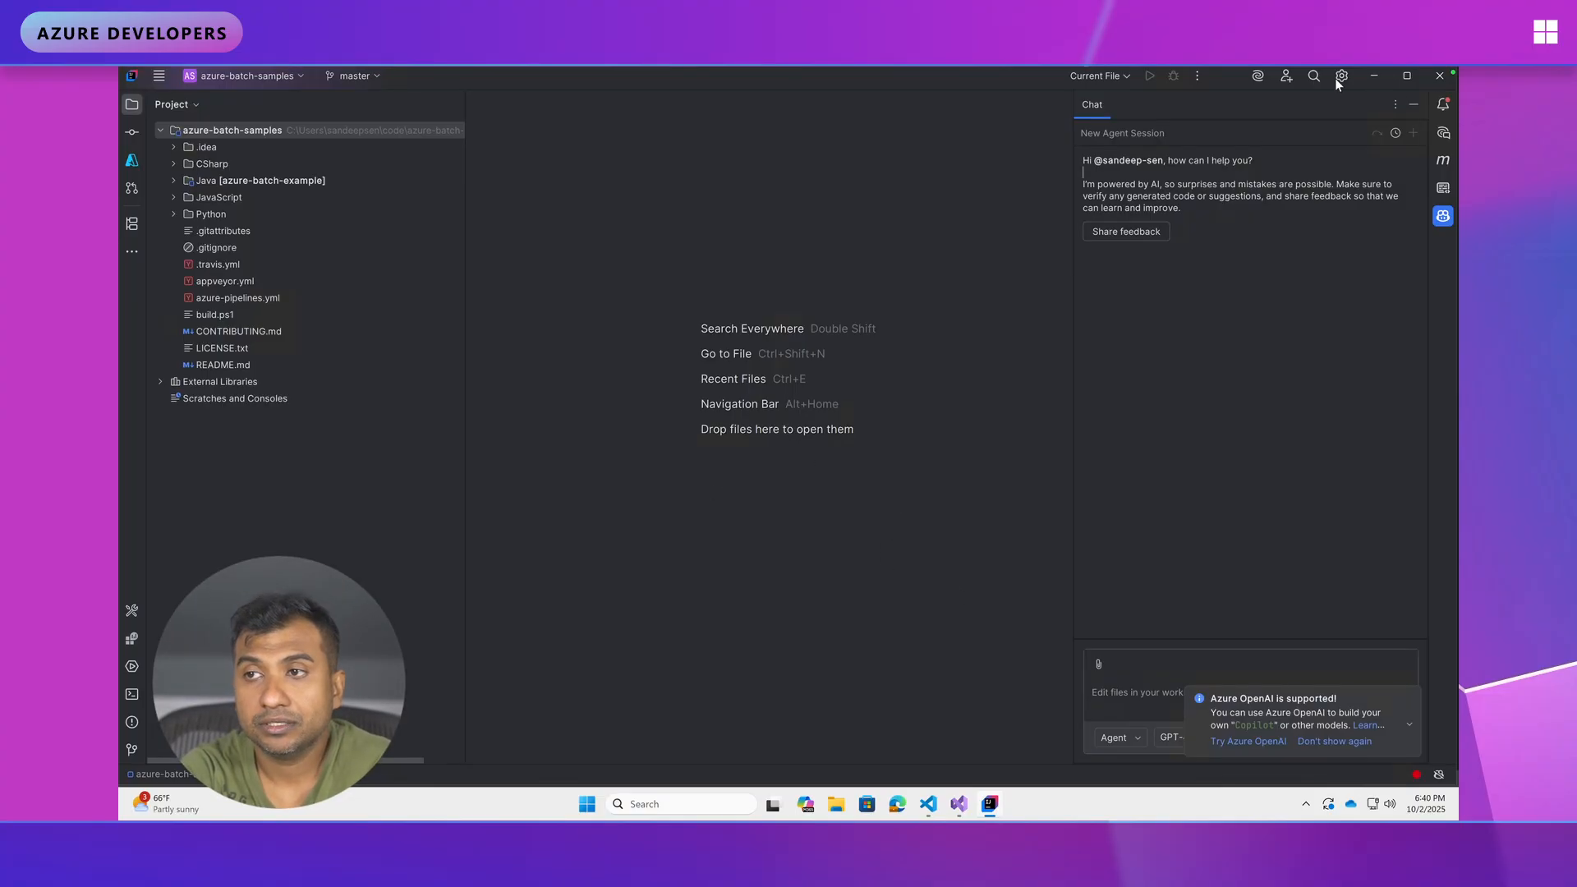
click(1342, 76)
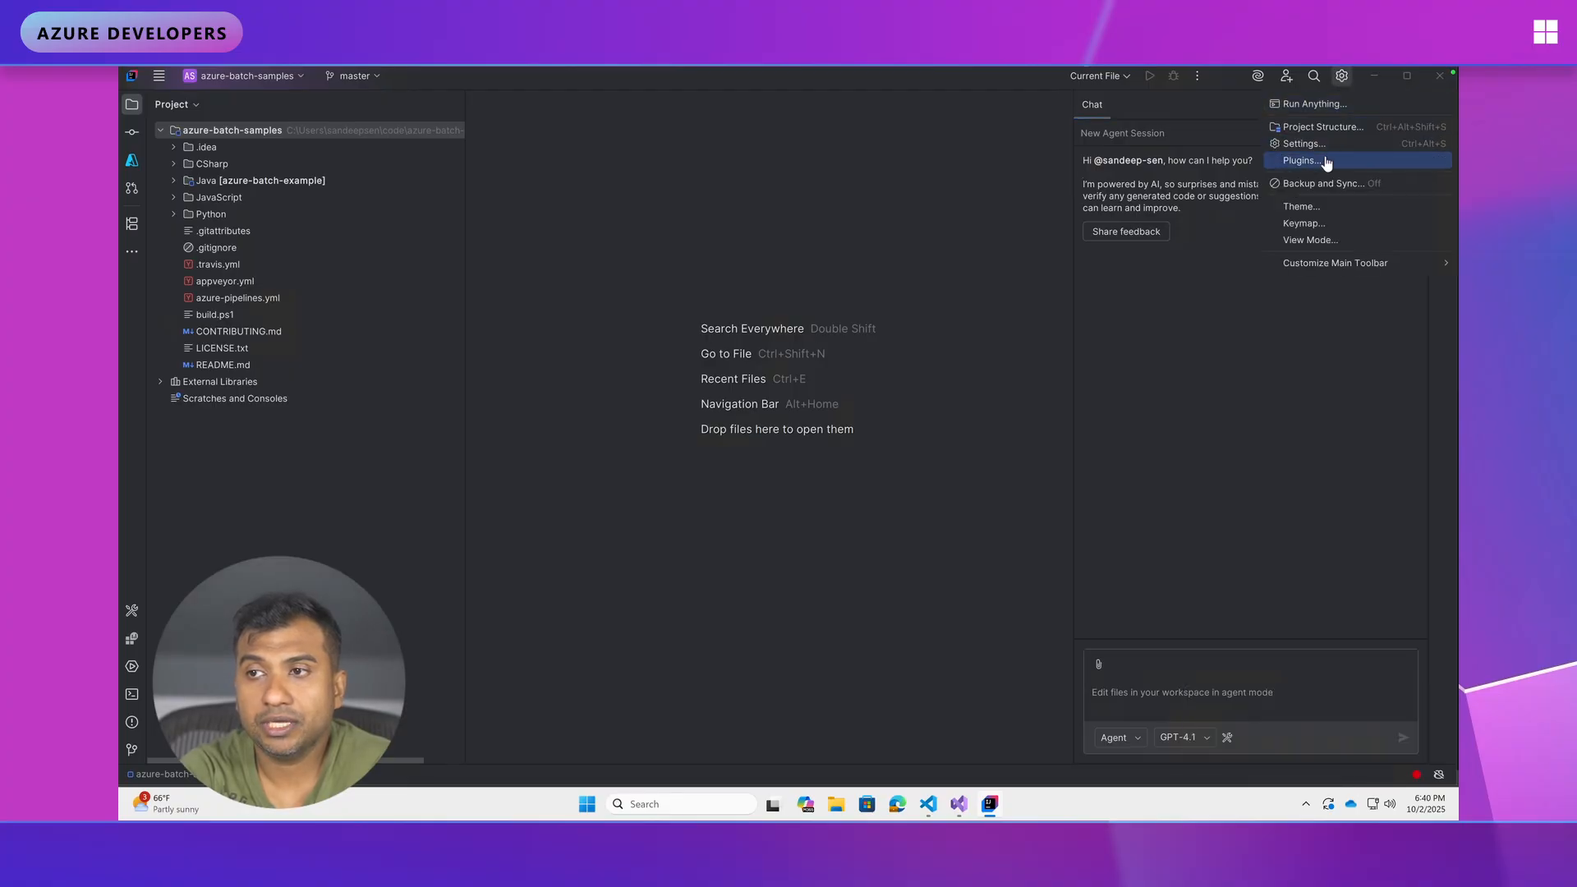
click(1301, 159)
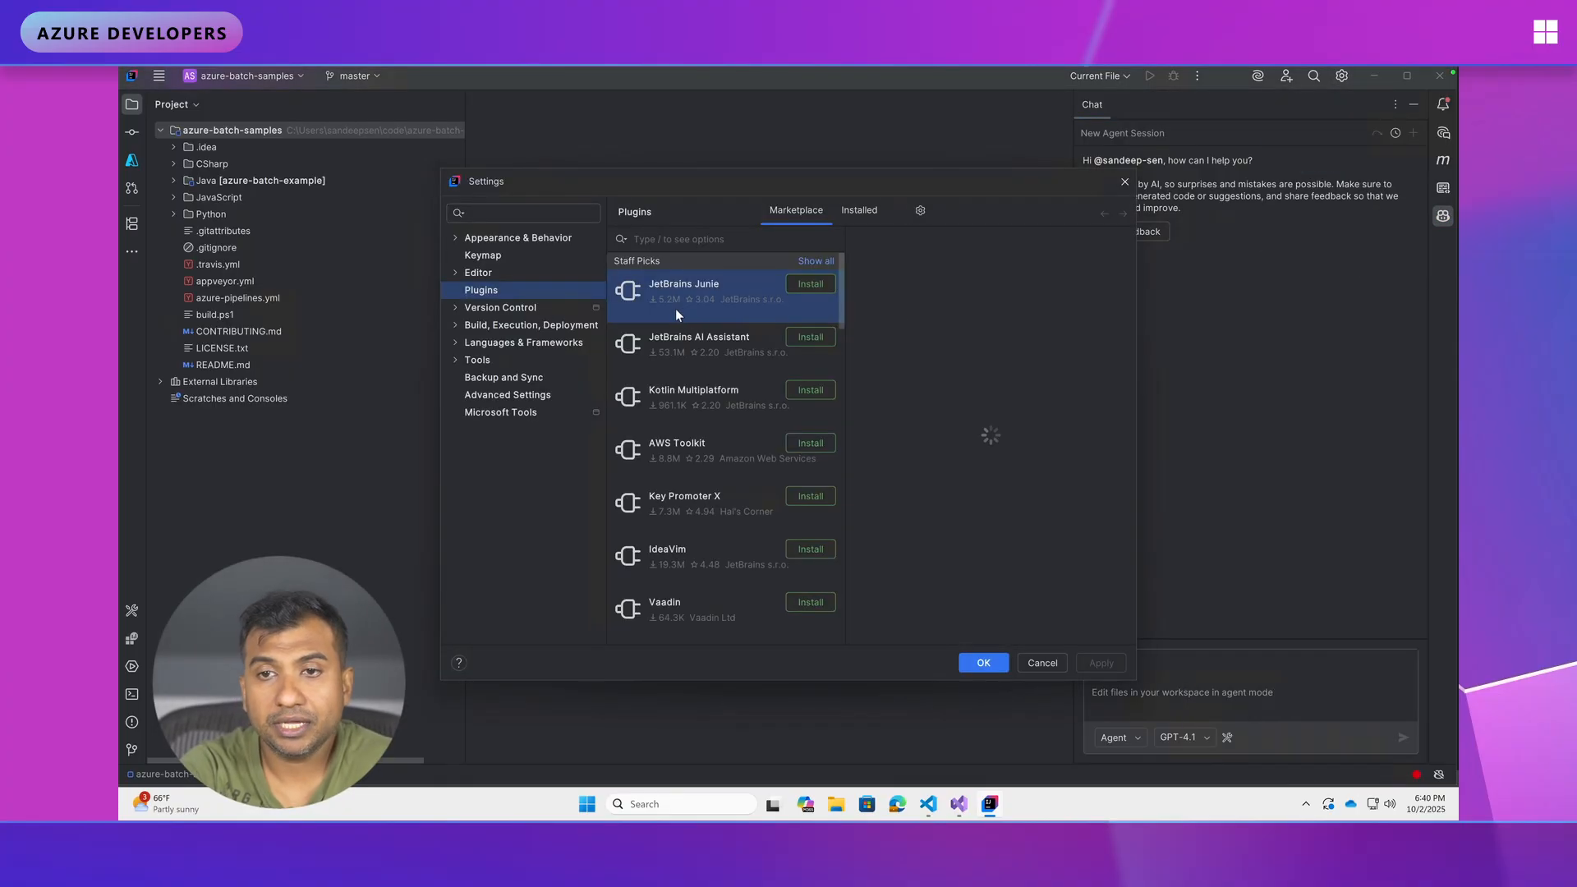
click(683, 289)
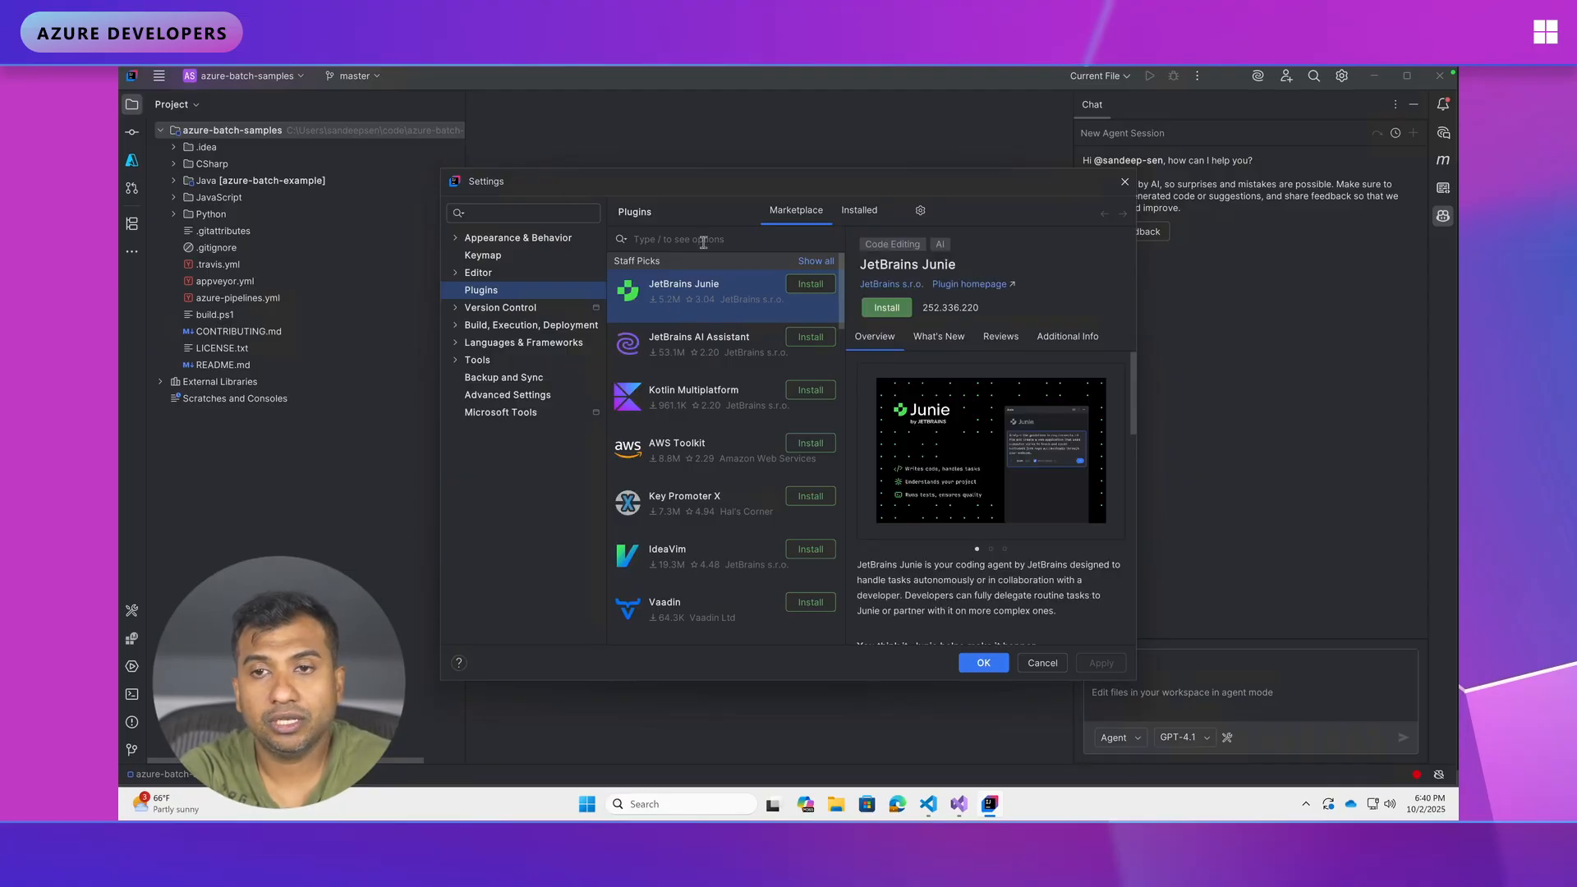
mouse_move(701, 243)
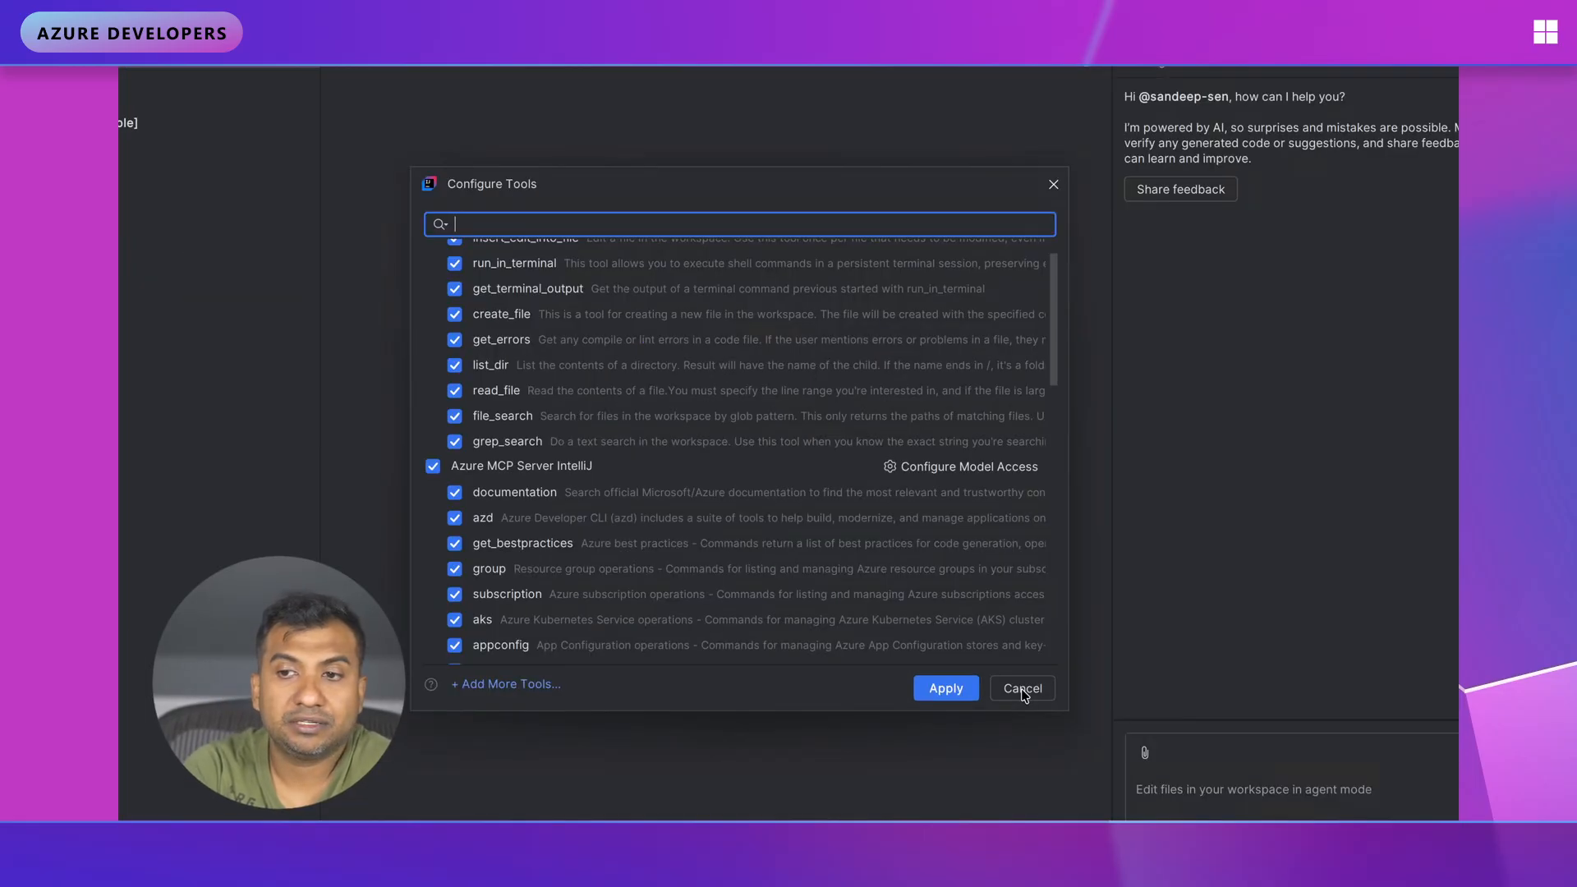
- Scroll the enabled Azure MCP Server IntelliJ tools, then cancel the Configure Tools dialog
scroll(down, 3)
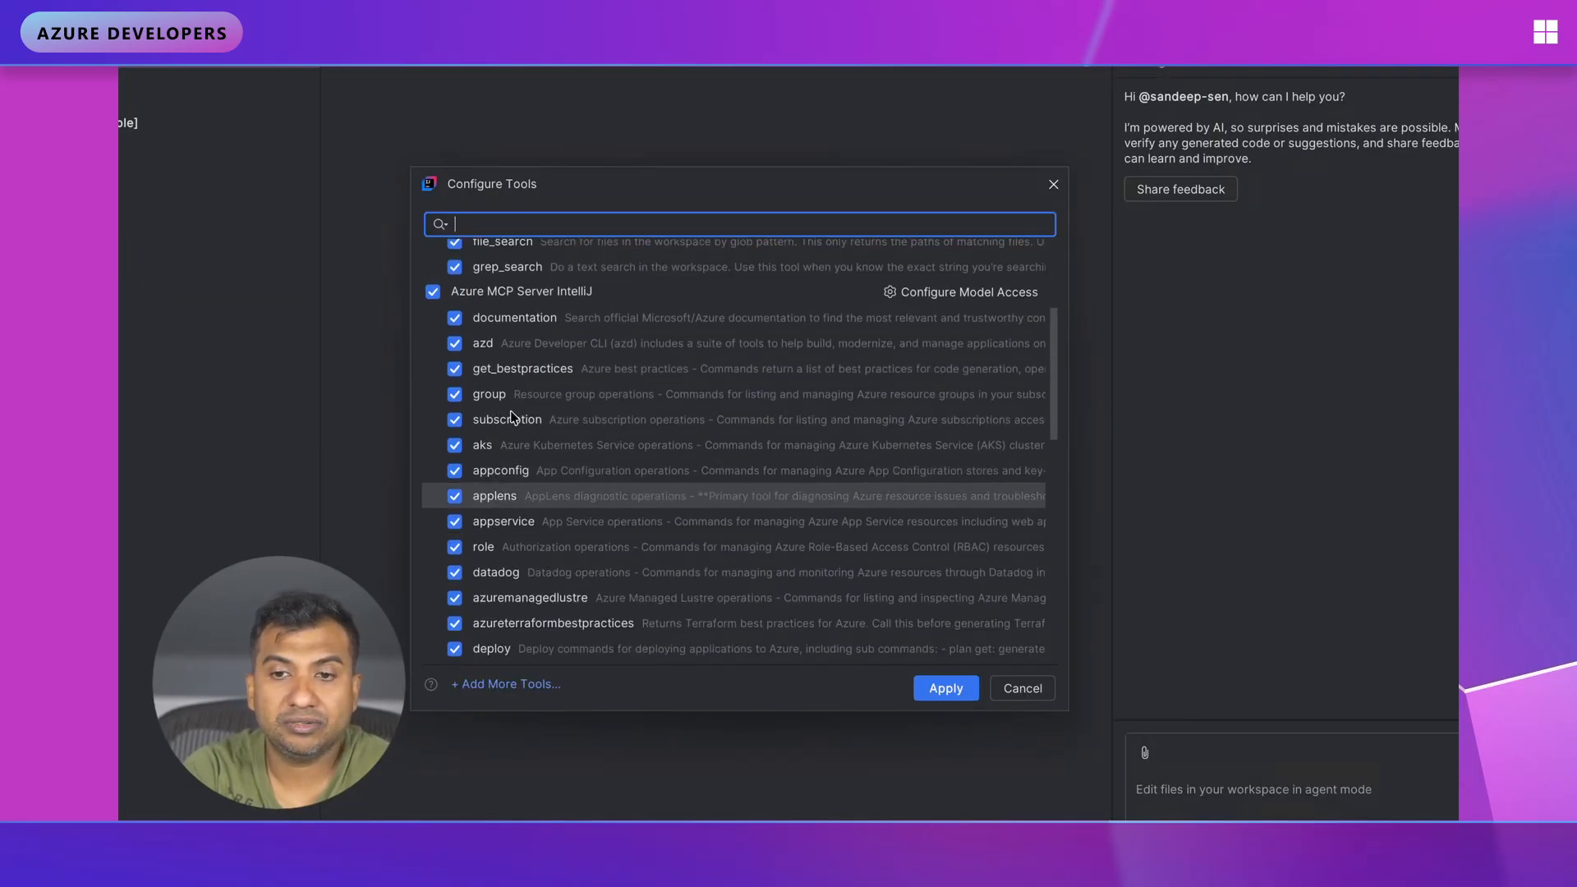
mouse_move(508, 401)
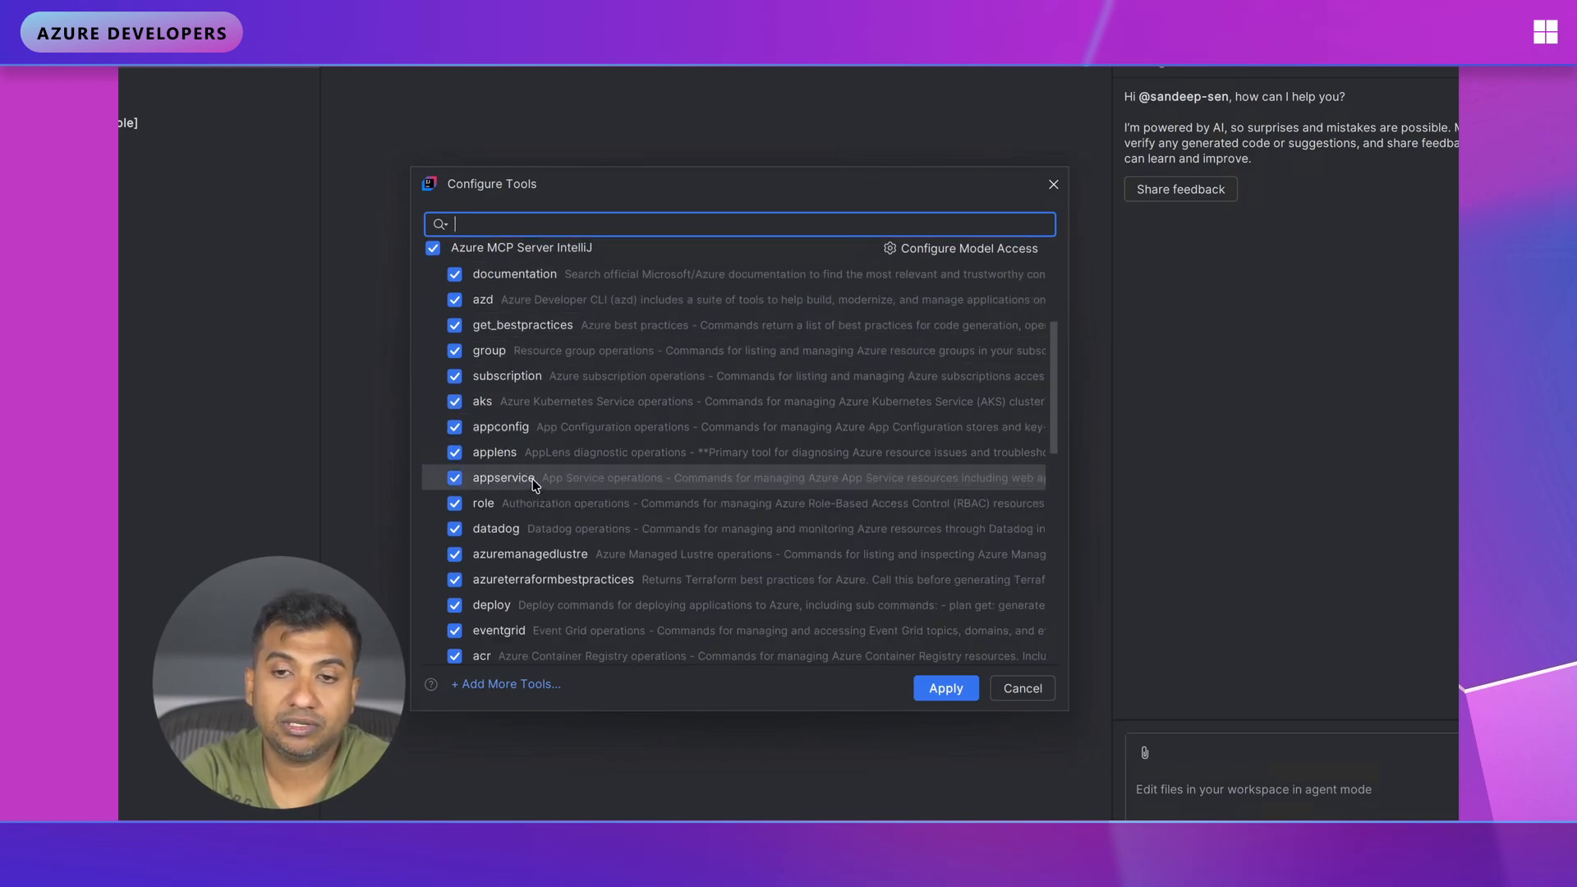
scroll(down, 3)
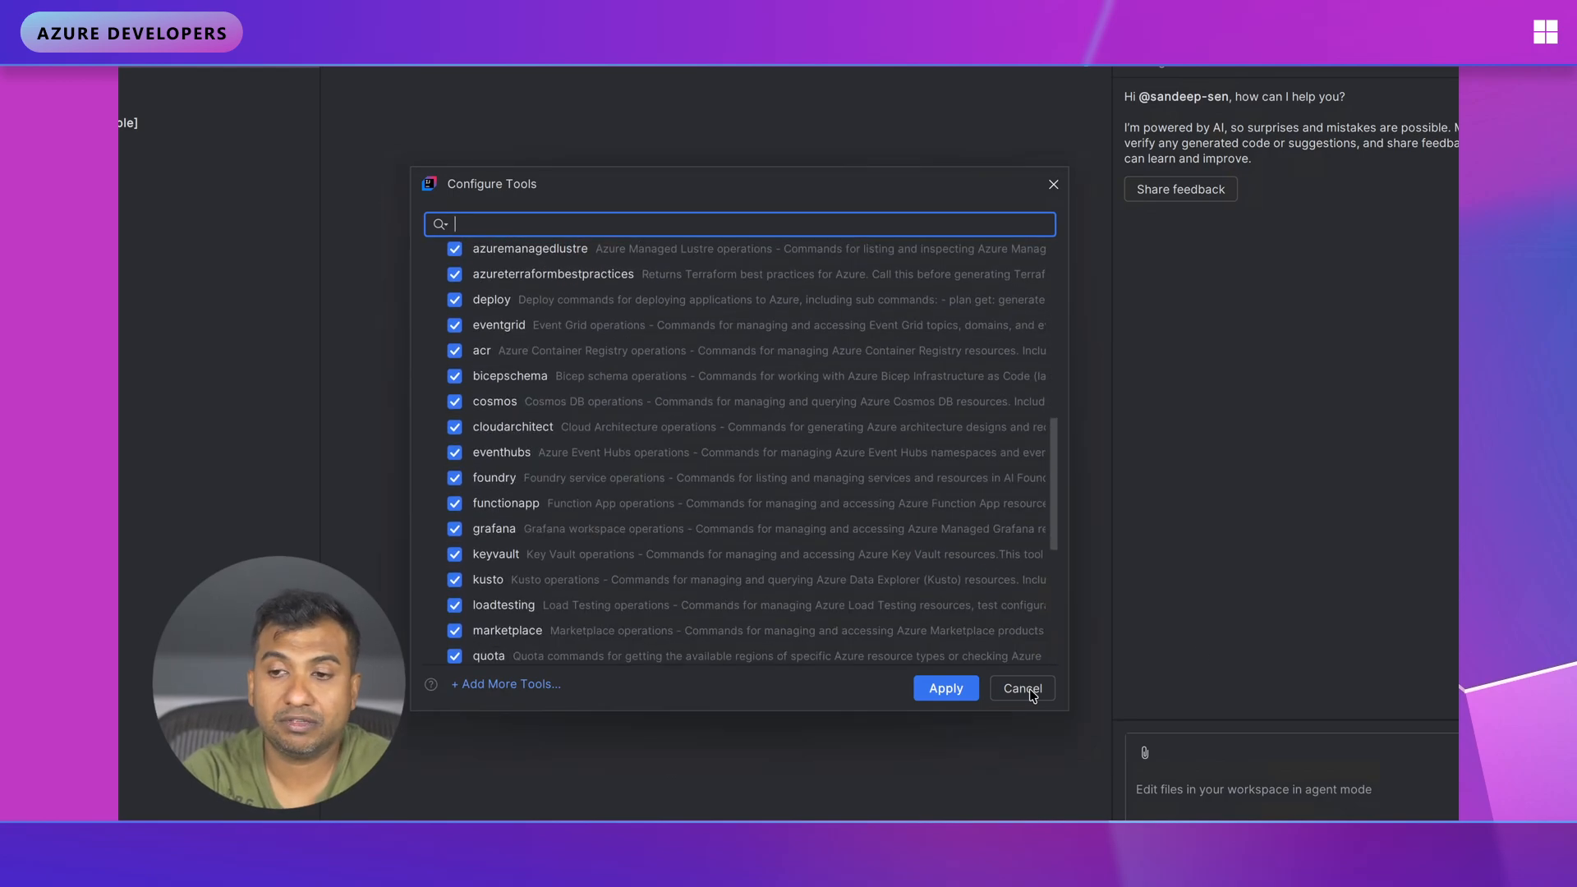
click(1021, 688)
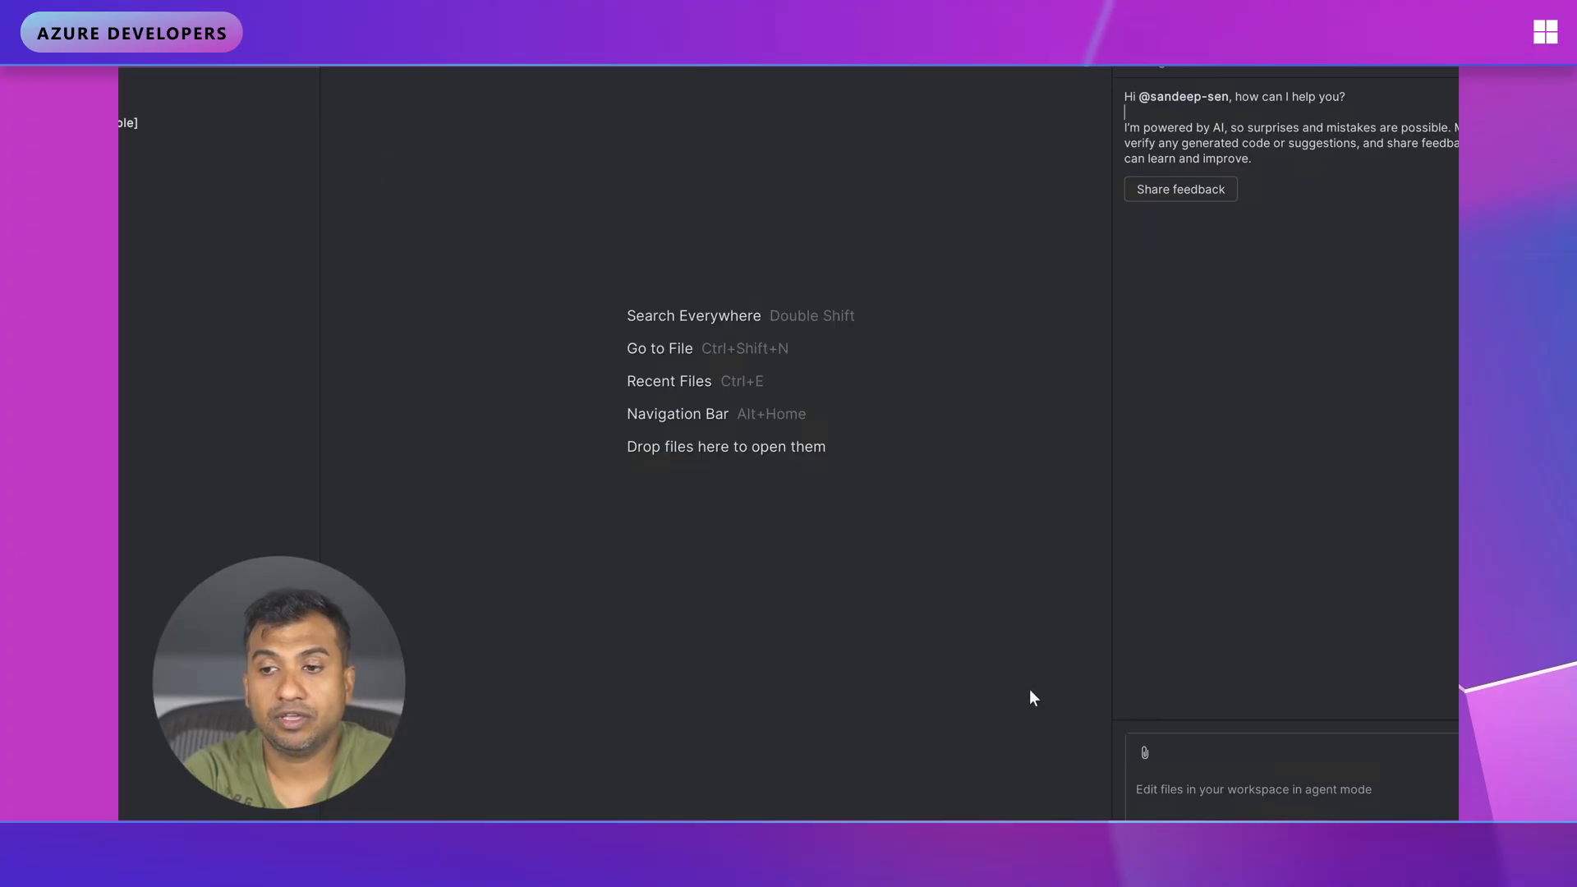
mouse_move(550, 559)
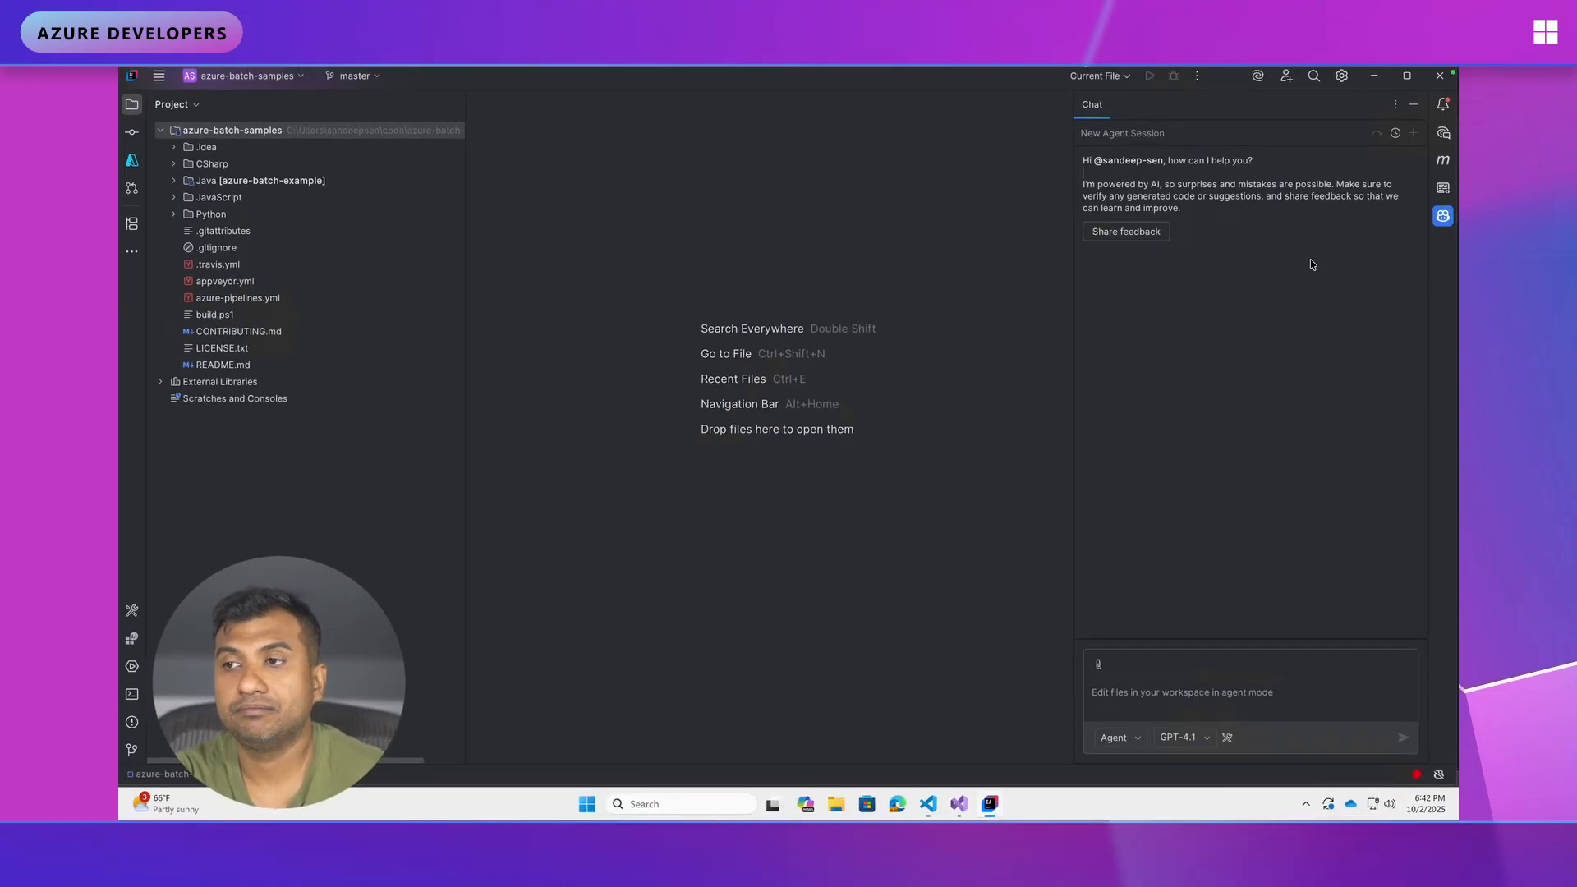
mouse_move(1184, 432)
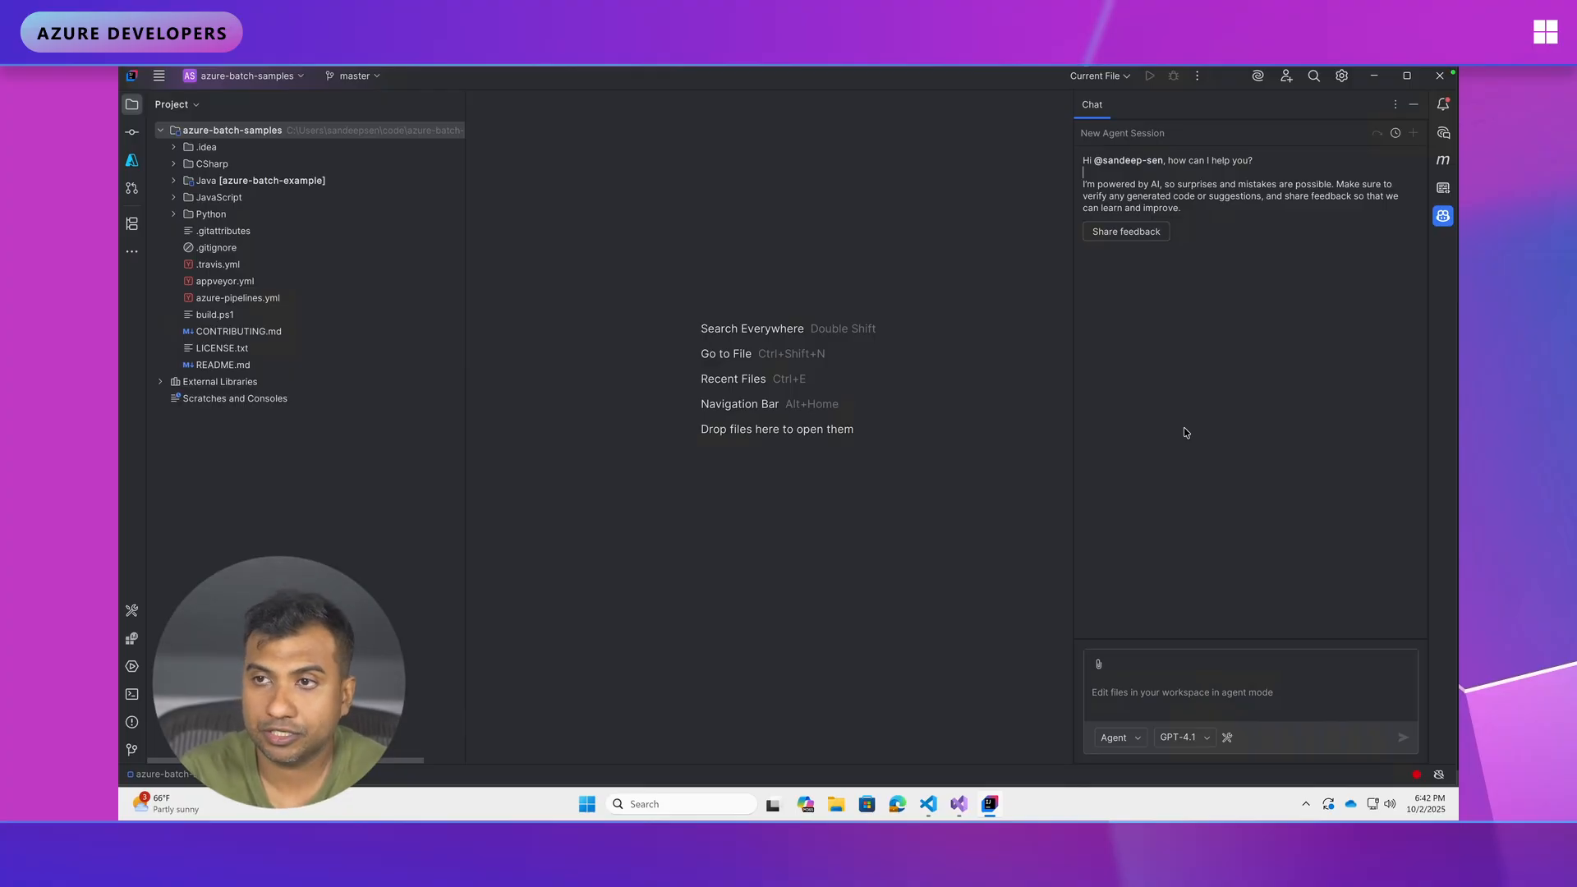
- Search the Plugins marketplace for 'azure toolkit' and view Azure Toolkit for IntelliJ details
click(1342, 75)
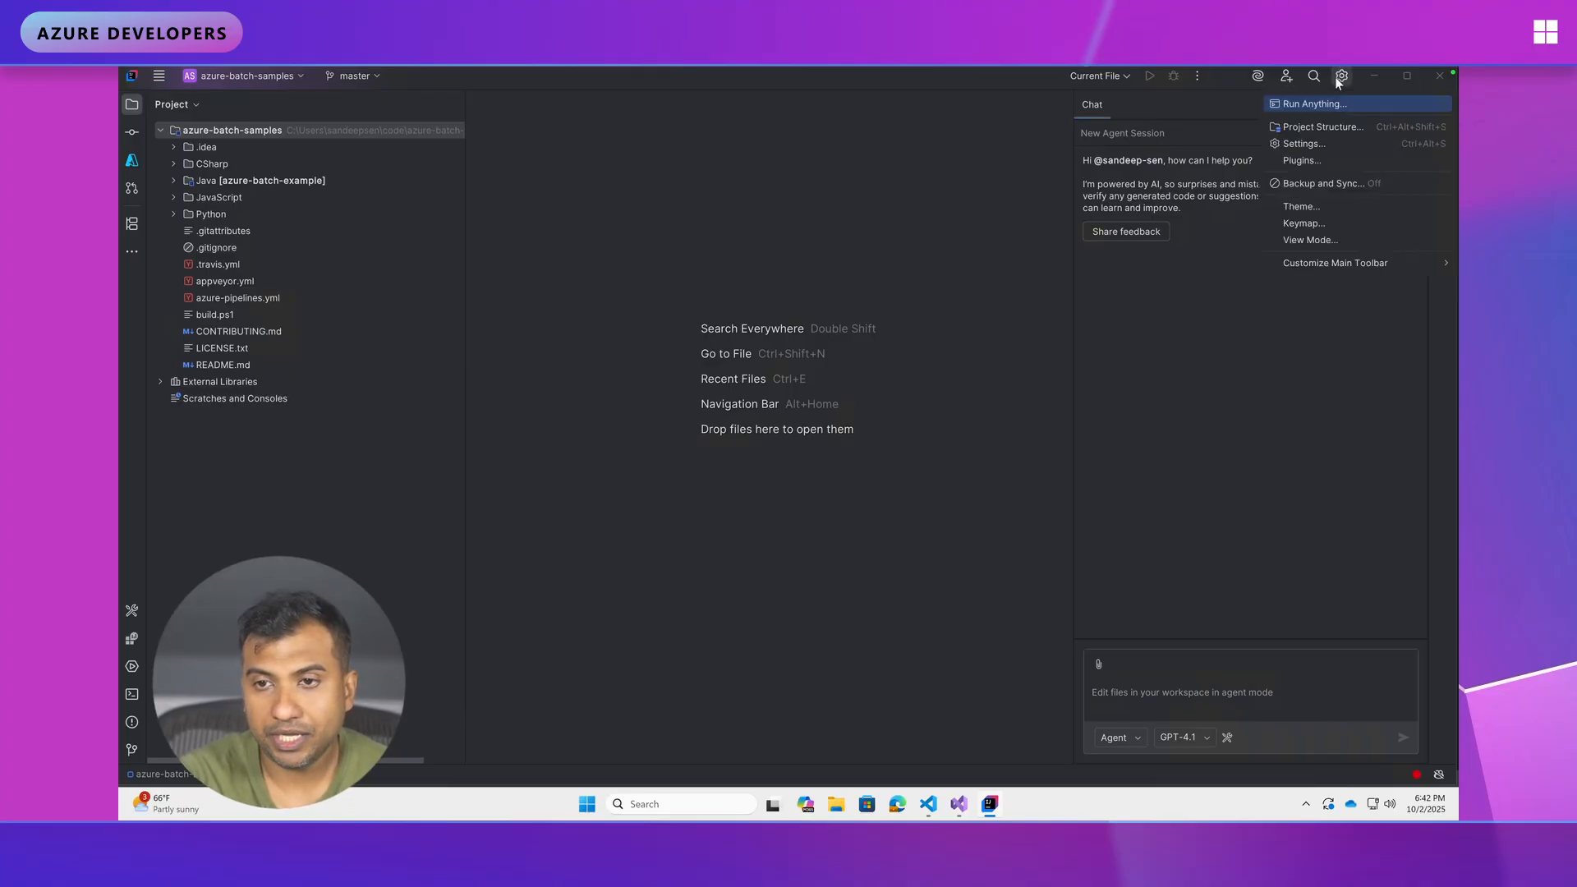
click(1302, 143)
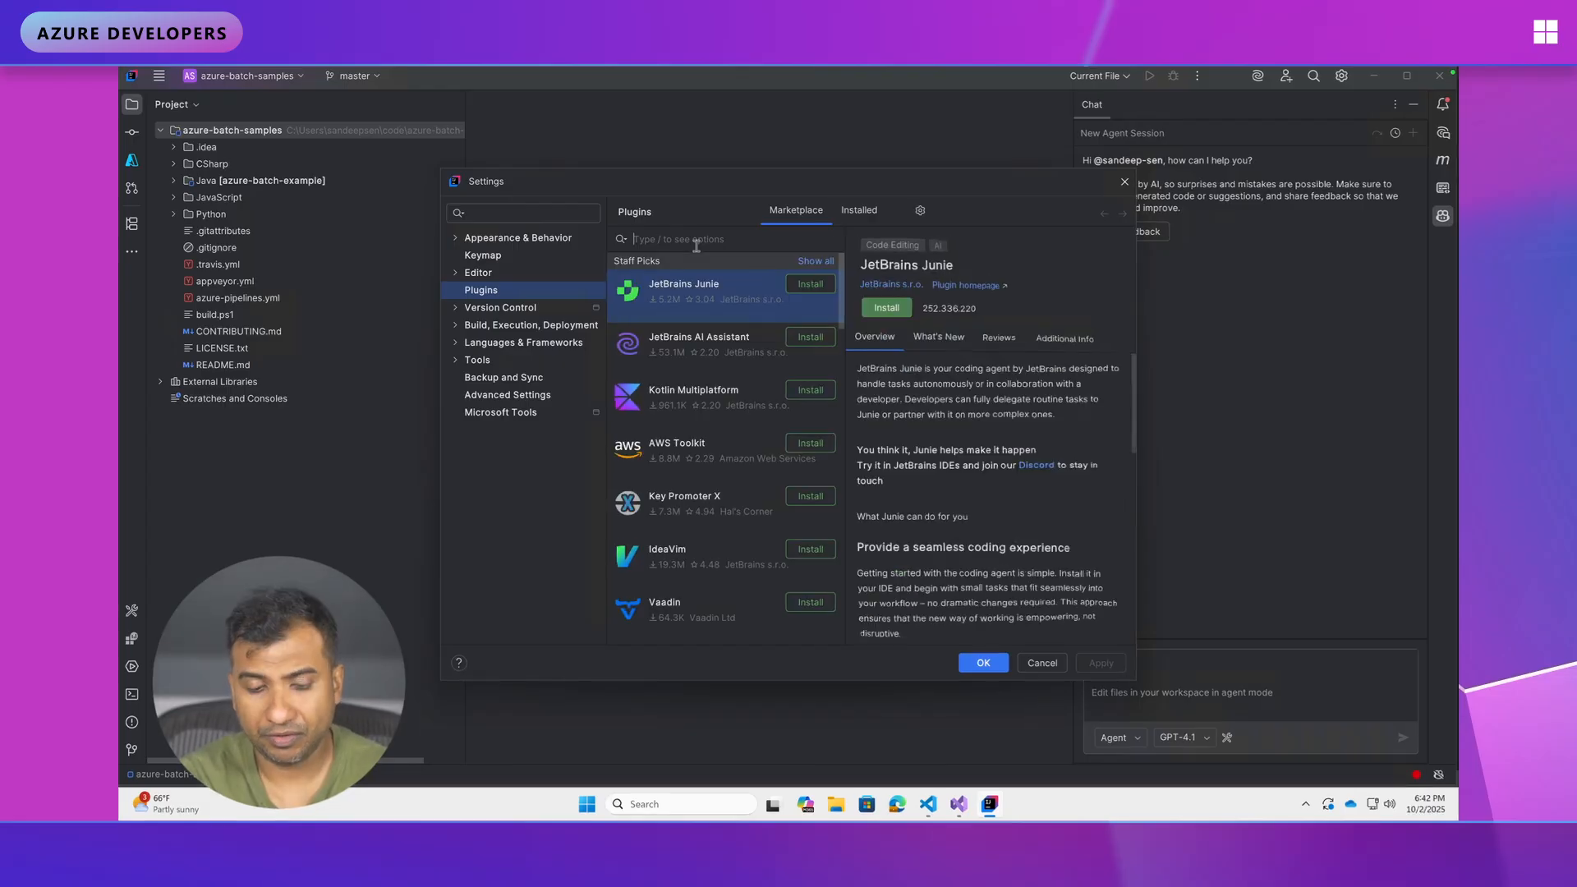
text(azure toolkit)
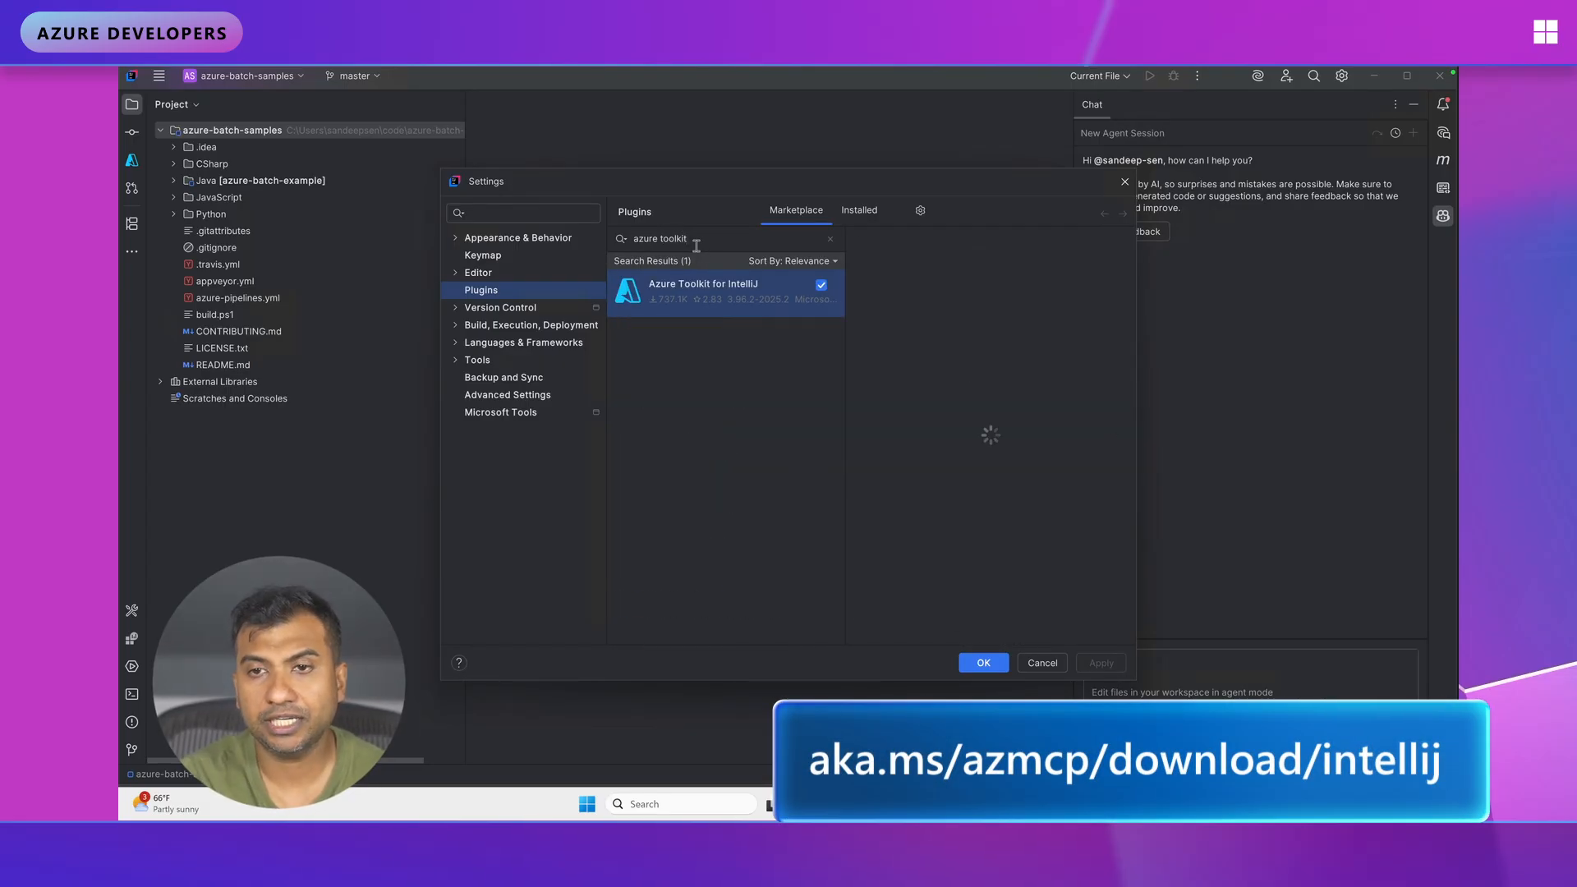
click(705, 293)
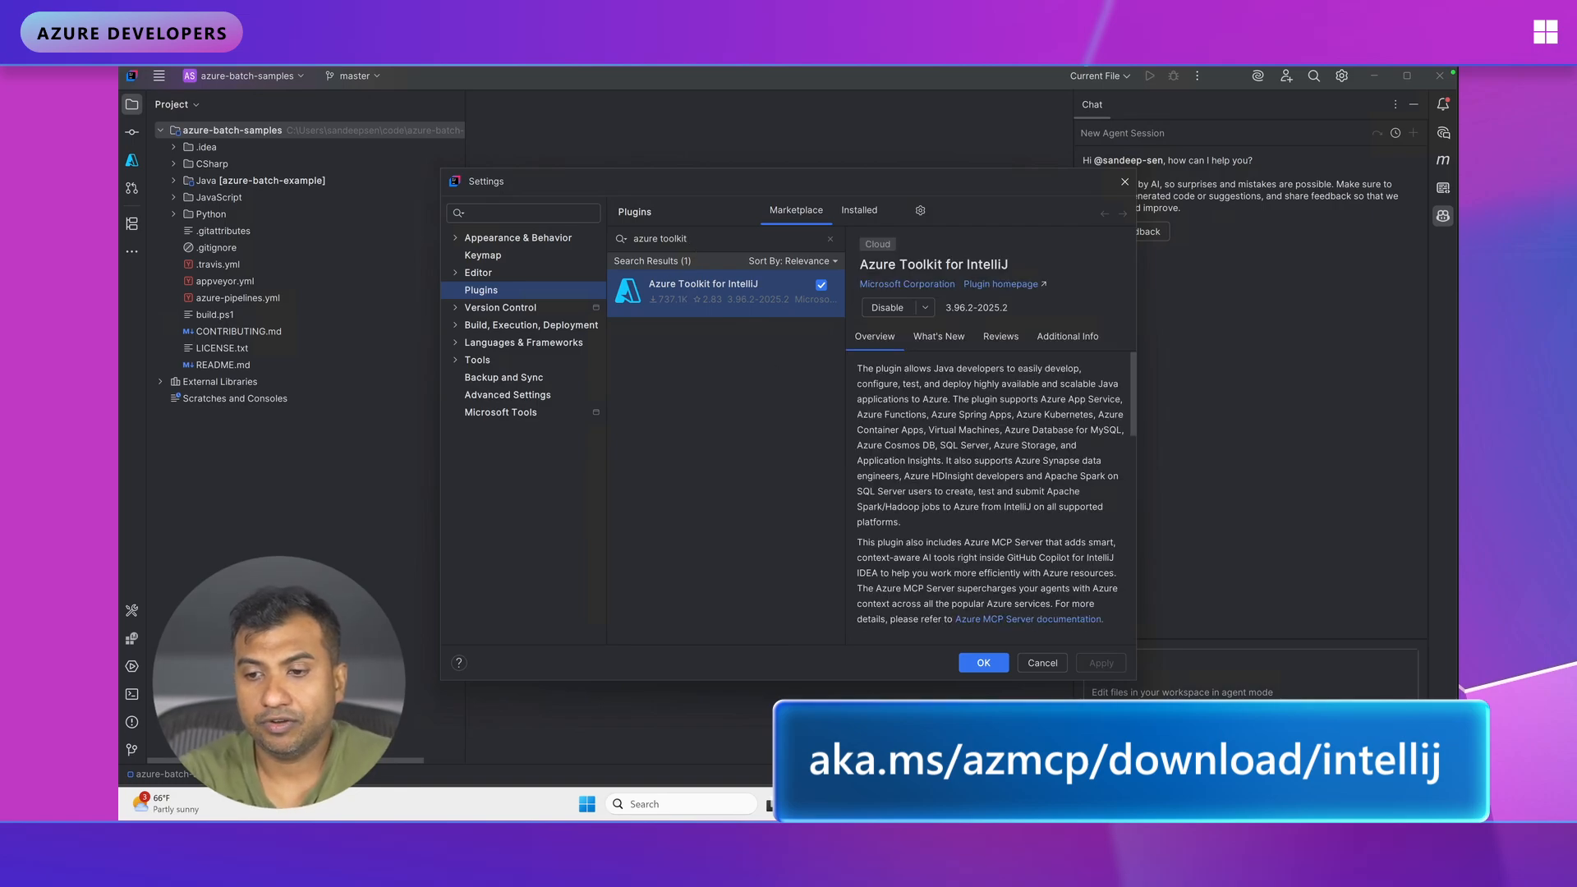